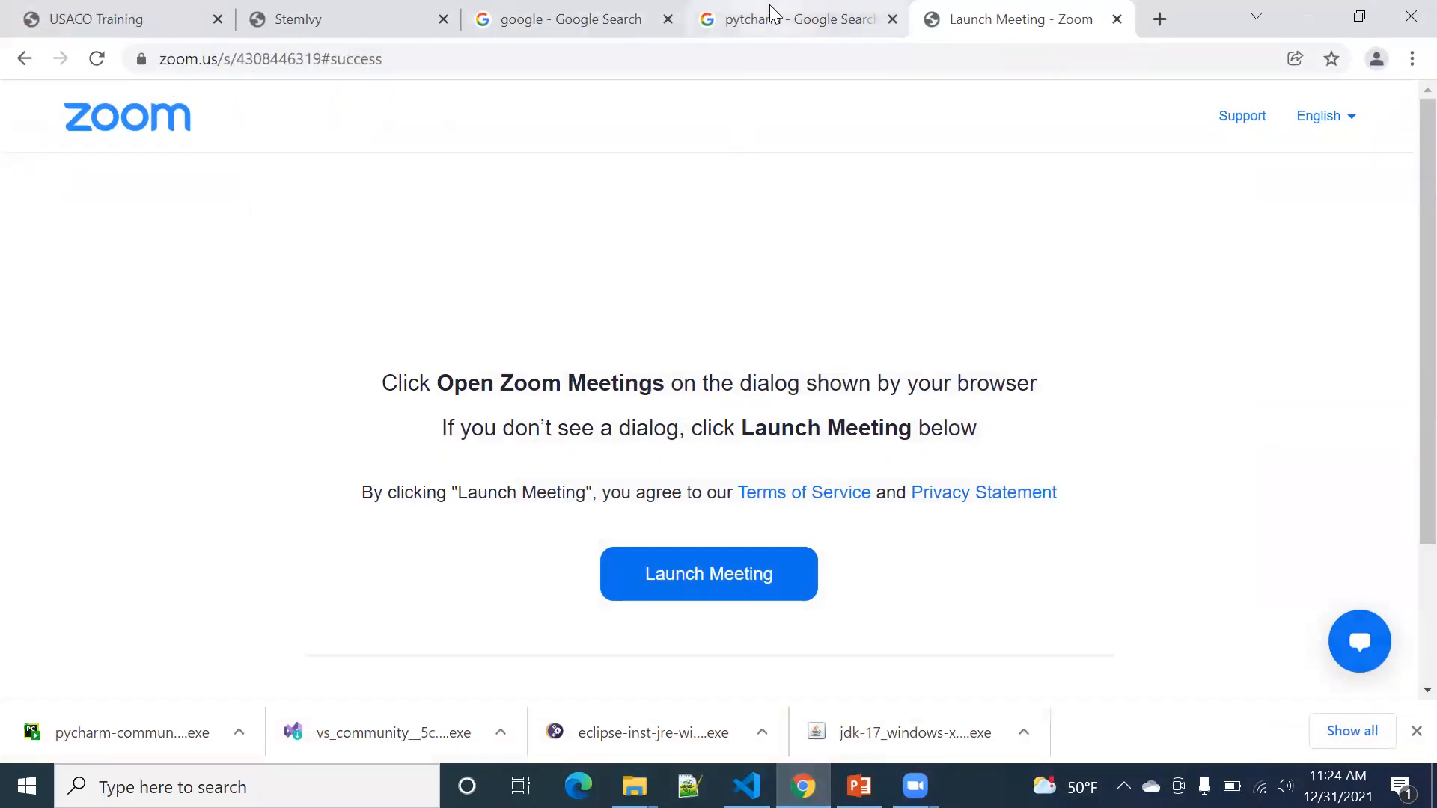
Step: Cycle through the pycharm, Zoom and Google search tabs and begin typing 'pyt'
click(789, 19)
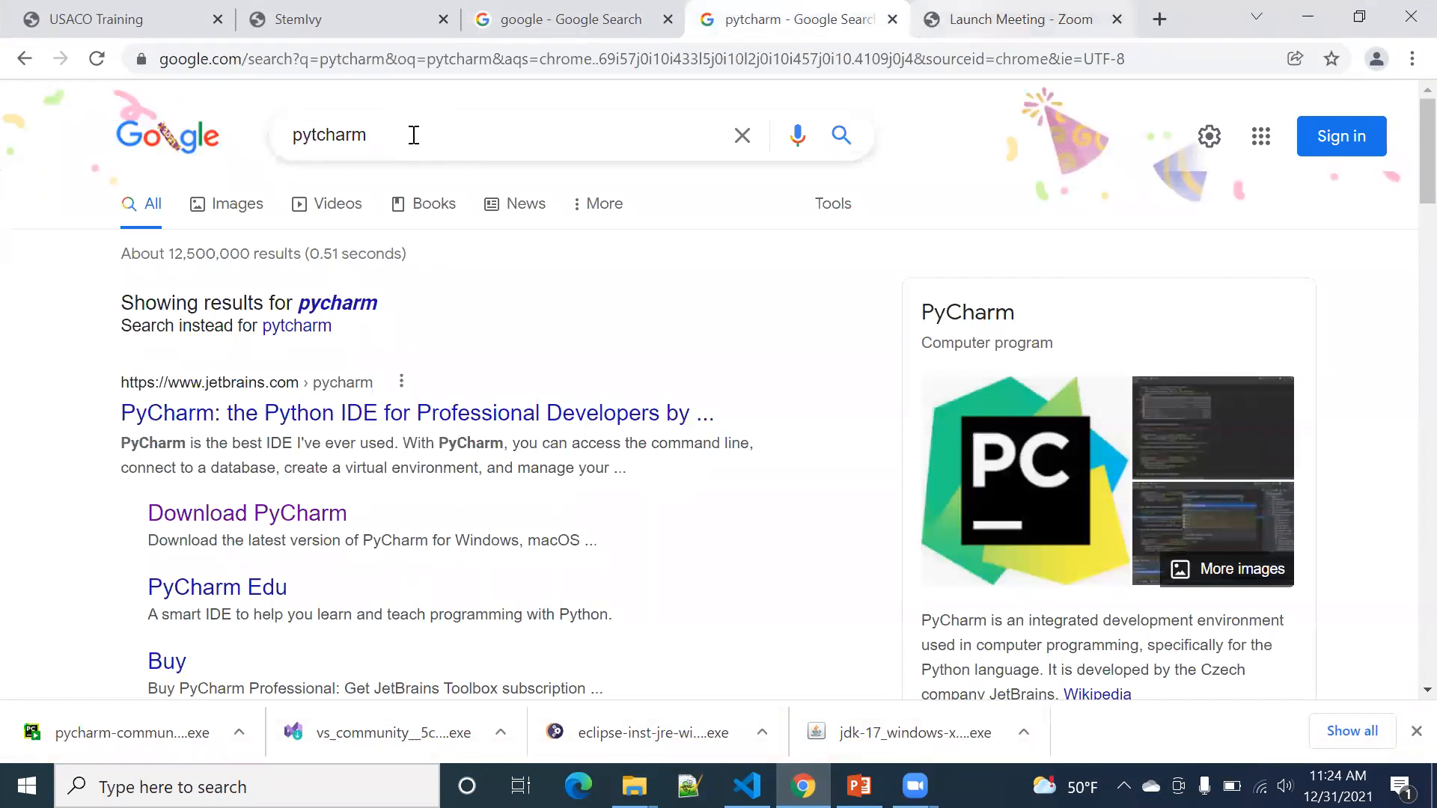
click(1020, 19)
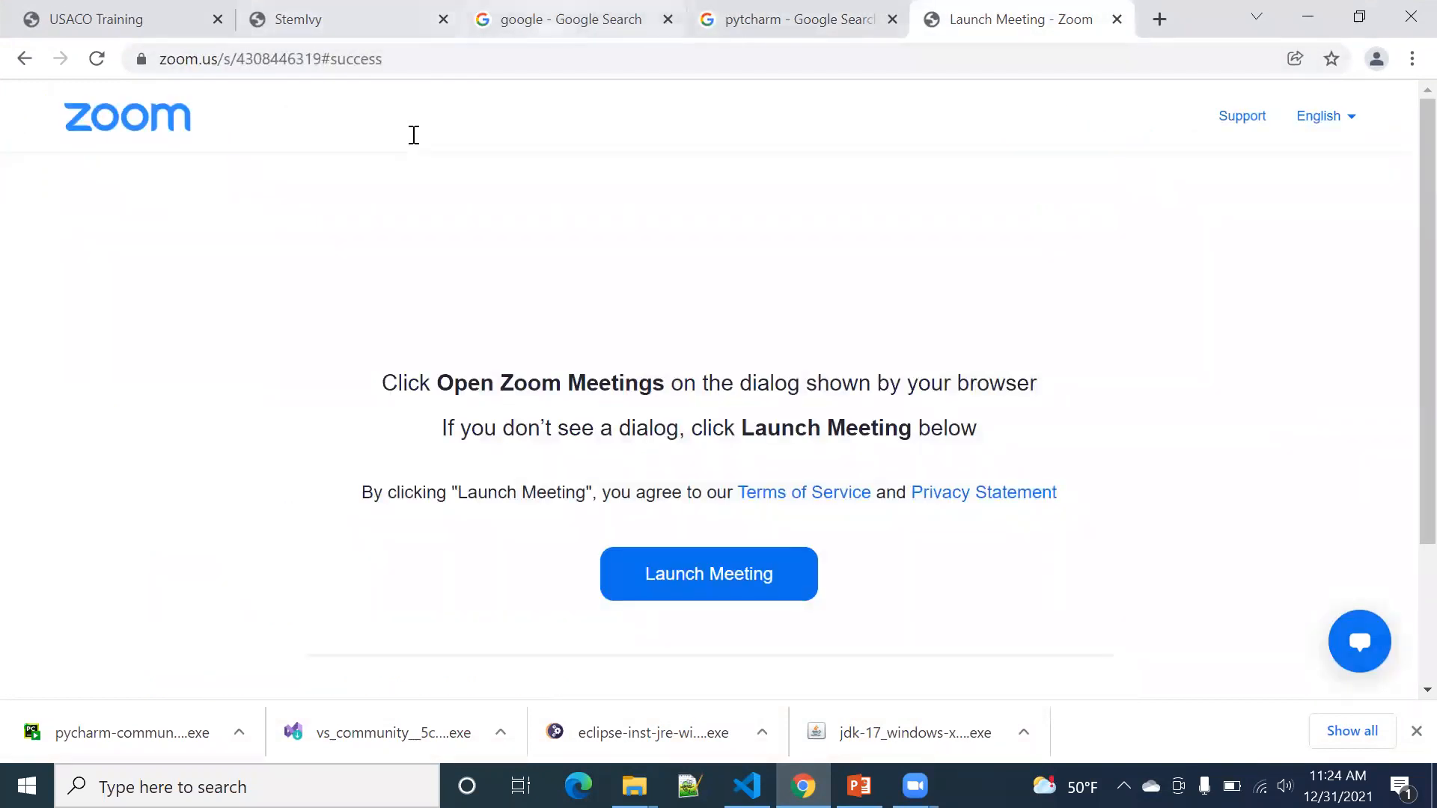
click(571, 19)
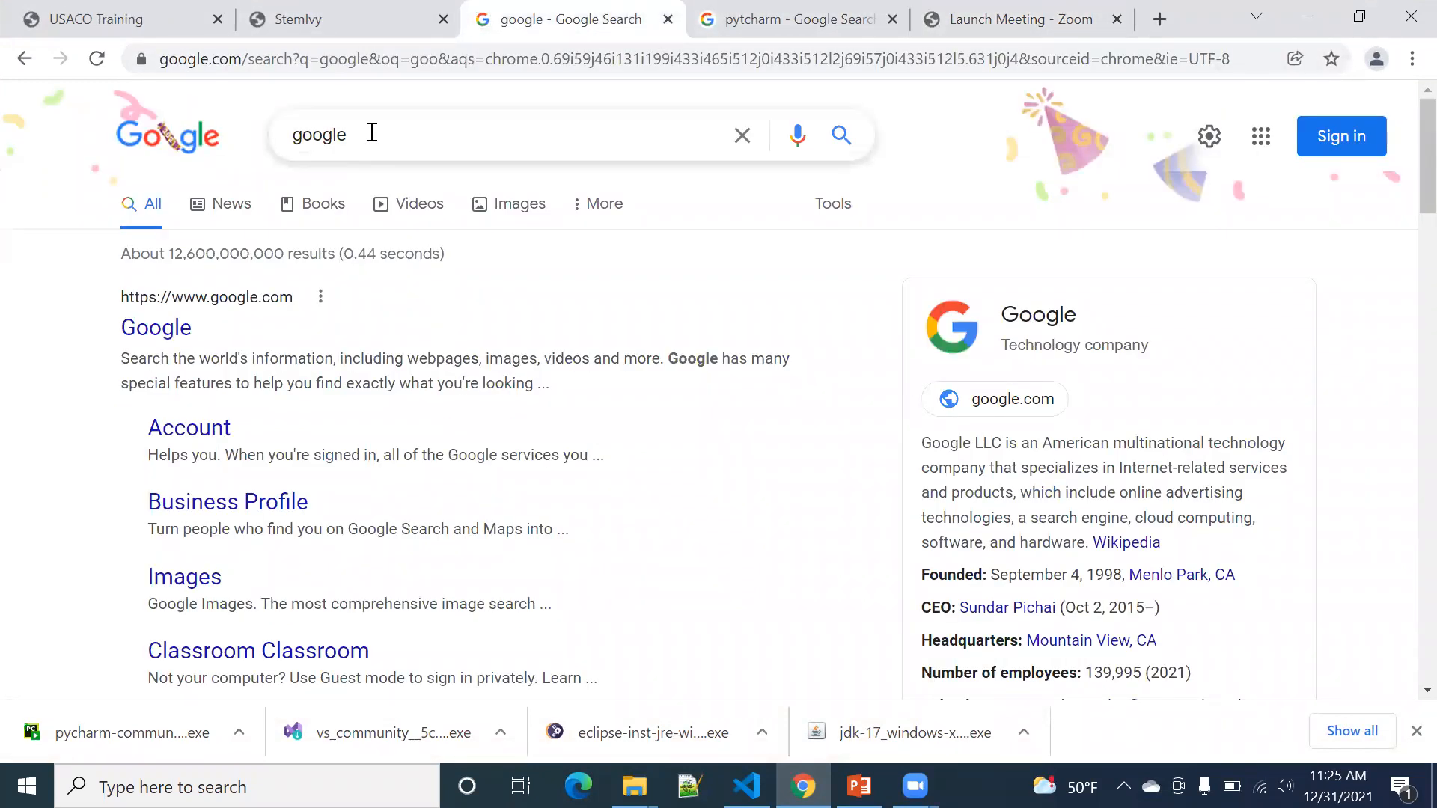
text(python.org/downloads/)
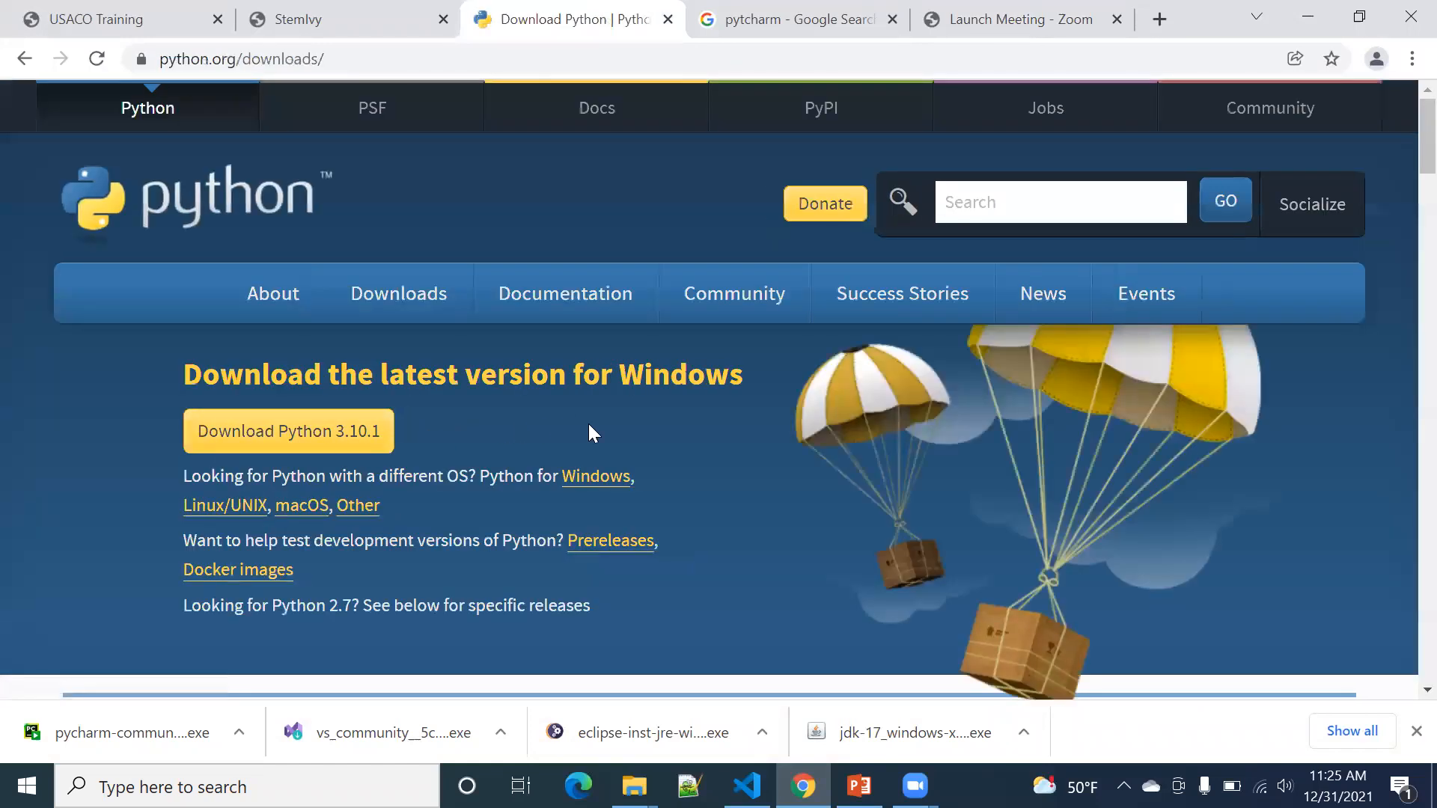
mouse_move(609, 387)
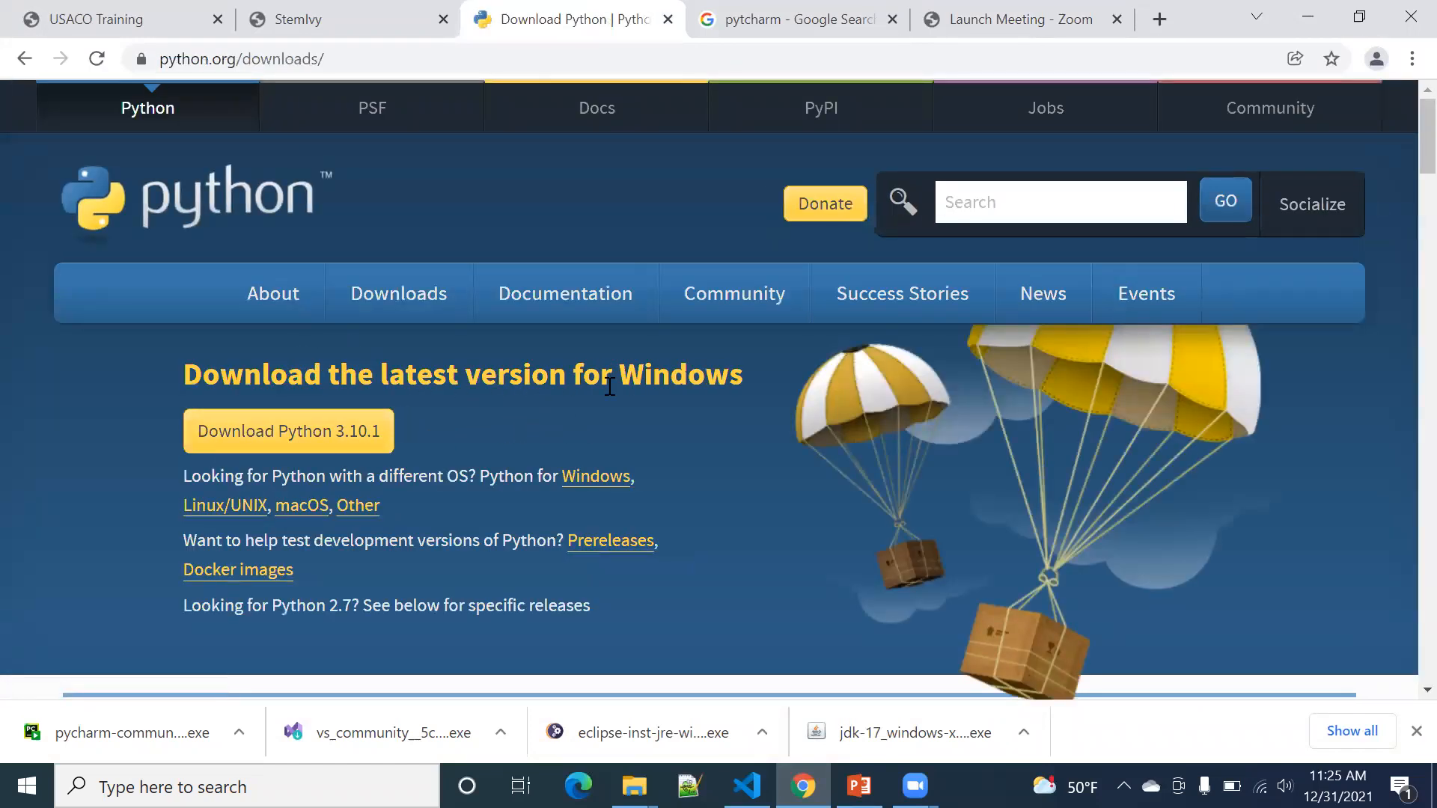
mouse_move(541, 447)
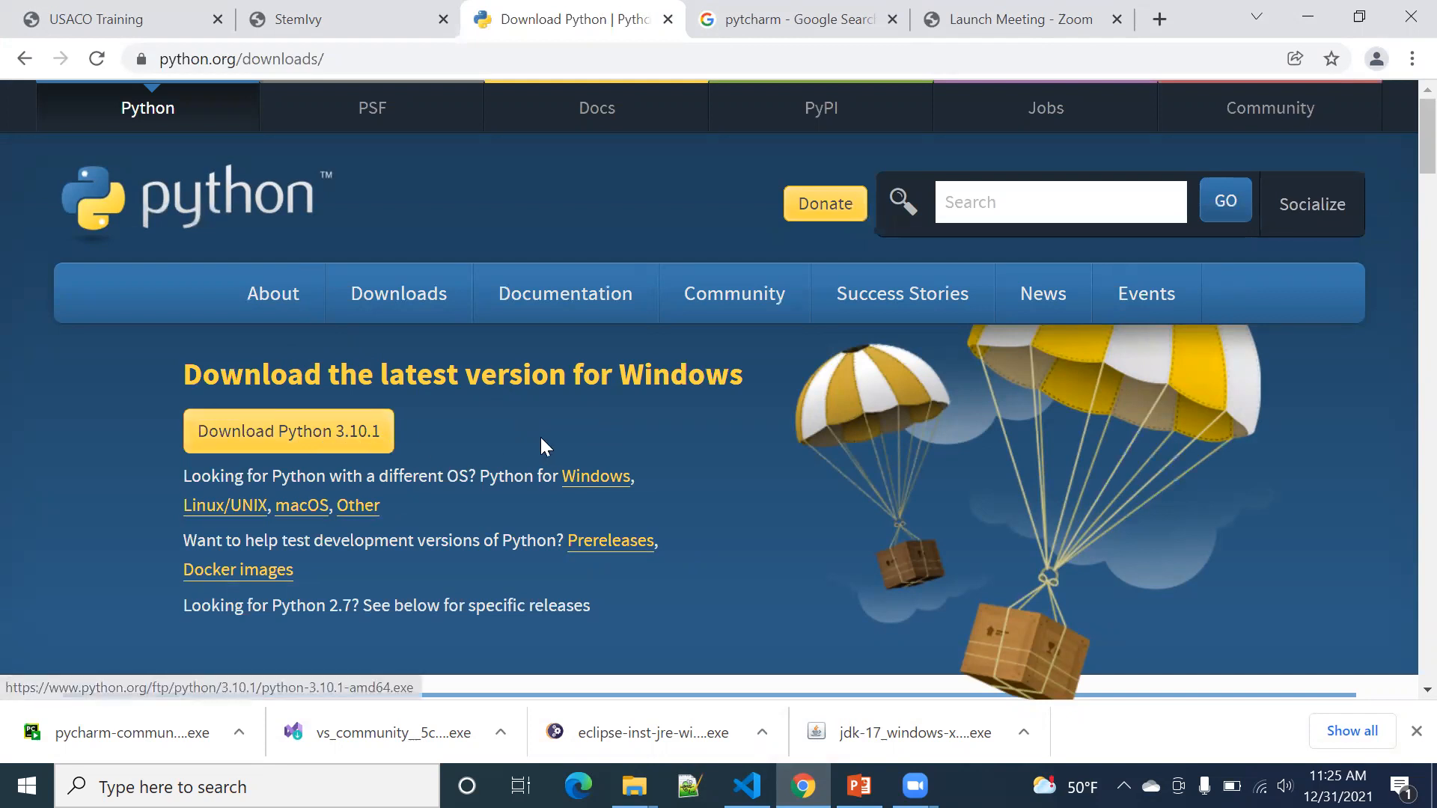
mouse_move(577, 506)
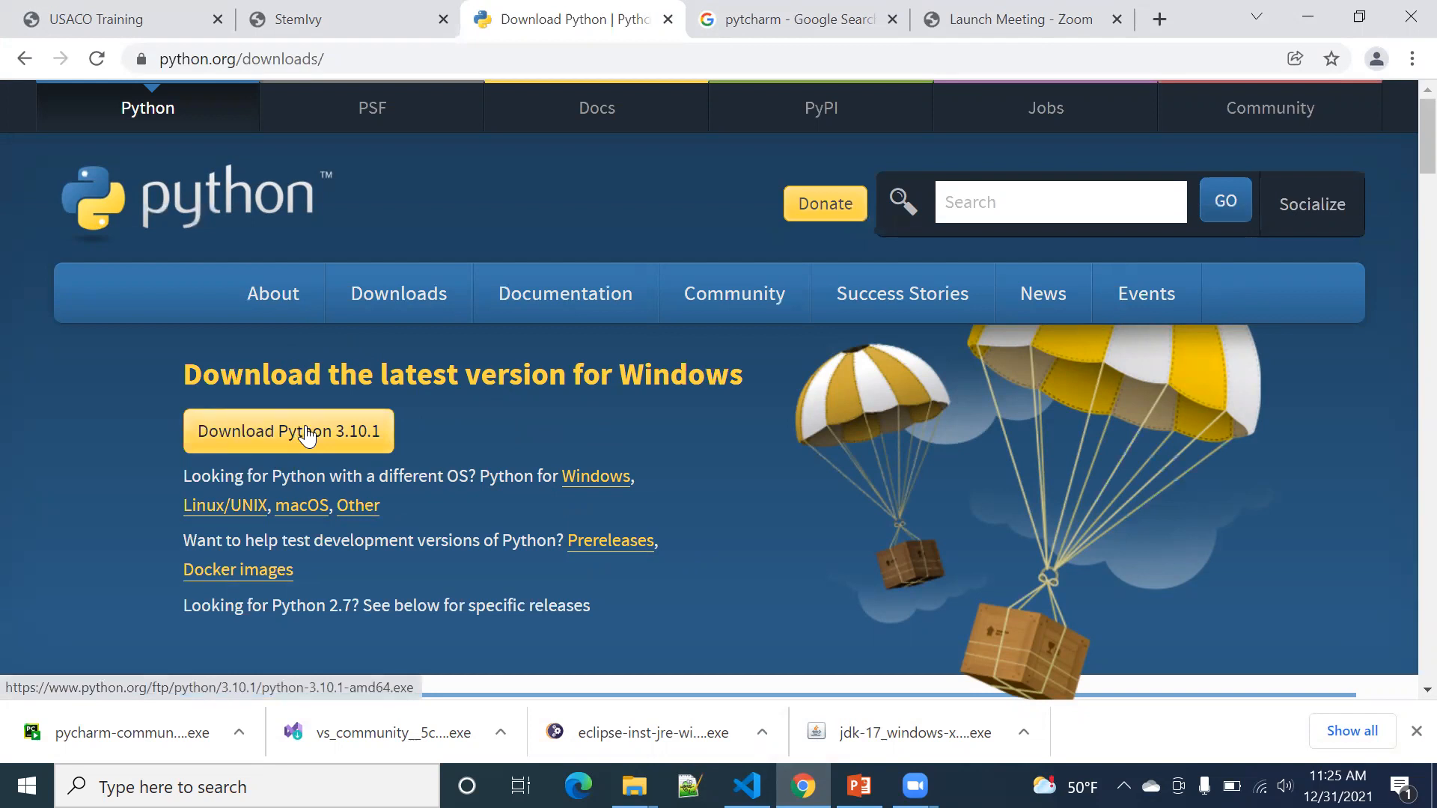
Step: Download the Python 3.10.1 Windows installer and run the downloaded .exe
click(287, 432)
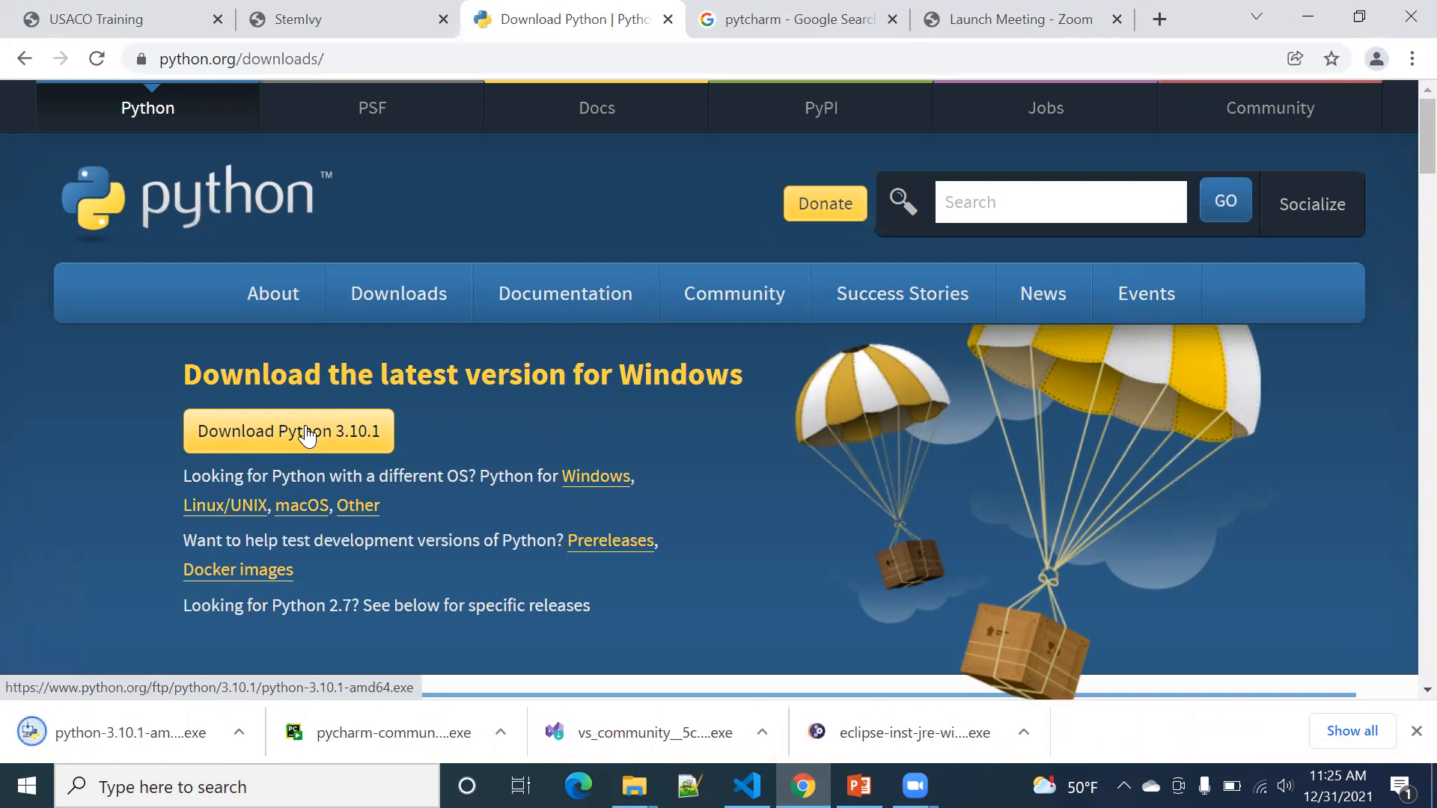
click(287, 432)
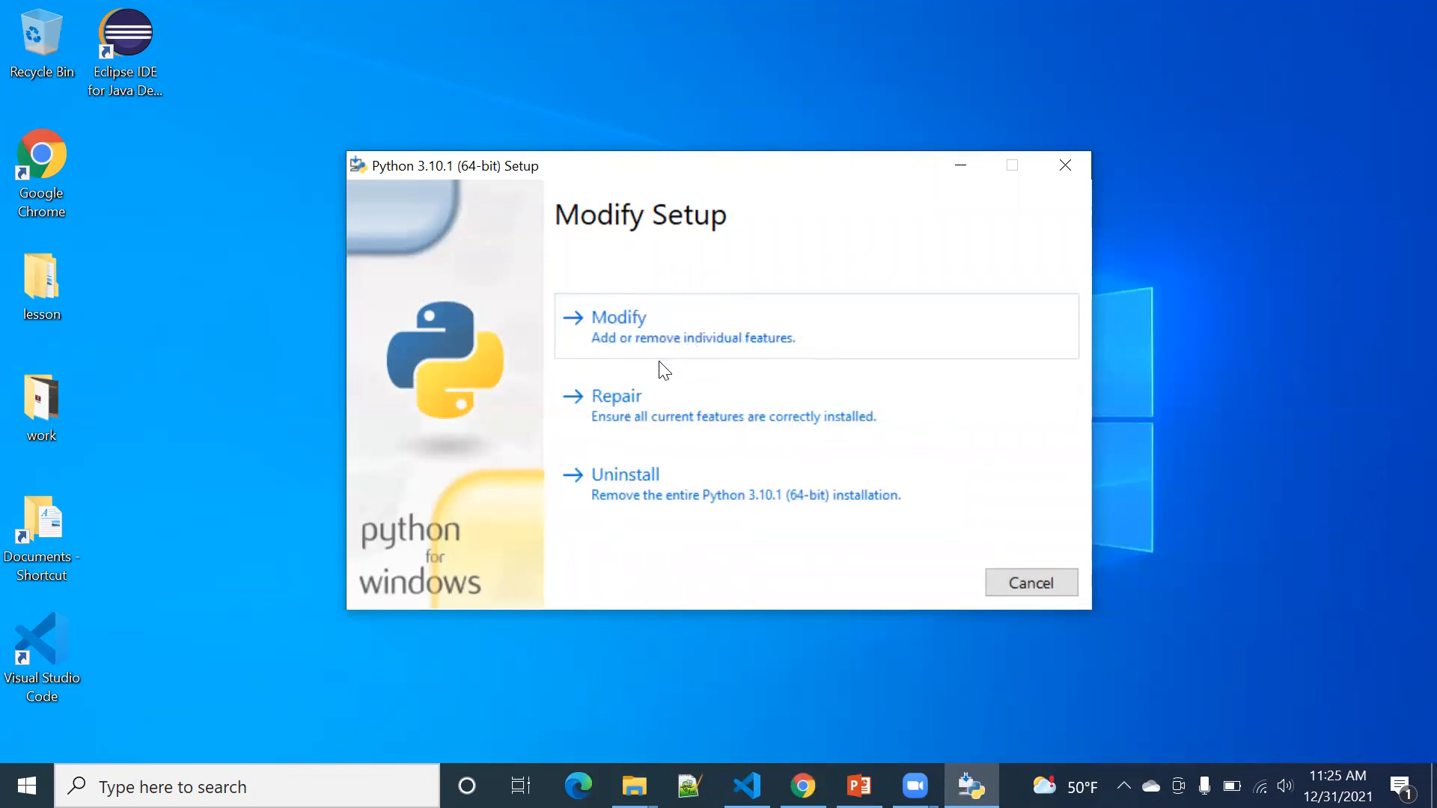
Step: Choose Modify and keep the existing optional features to reach Advanced Options
click(617, 317)
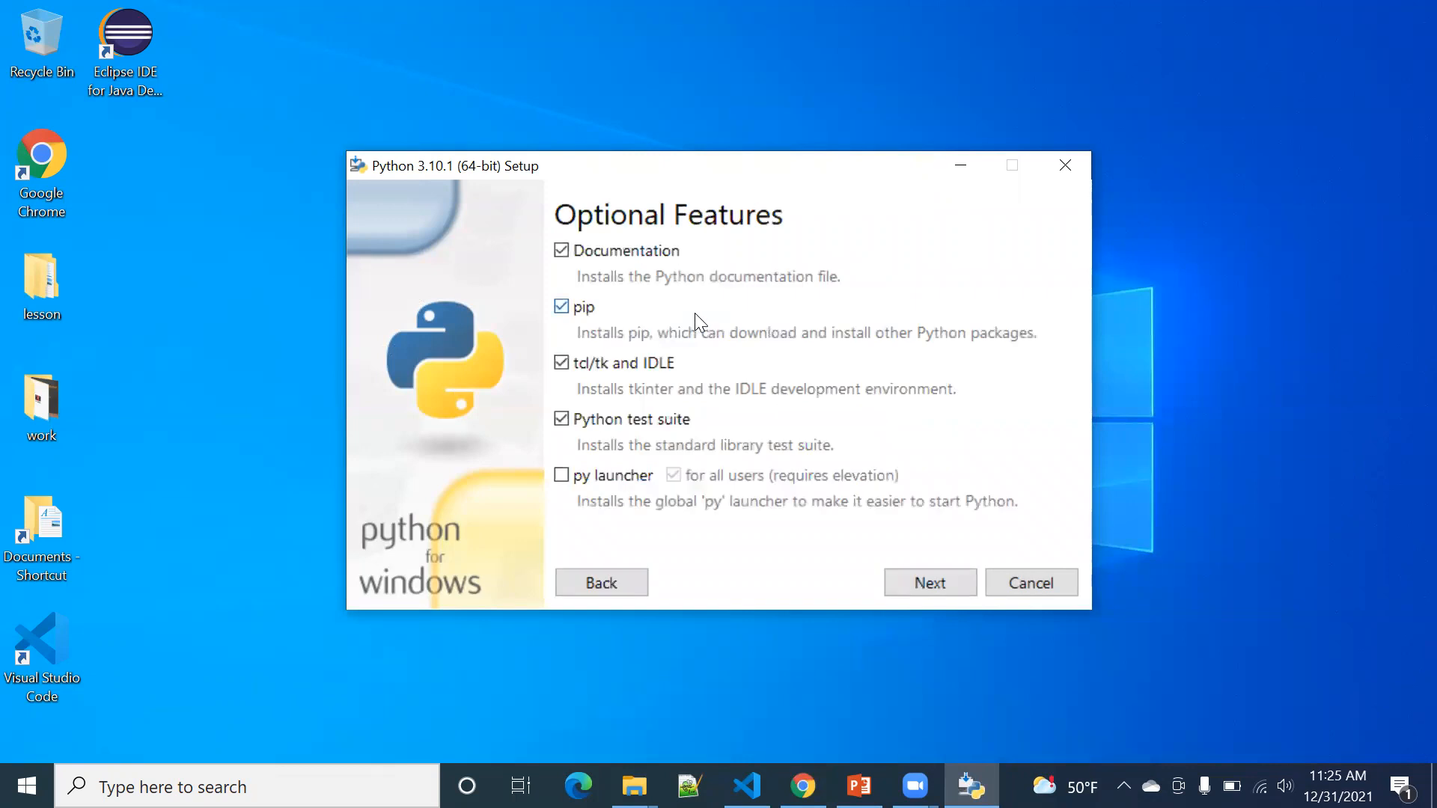
mouse_move(596, 385)
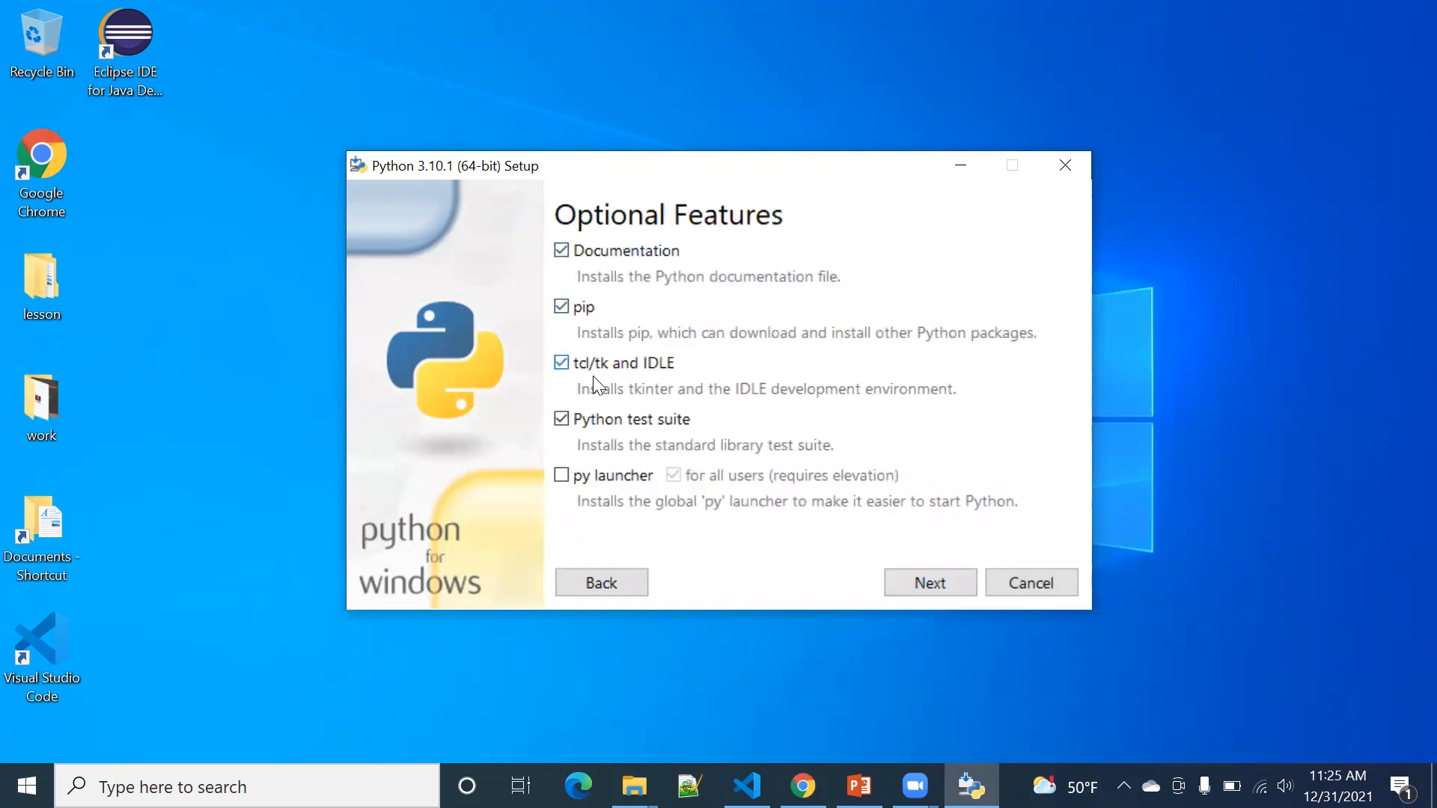
mouse_move(587, 448)
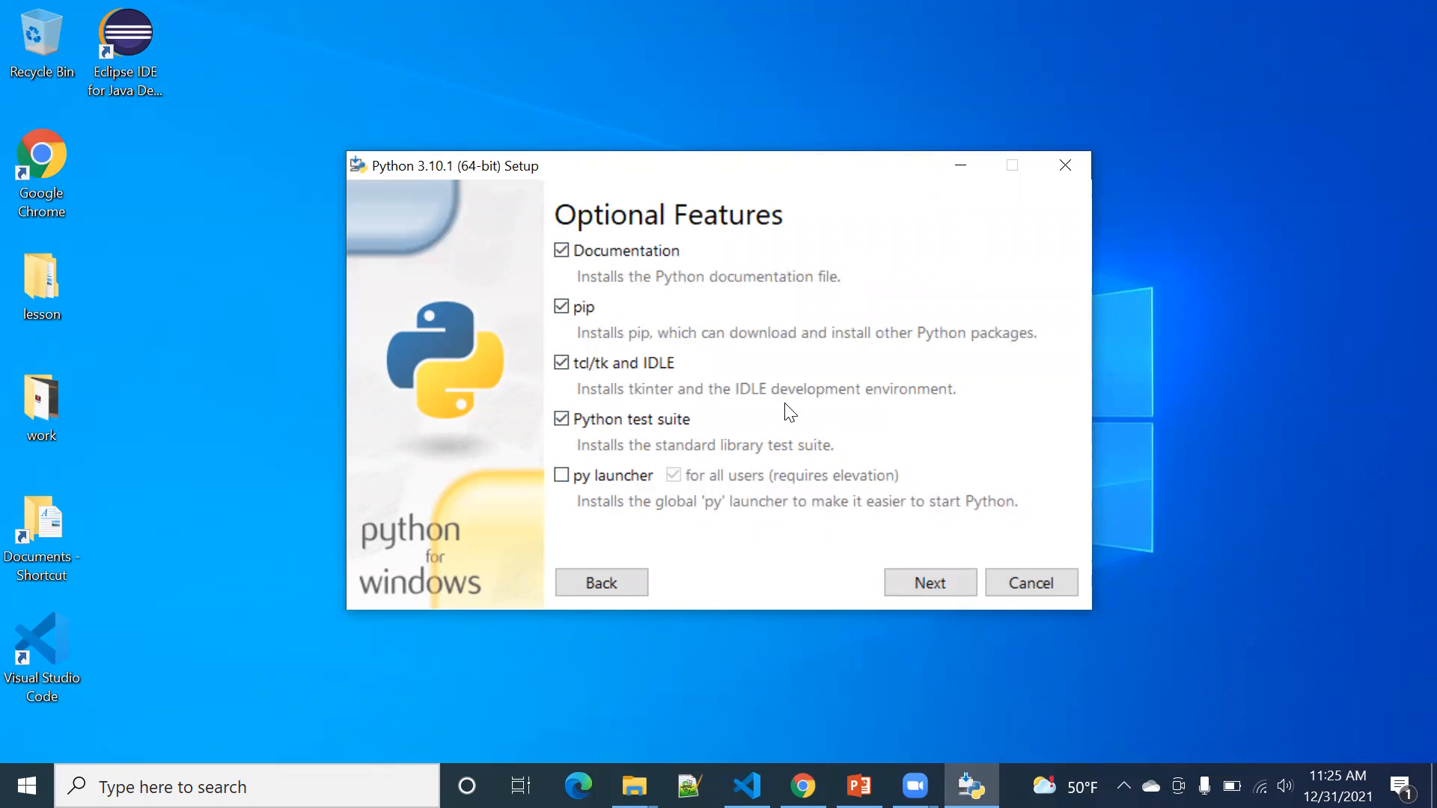
mouse_move(734, 314)
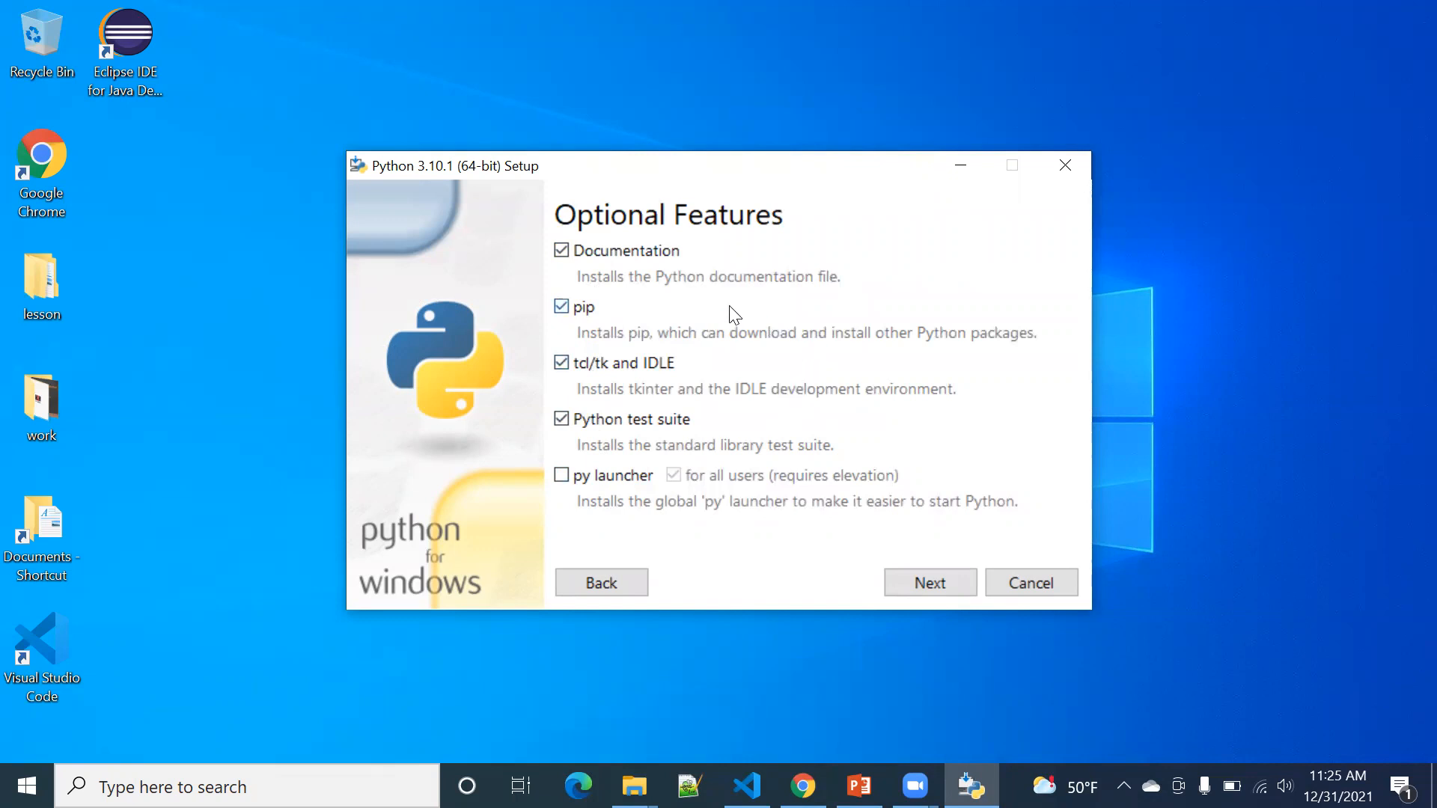
mouse_move(605, 525)
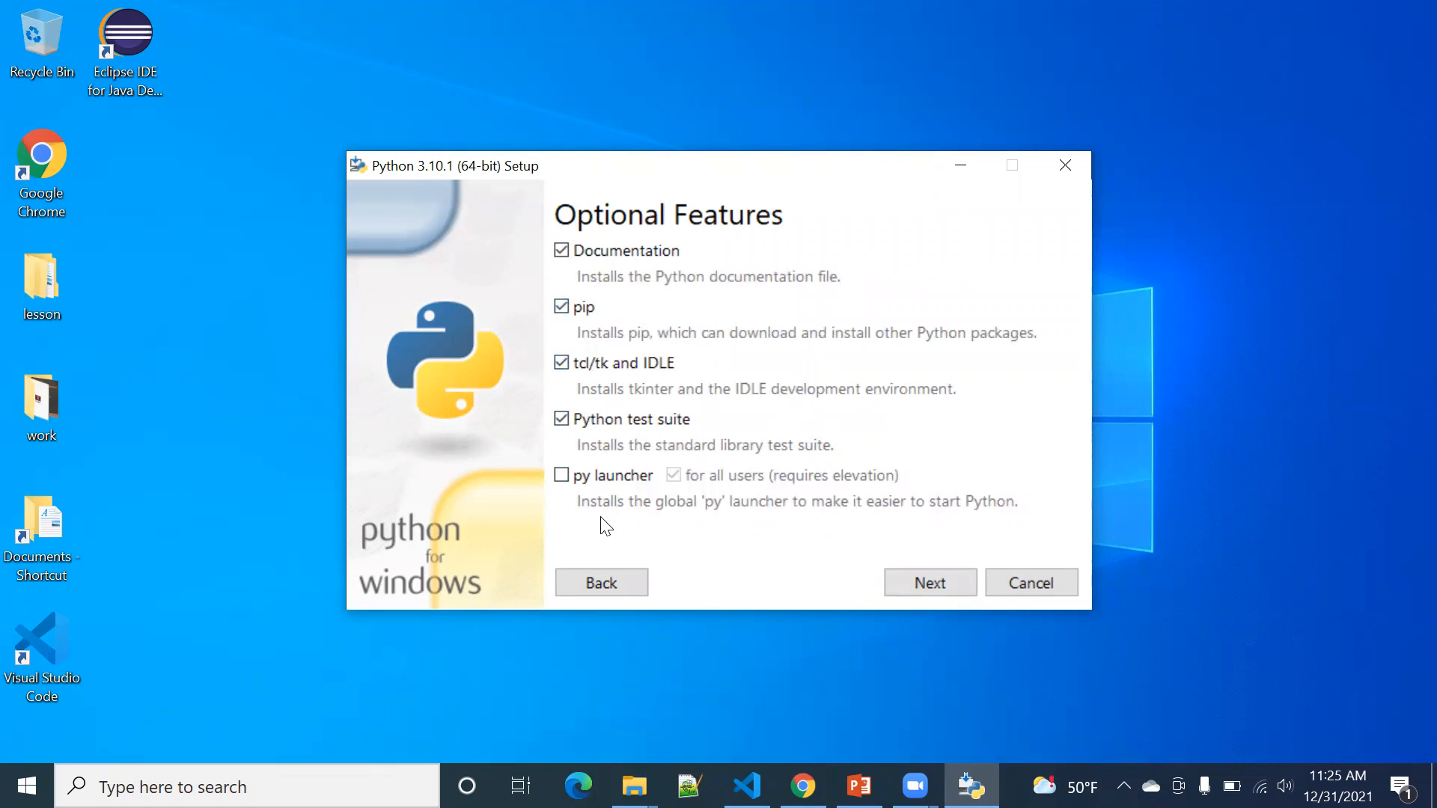
mouse_move(829, 513)
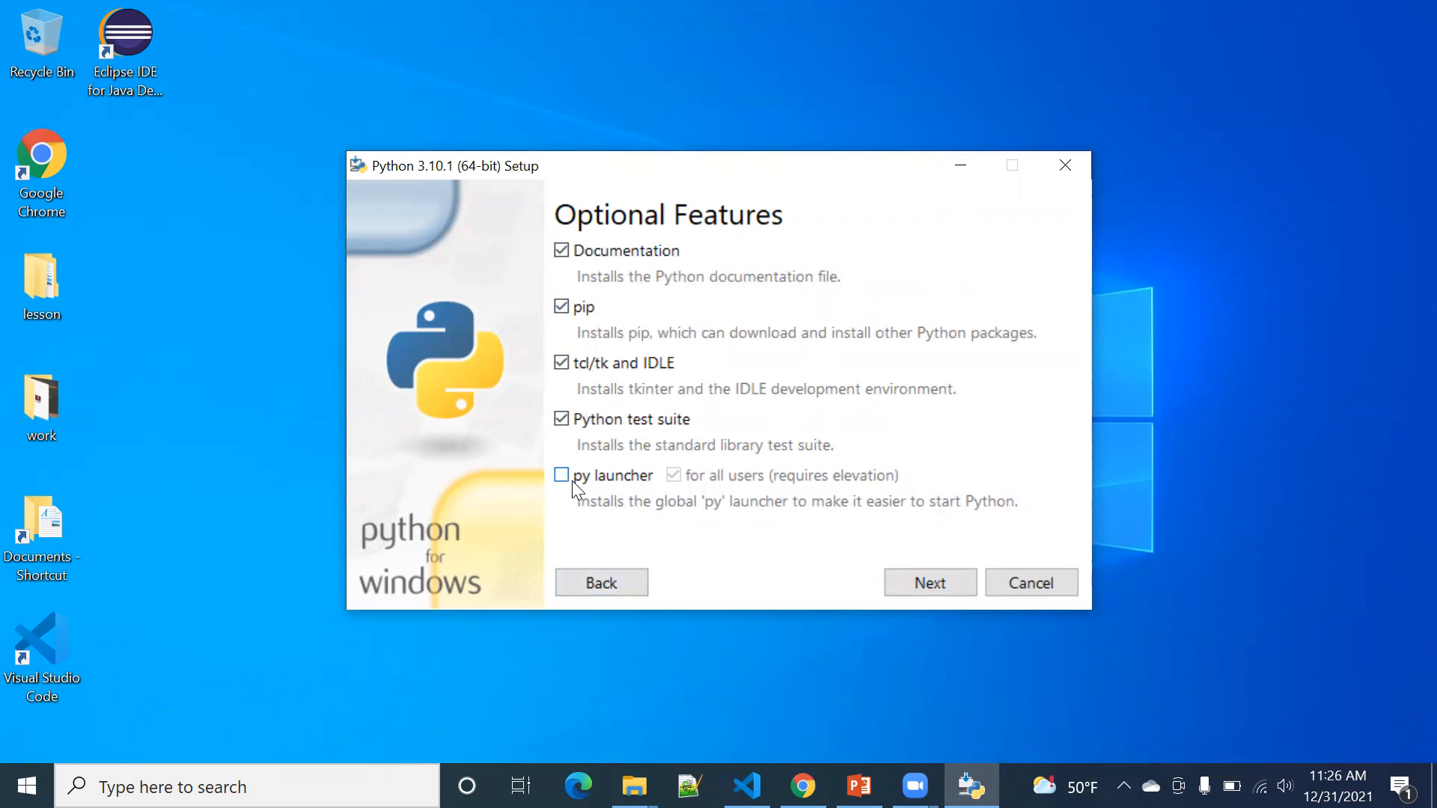
click(929, 584)
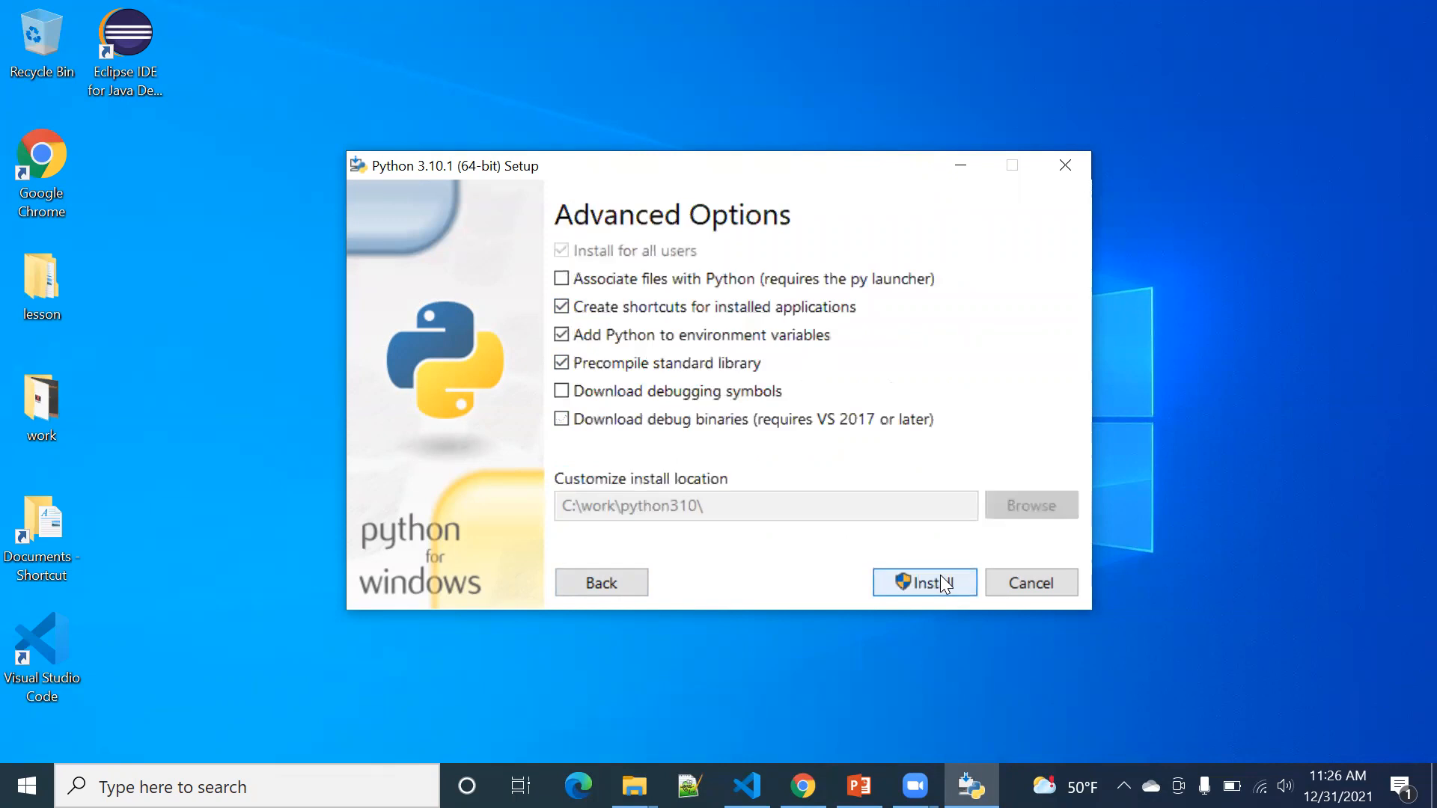
mouse_move(560, 392)
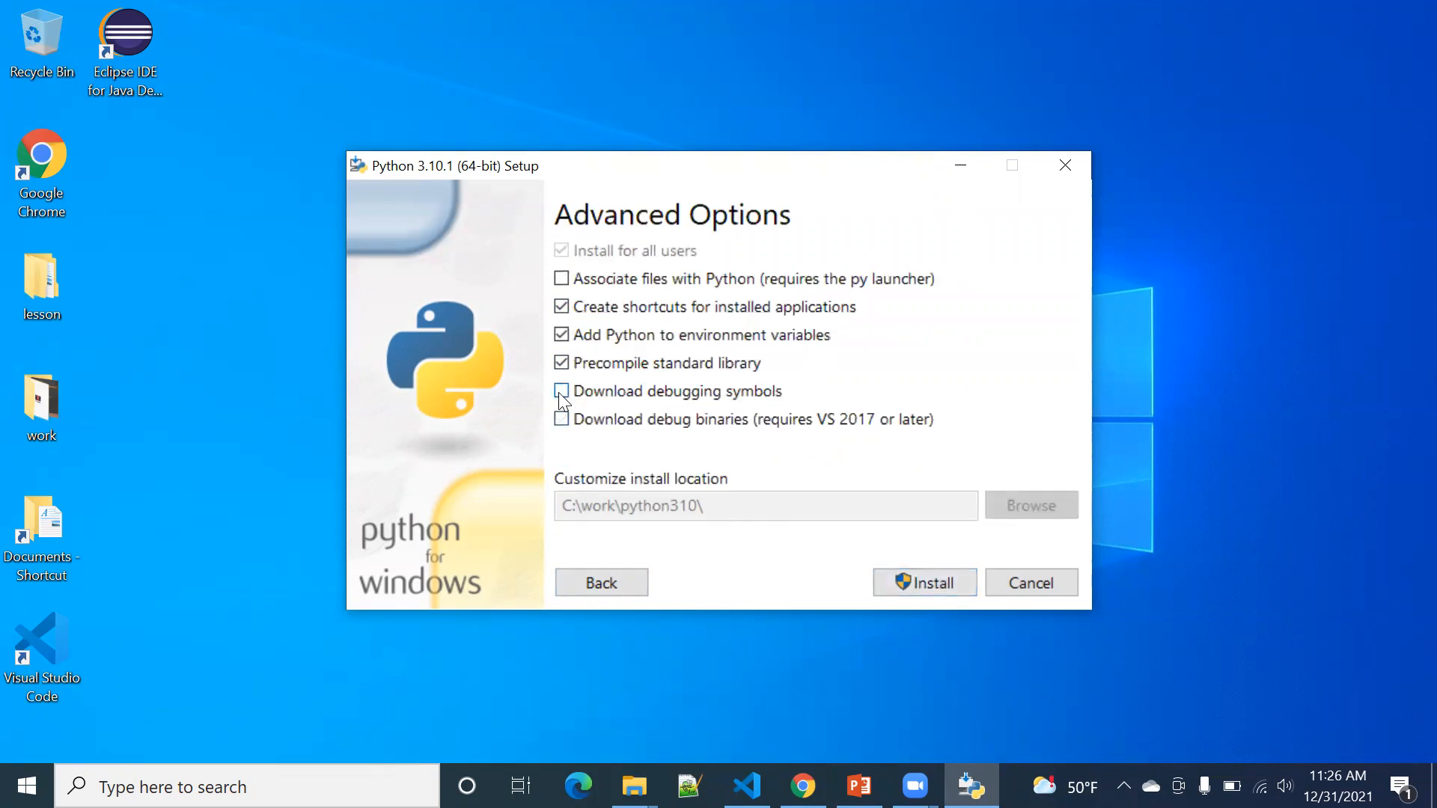
Step: Enable 'Download debugging symbols', install the change, and close Setup after success
click(562, 391)
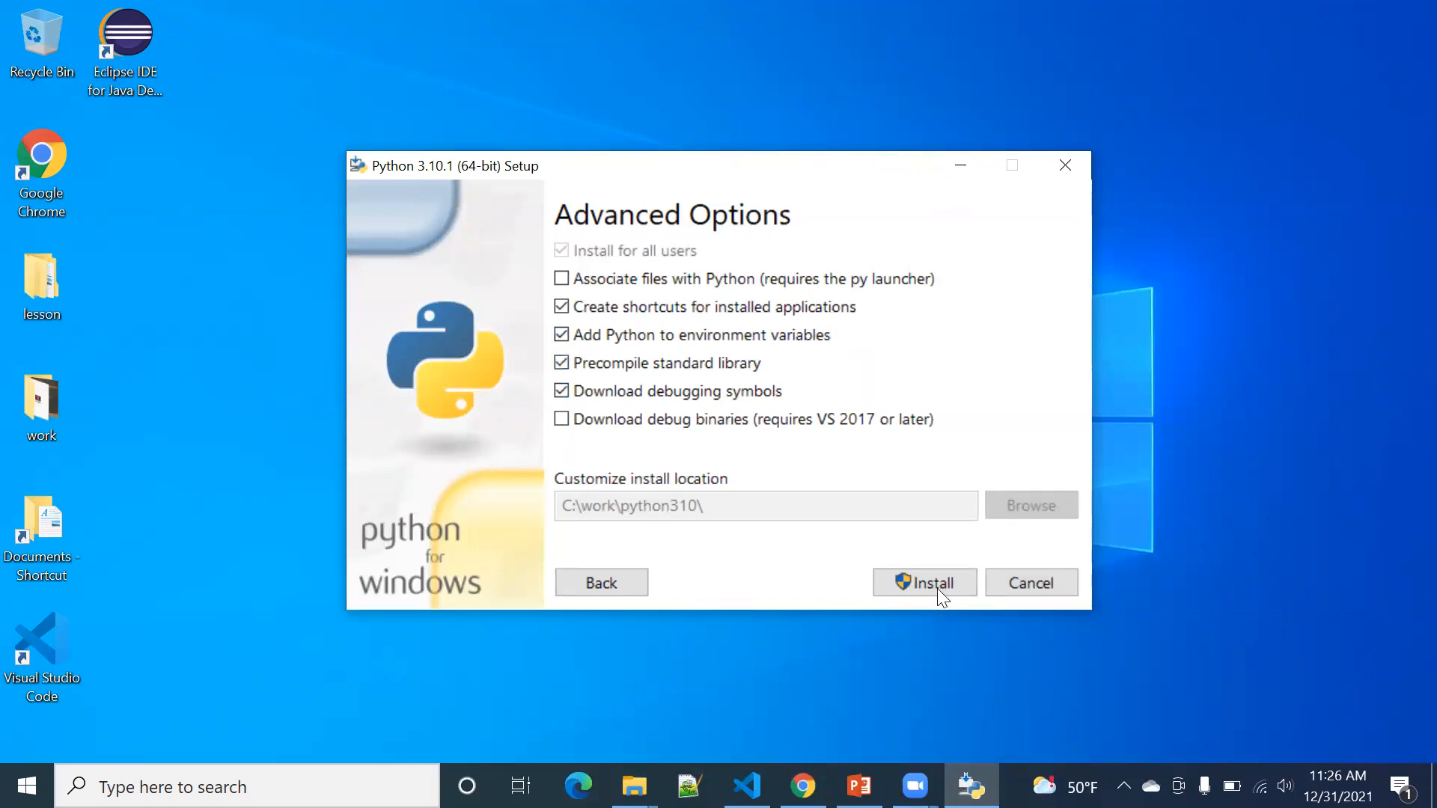
mouse_move(574, 523)
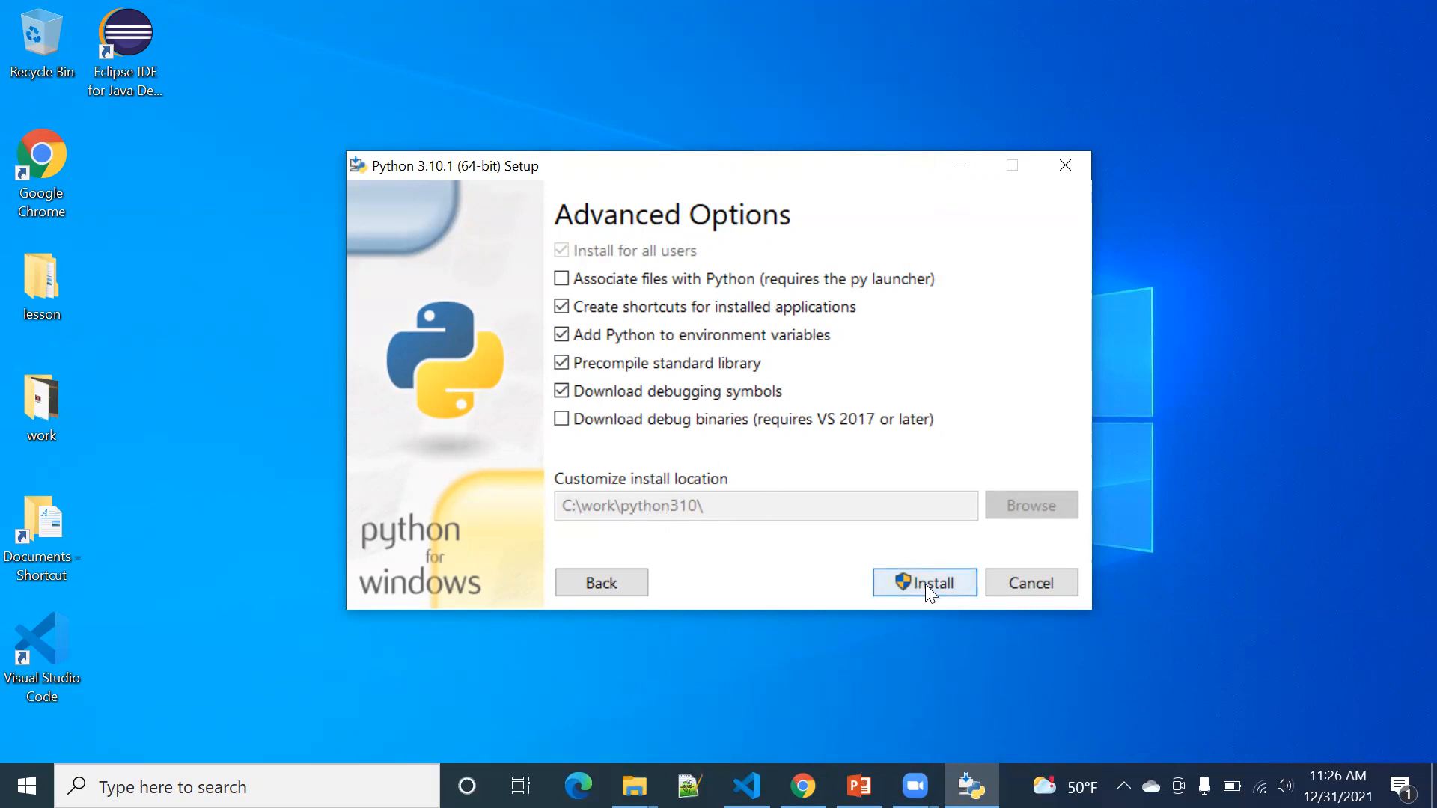
click(923, 584)
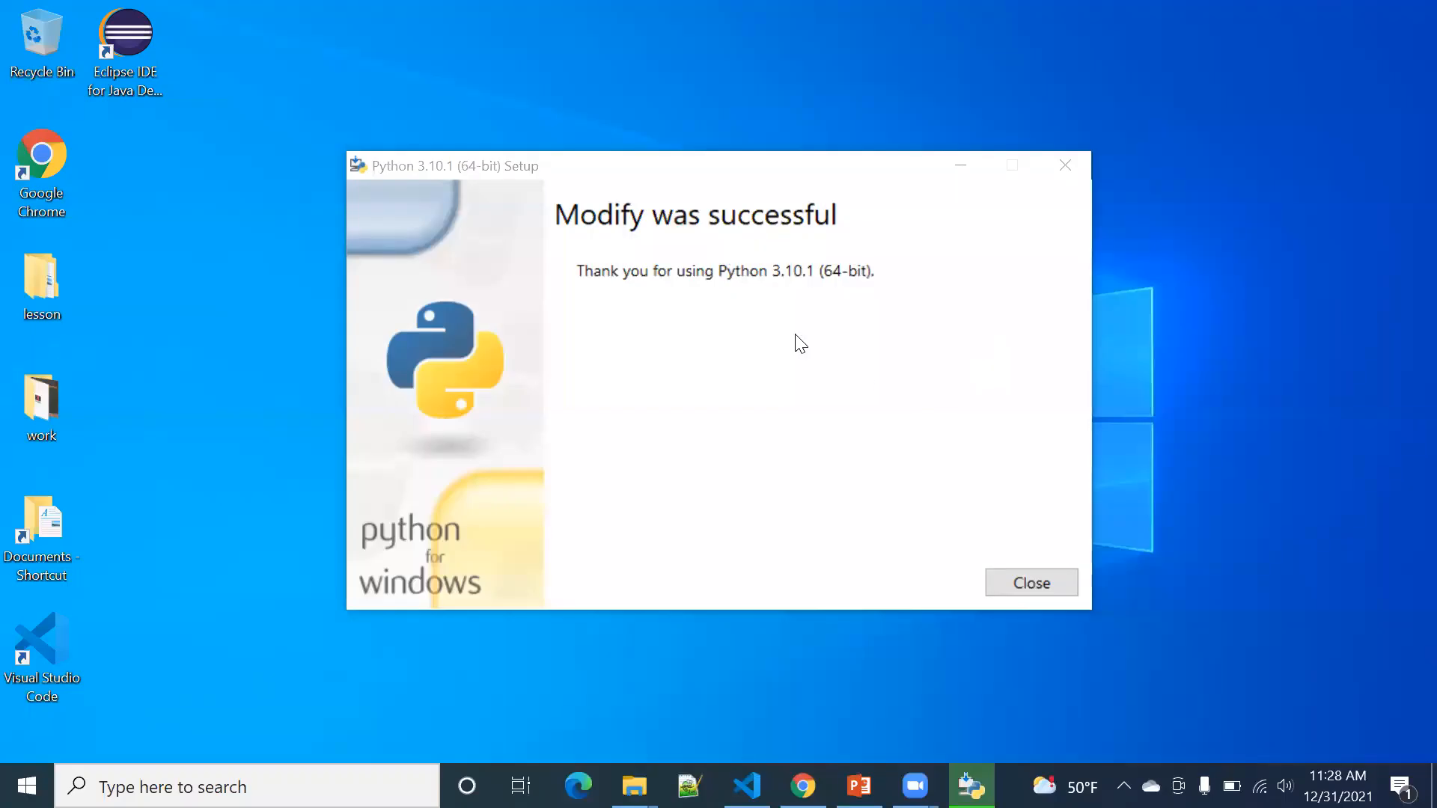
mouse_move(1030, 583)
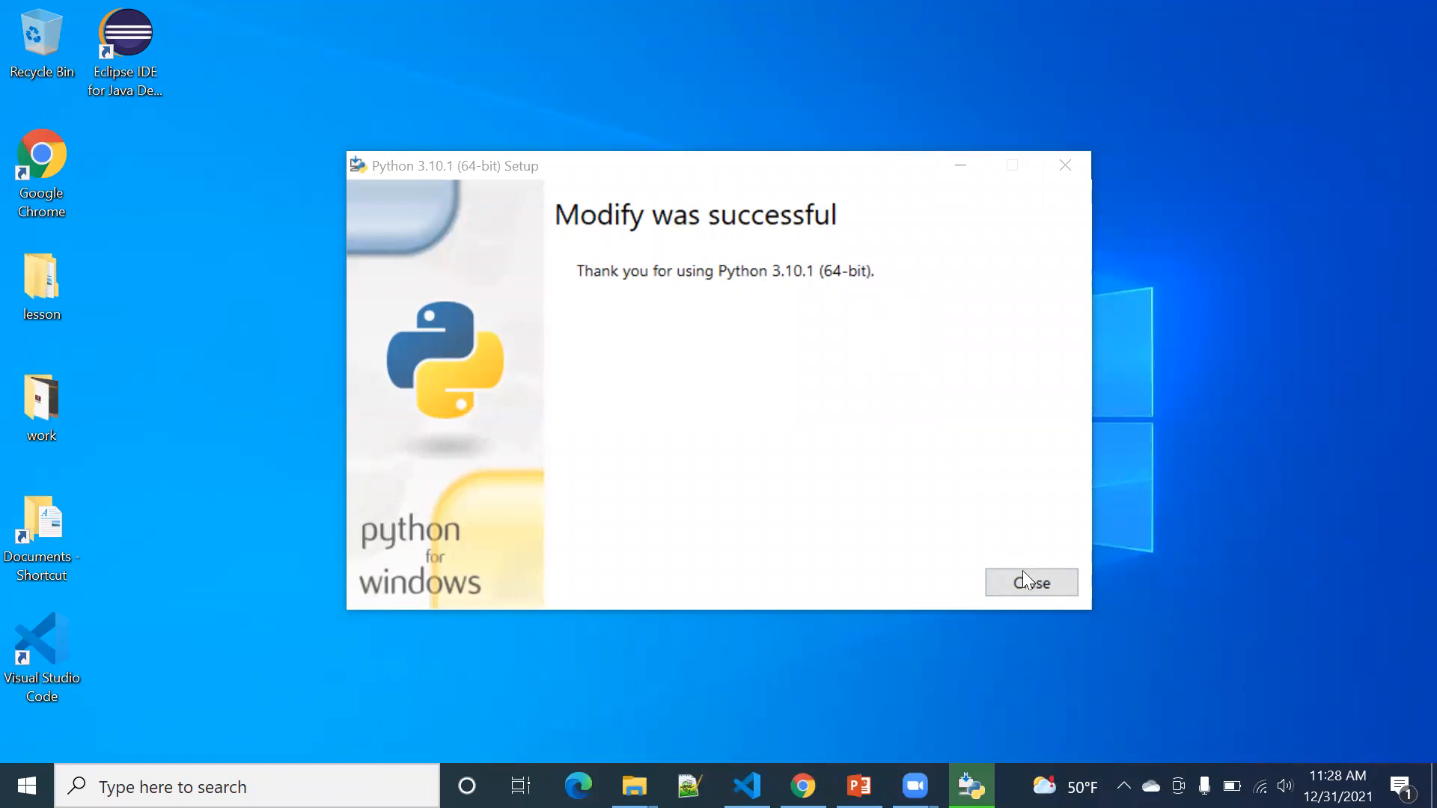
click(1030, 583)
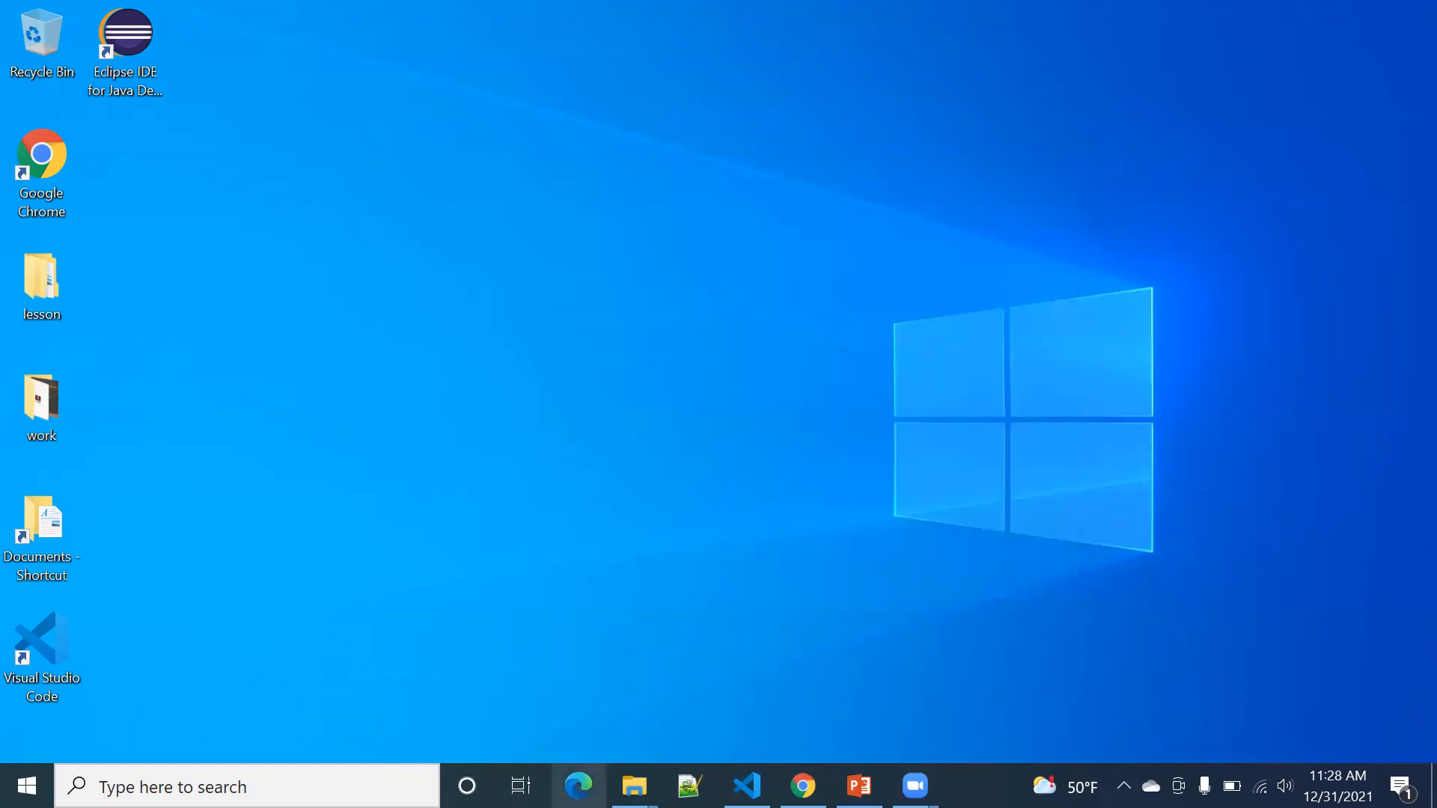
mouse_move(634, 786)
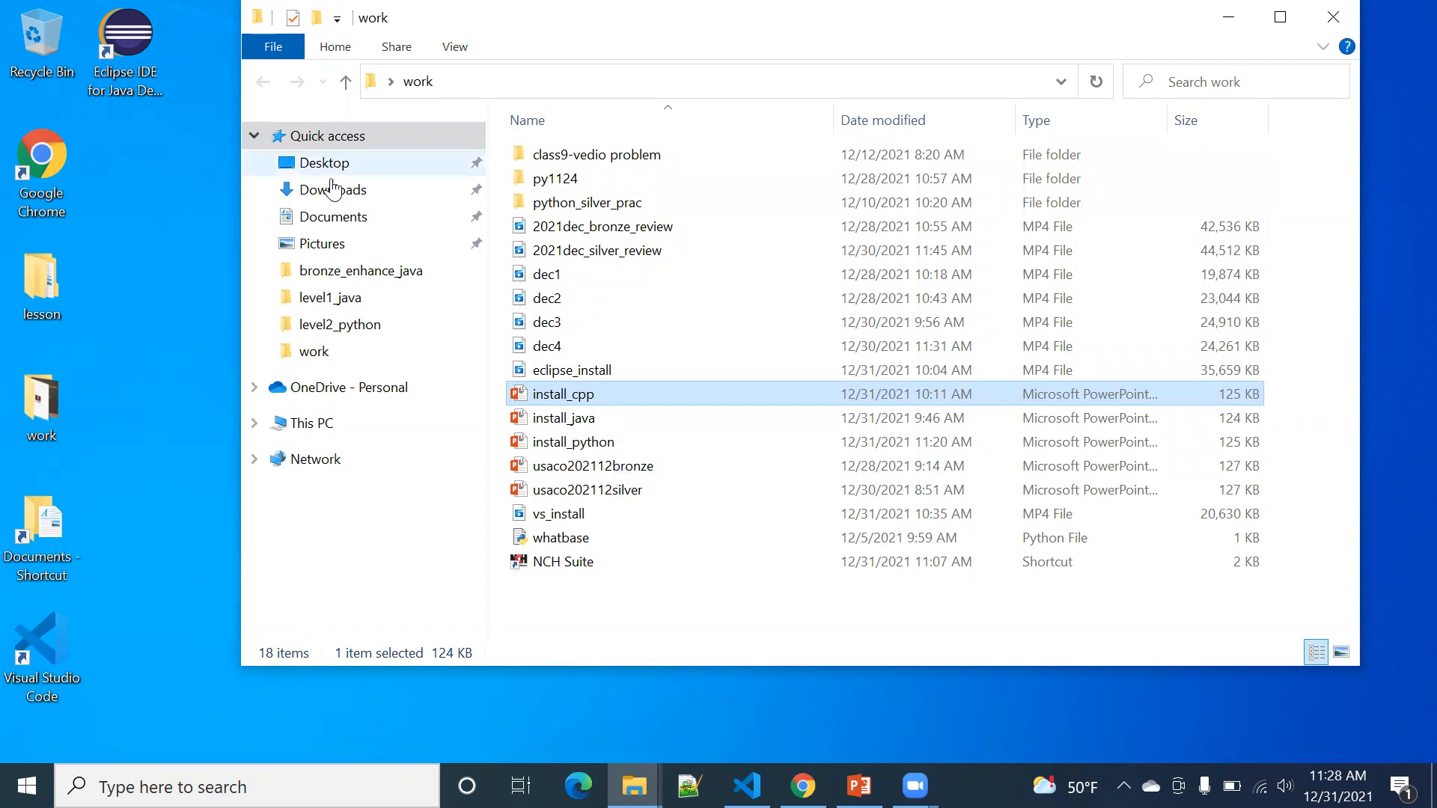
Step: Browse to C:\work\python310 to check the .pdb files, then minimize File Explorer
click(312, 422)
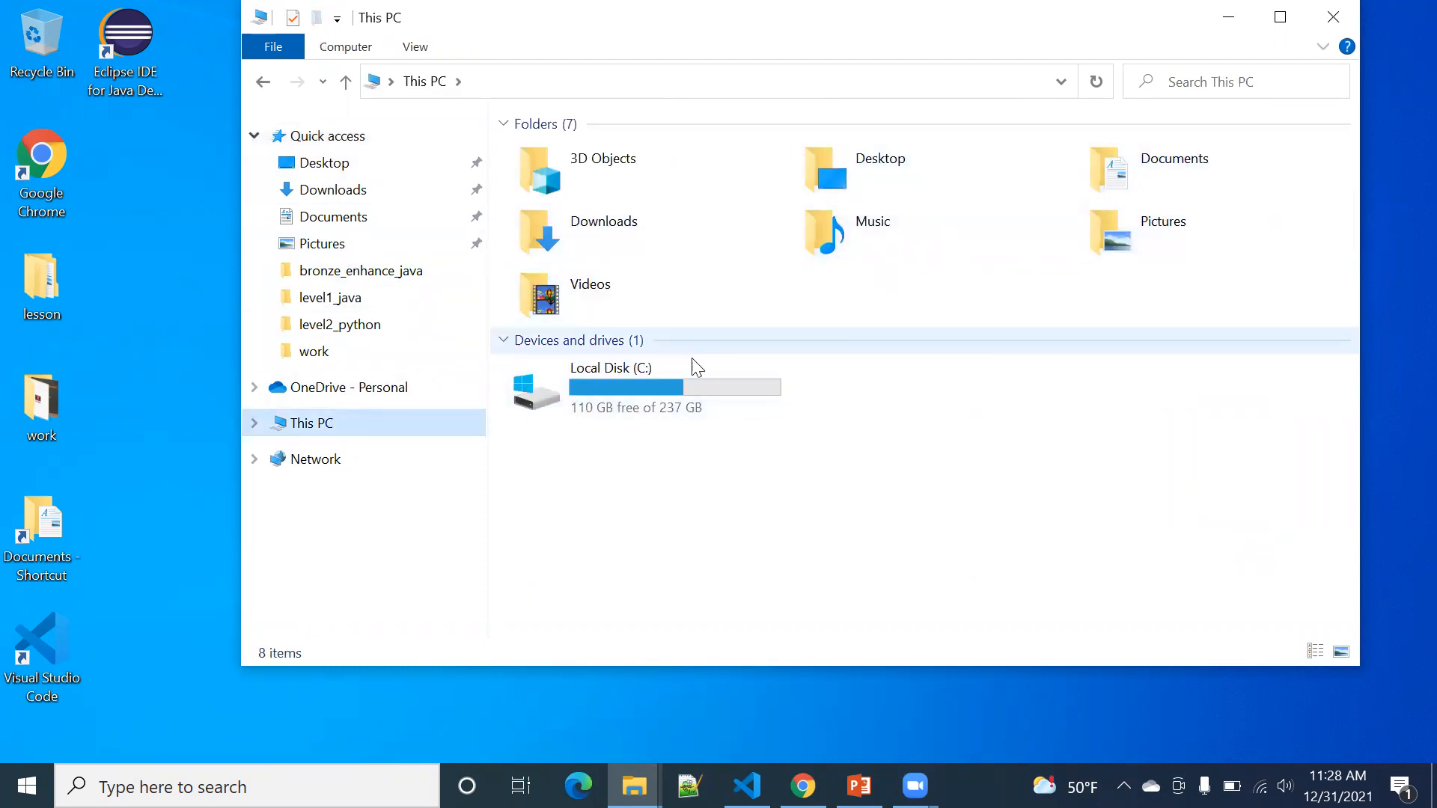
click(642, 387)
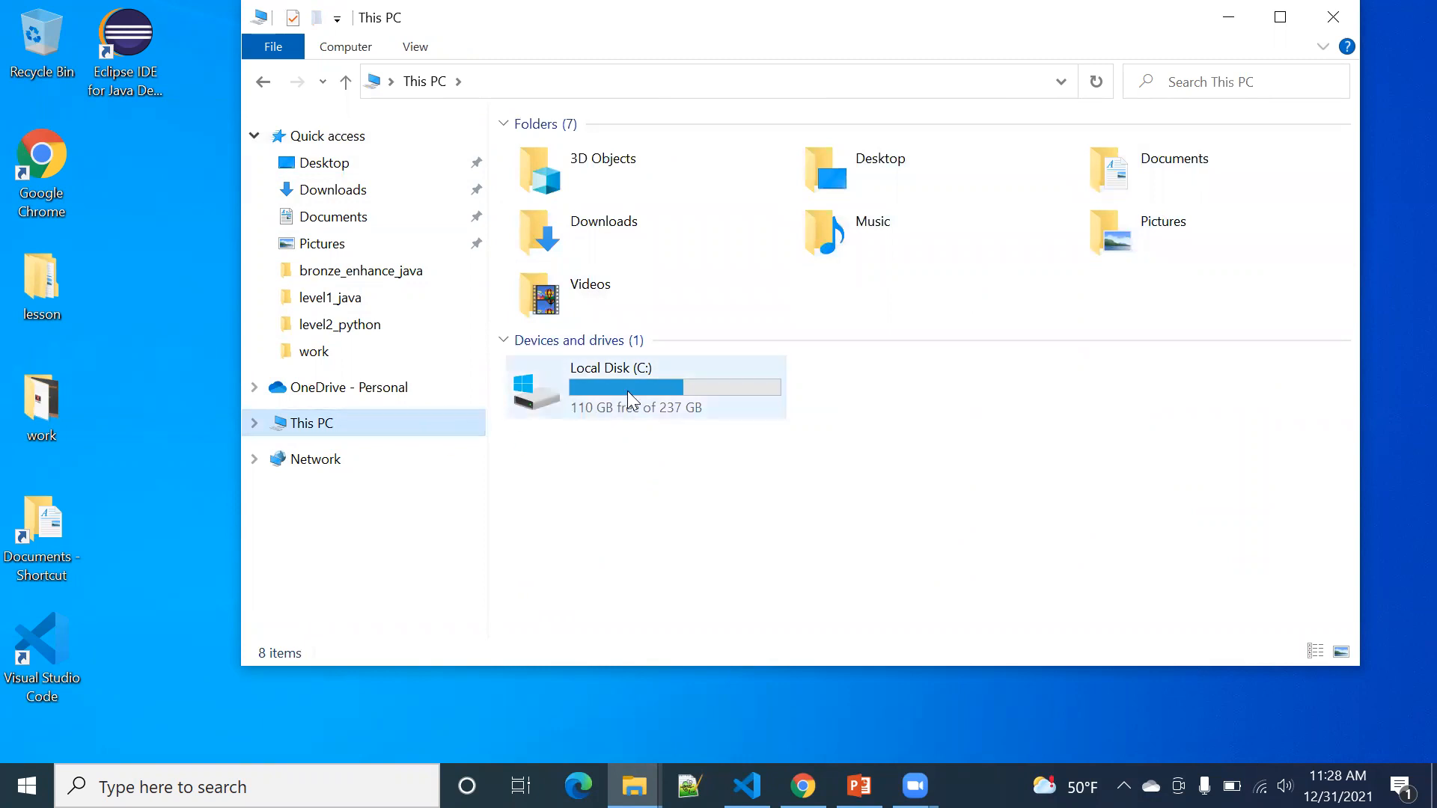
double_click(313, 351)
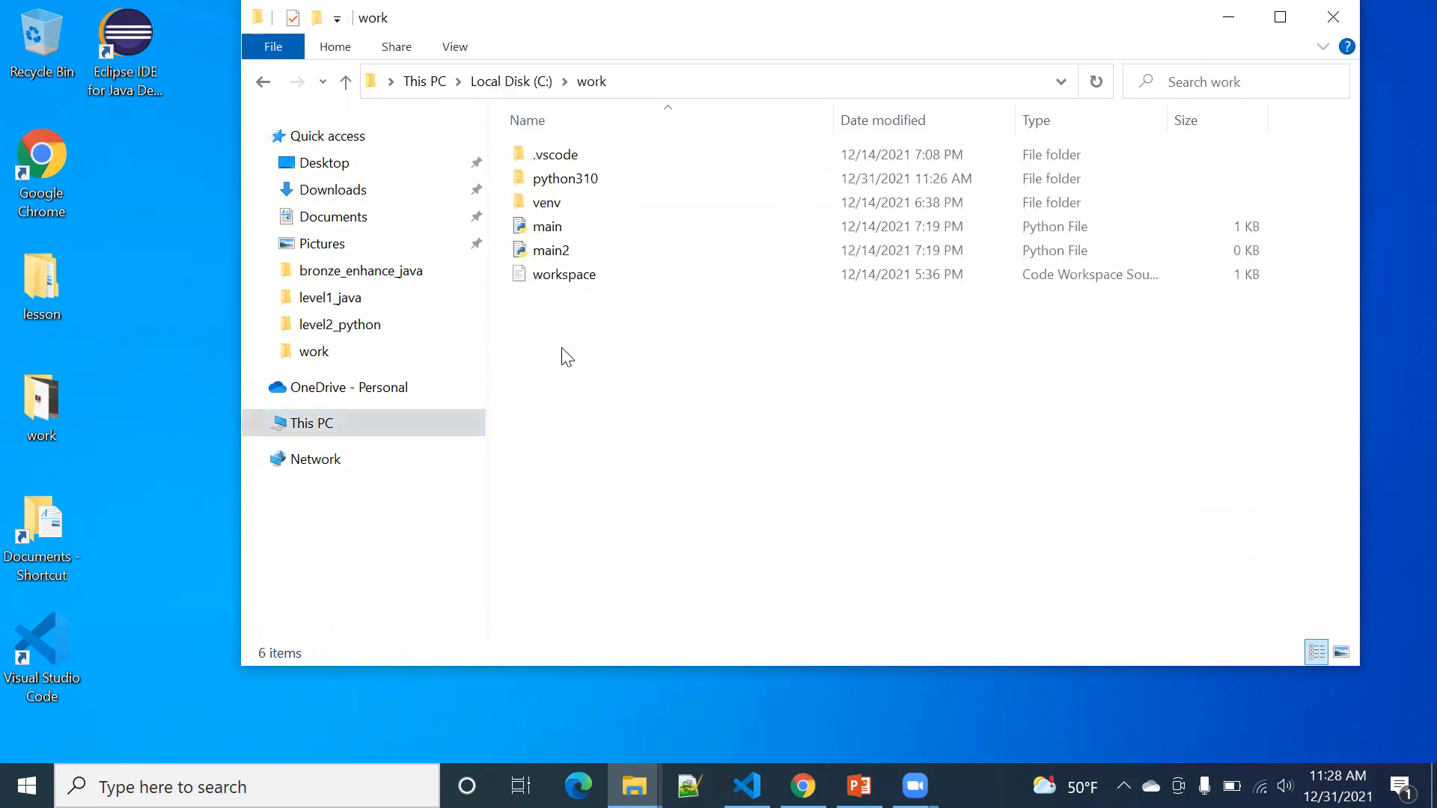
click(565, 179)
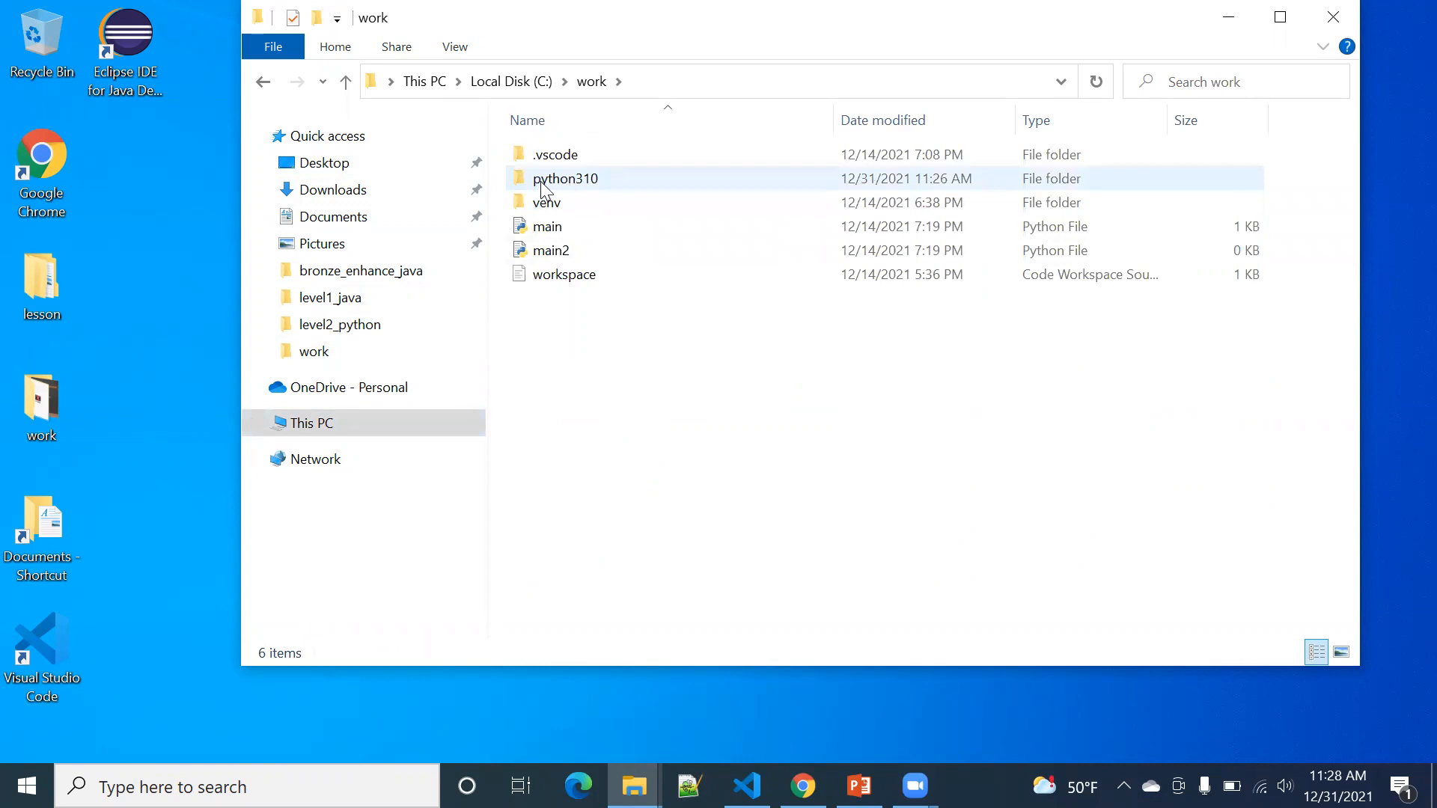
double_click(564, 178)
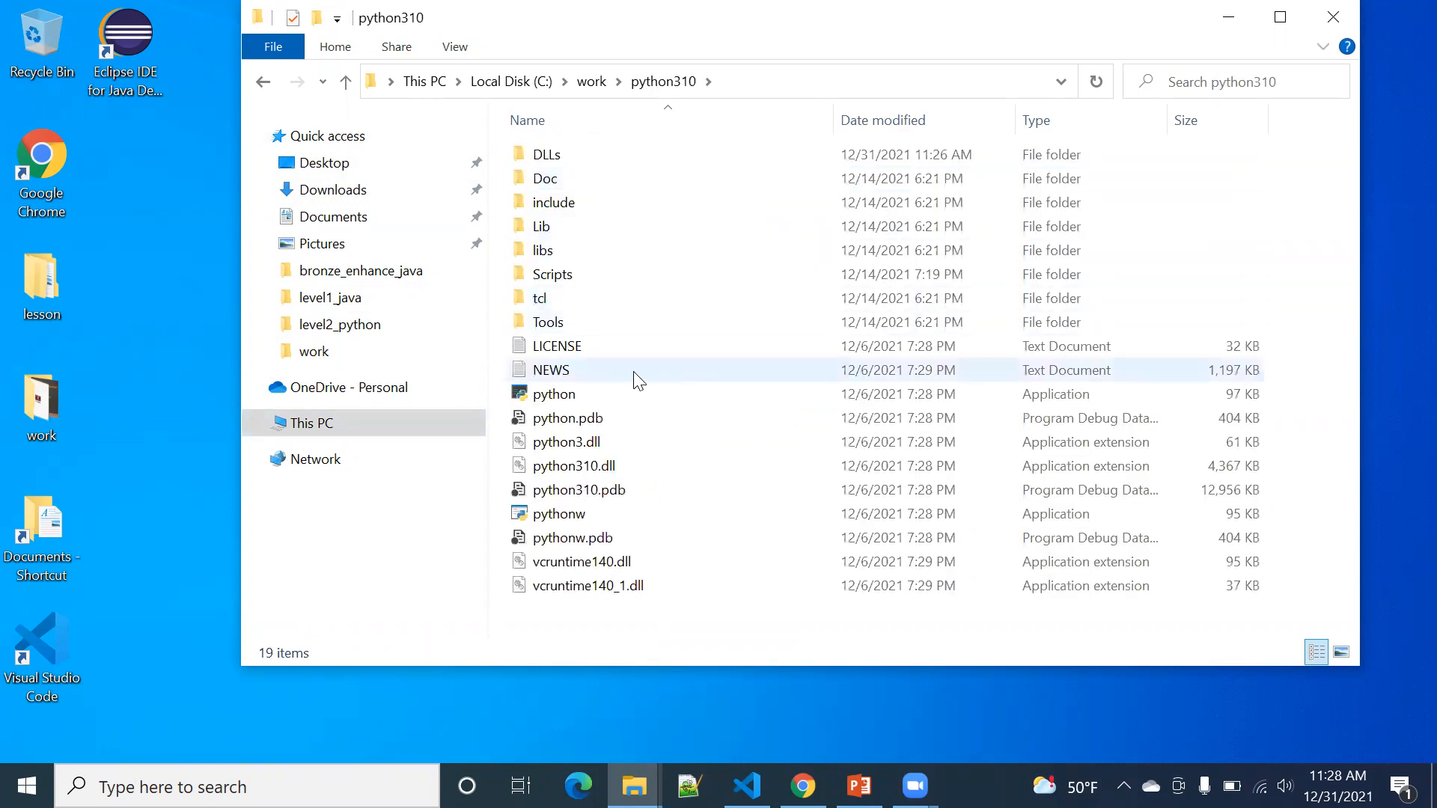
click(553, 394)
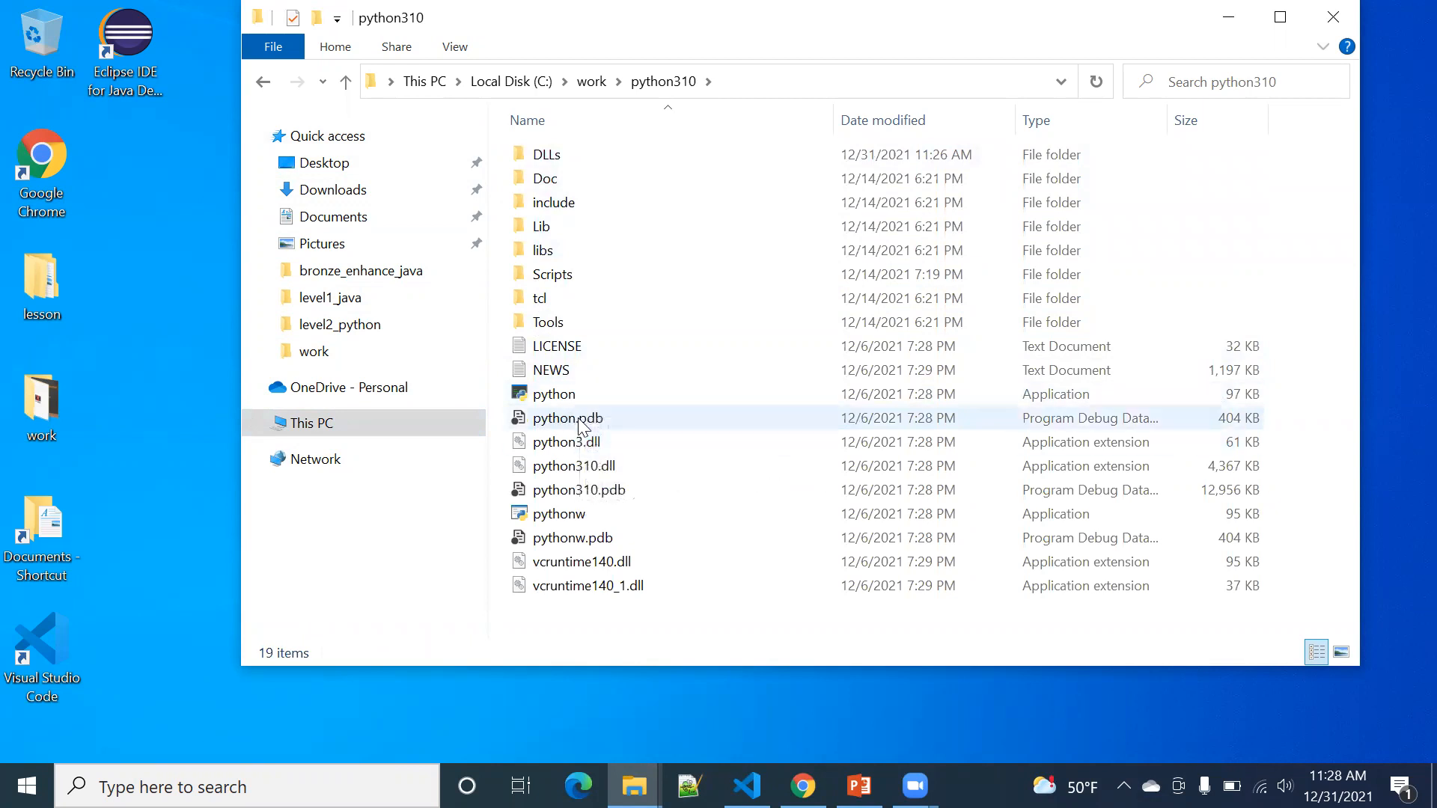
mouse_move(664, 458)
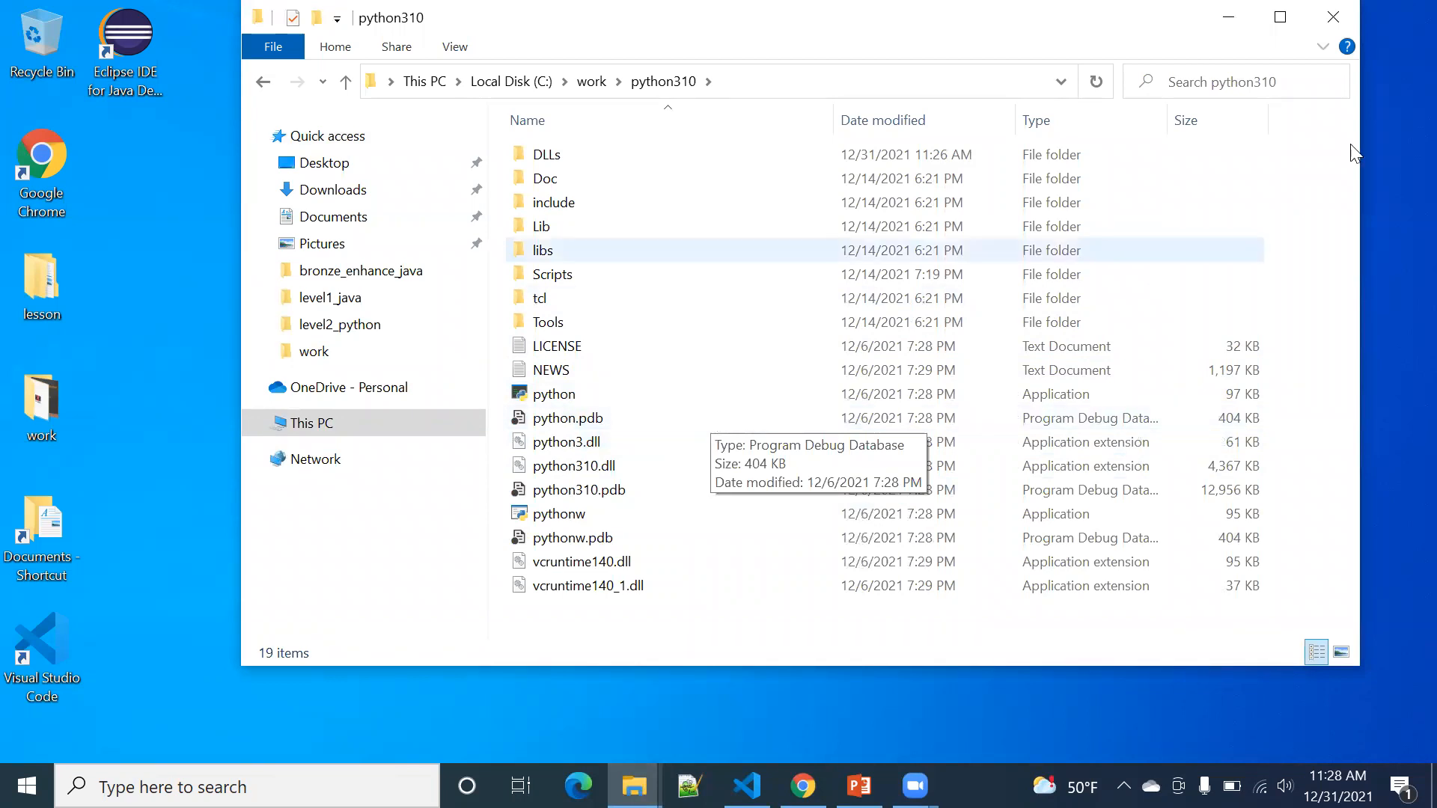
click(1334, 17)
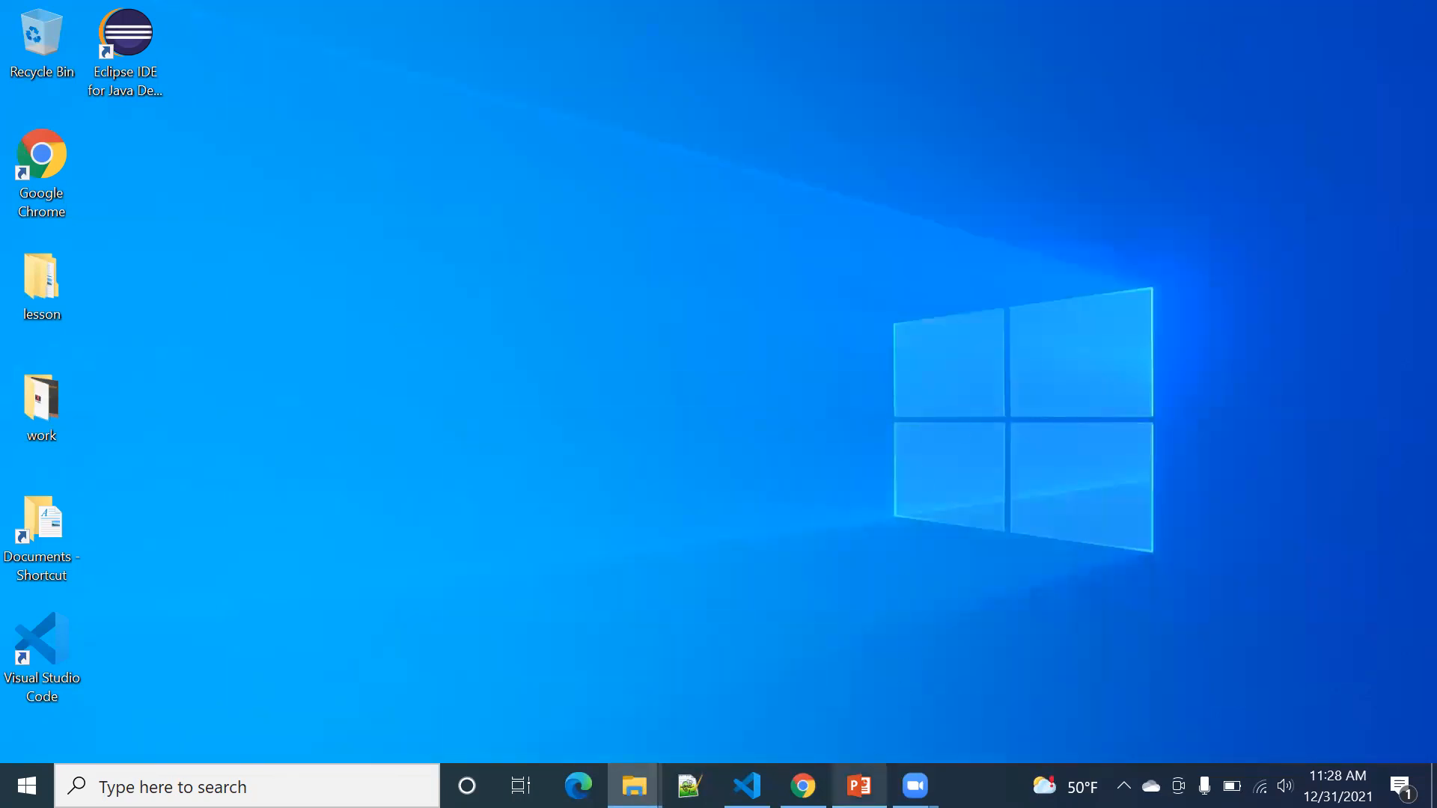
click(857, 787)
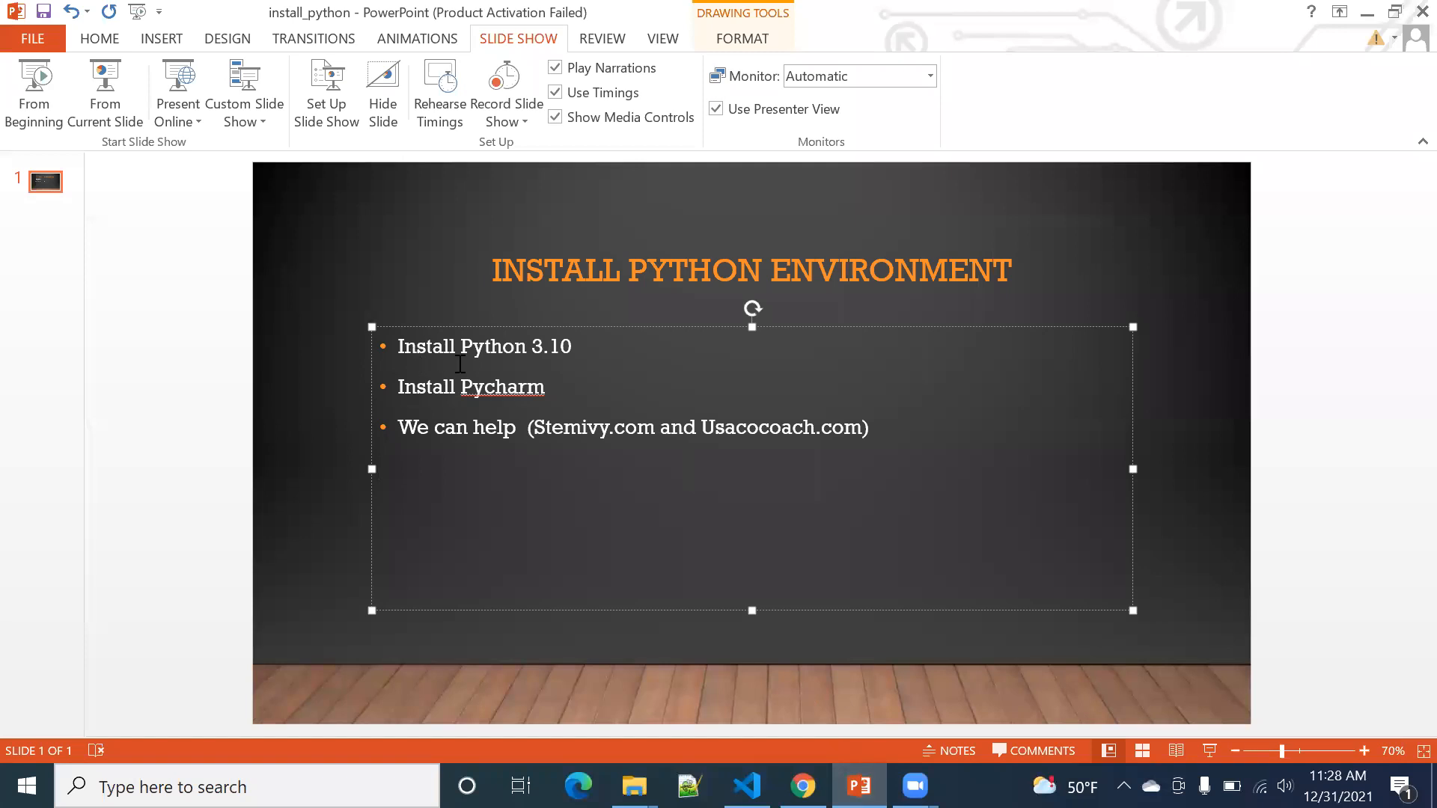
mouse_move(646, 395)
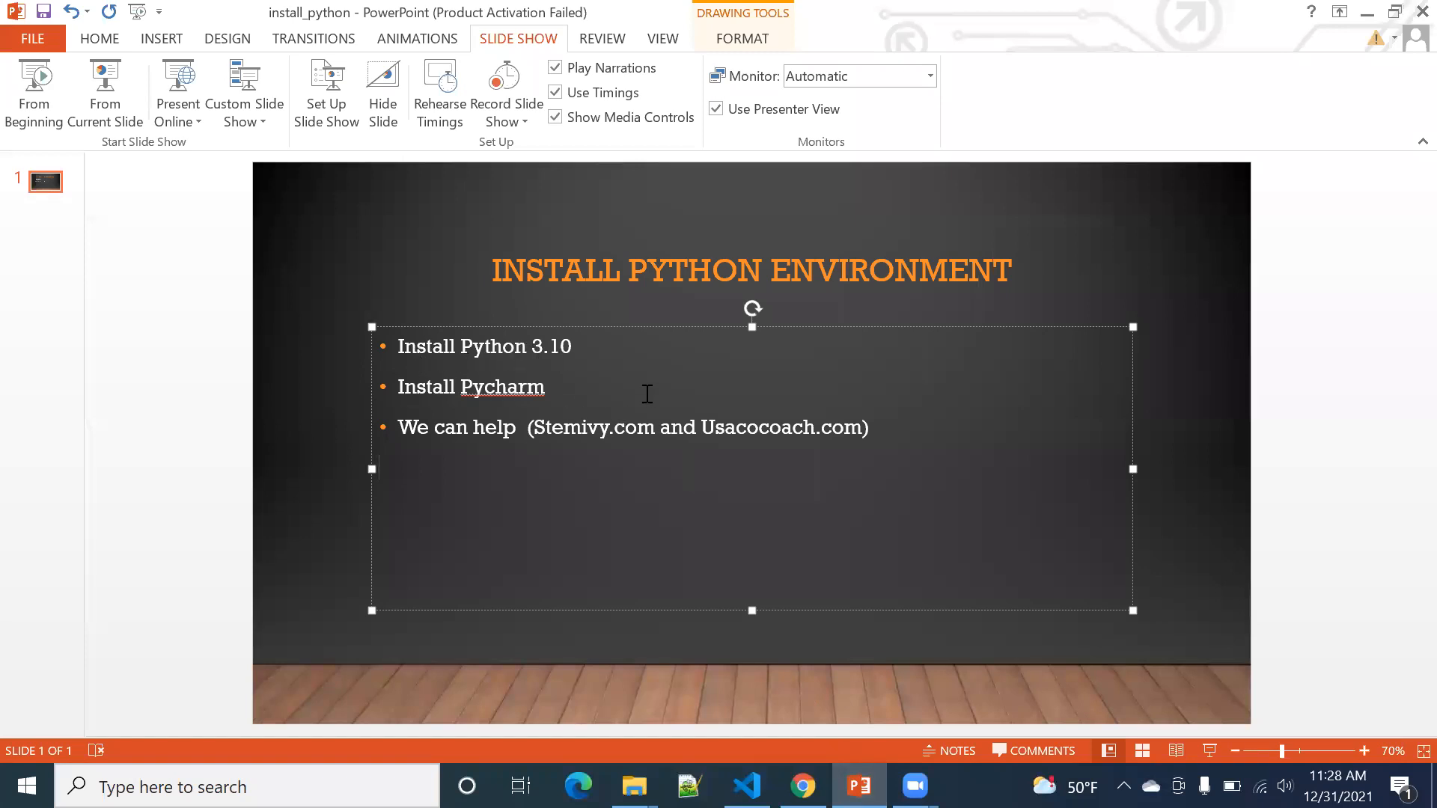
mouse_move(490, 399)
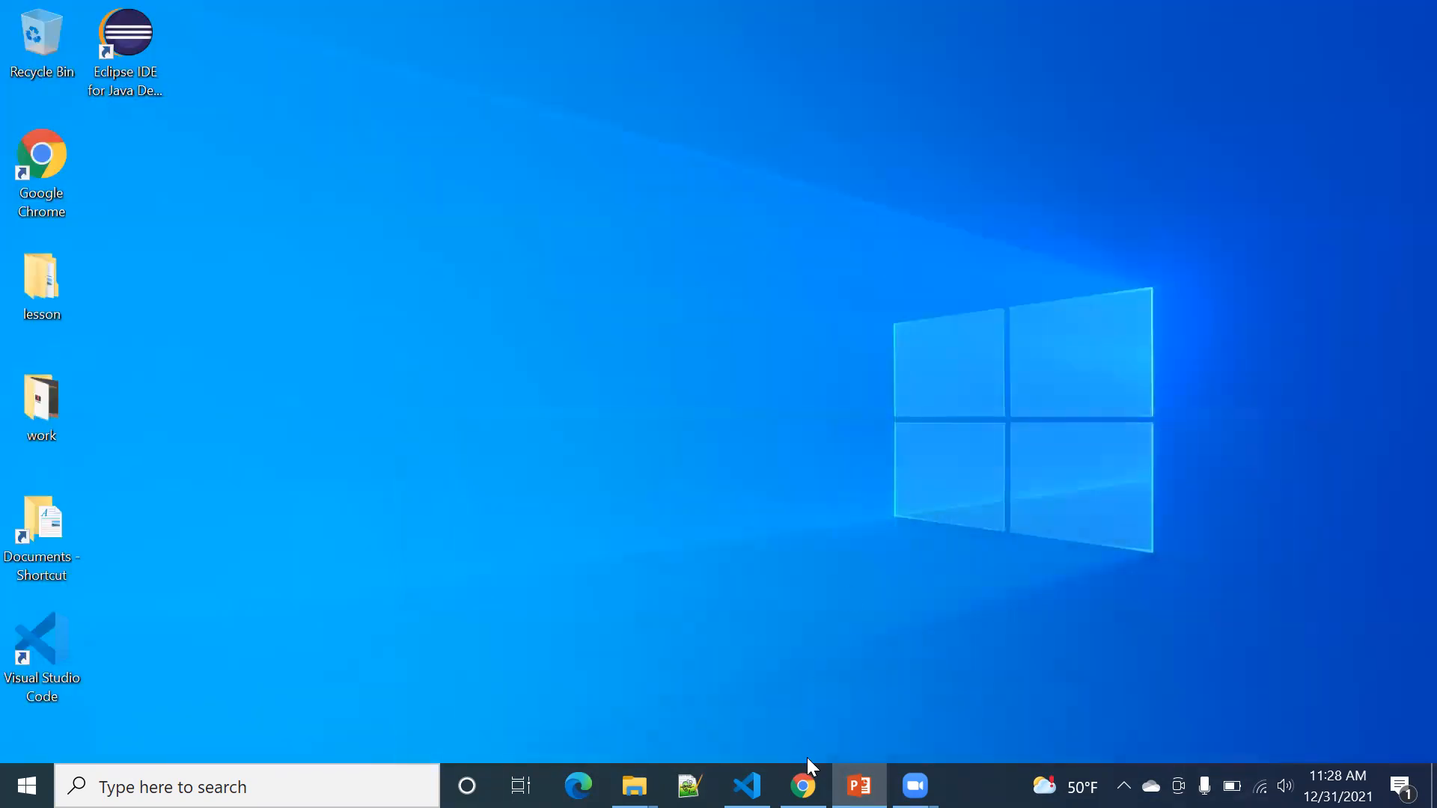
Step: Restore Chrome, switch to the pycharm results tab and open the Download PyCharm link
click(801, 787)
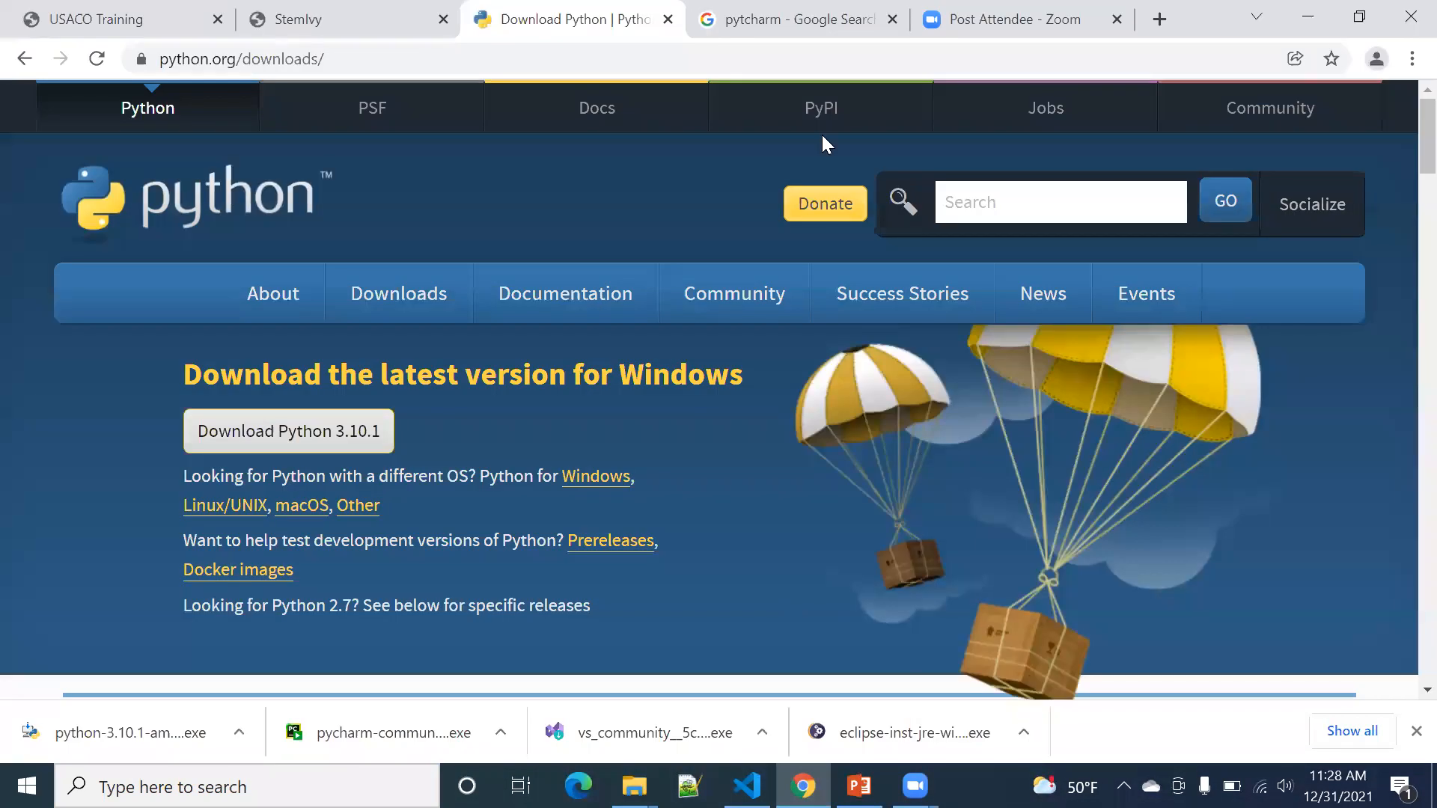
click(796, 20)
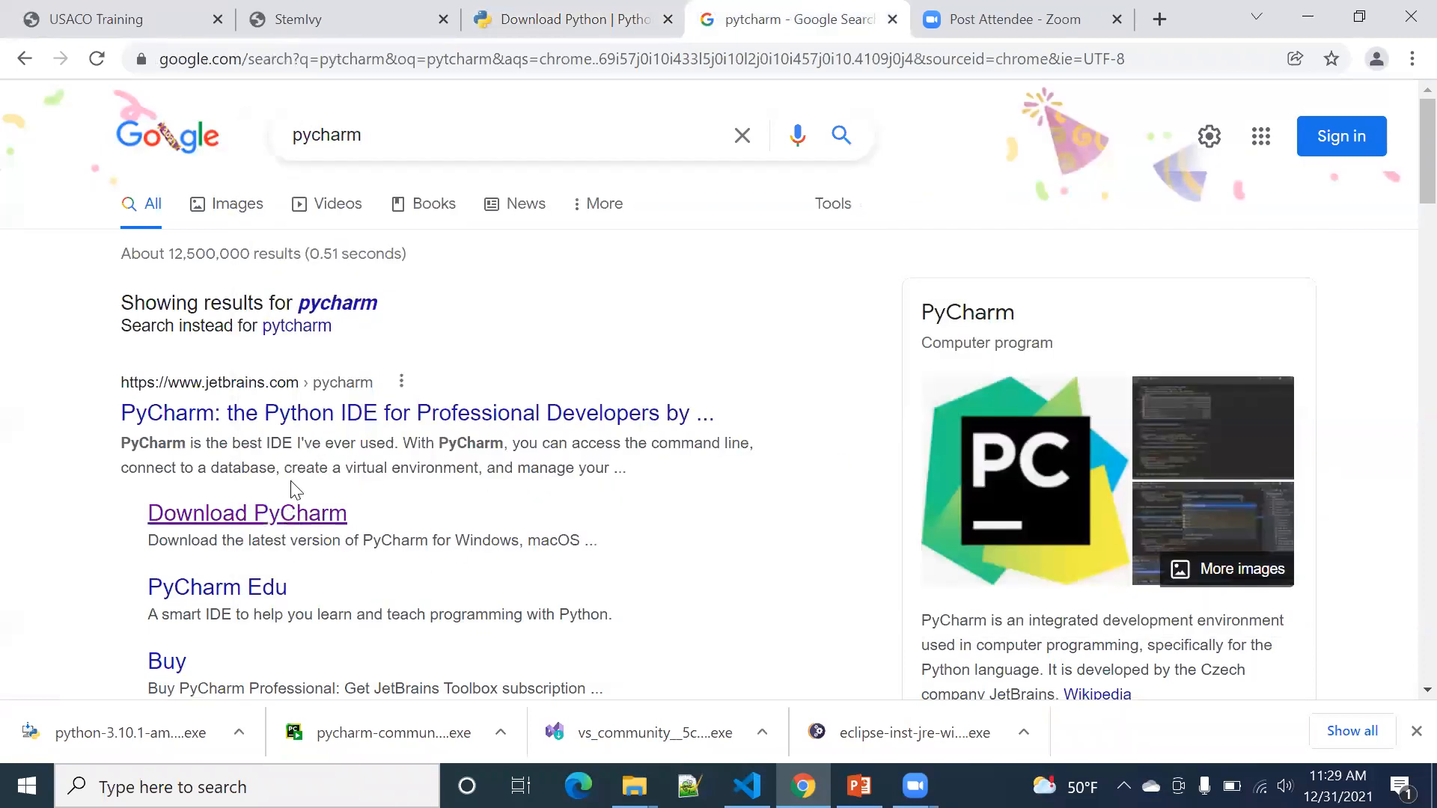
click(247, 513)
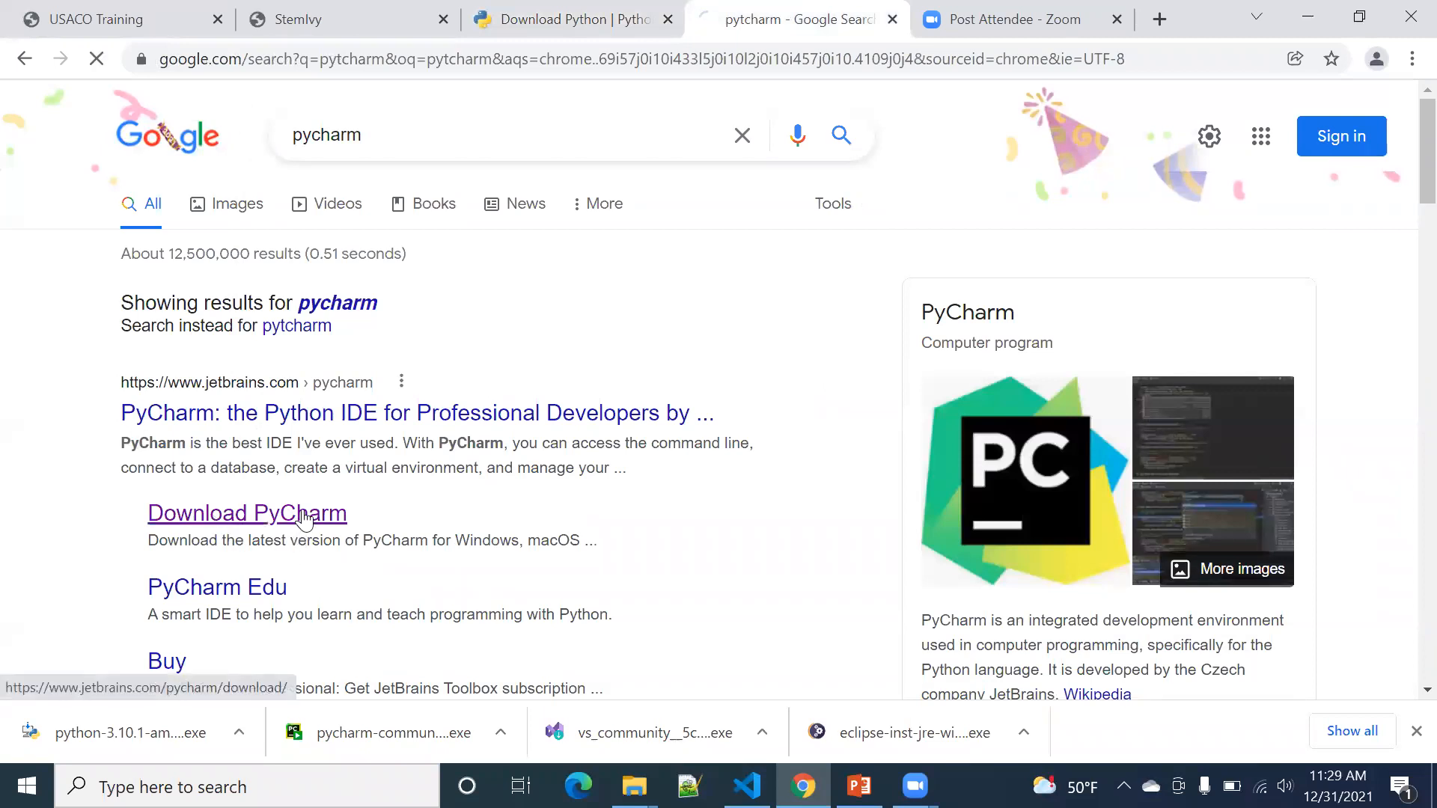
click(247, 514)
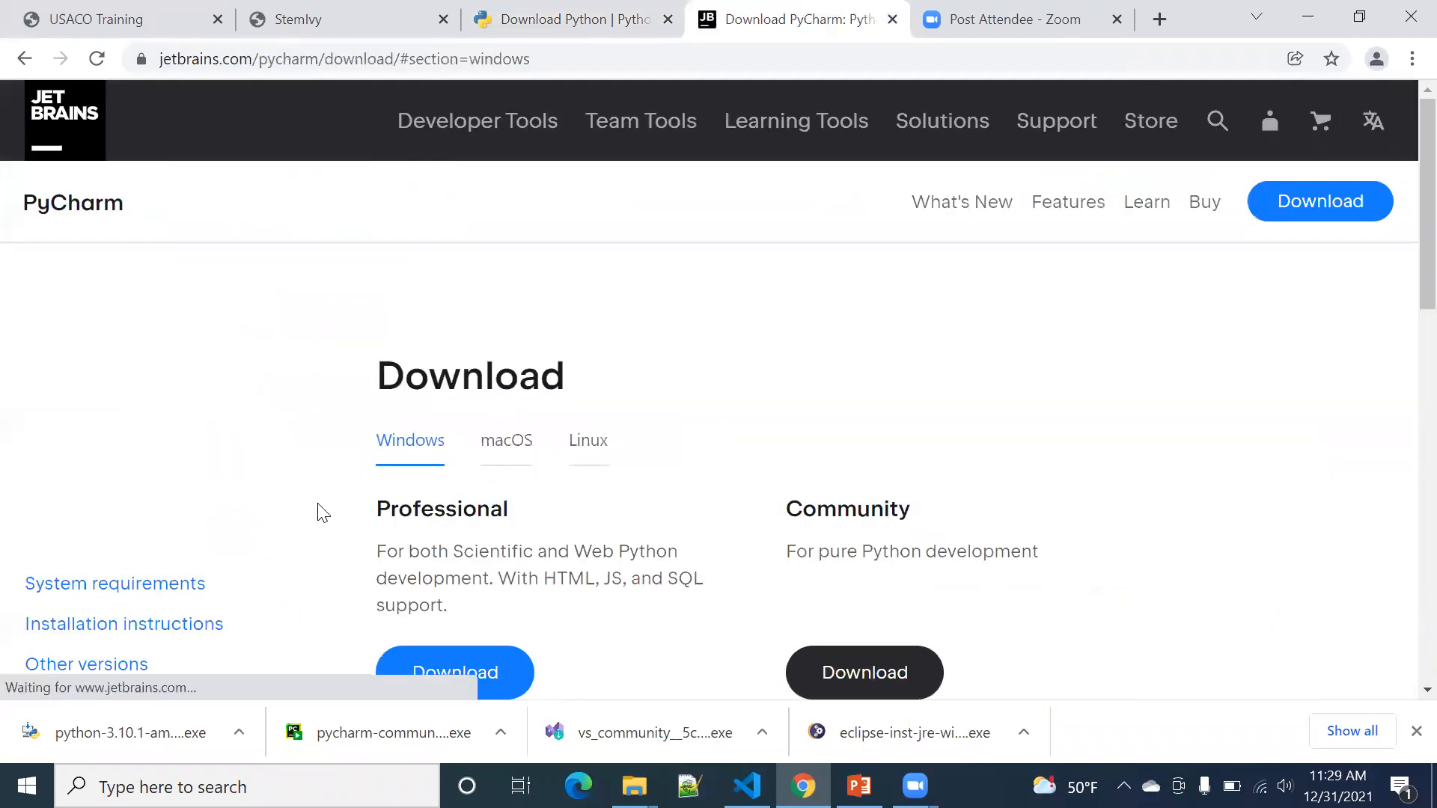
Step: Scroll down the PyCharm download page toward the Community edition
scroll(down, 3)
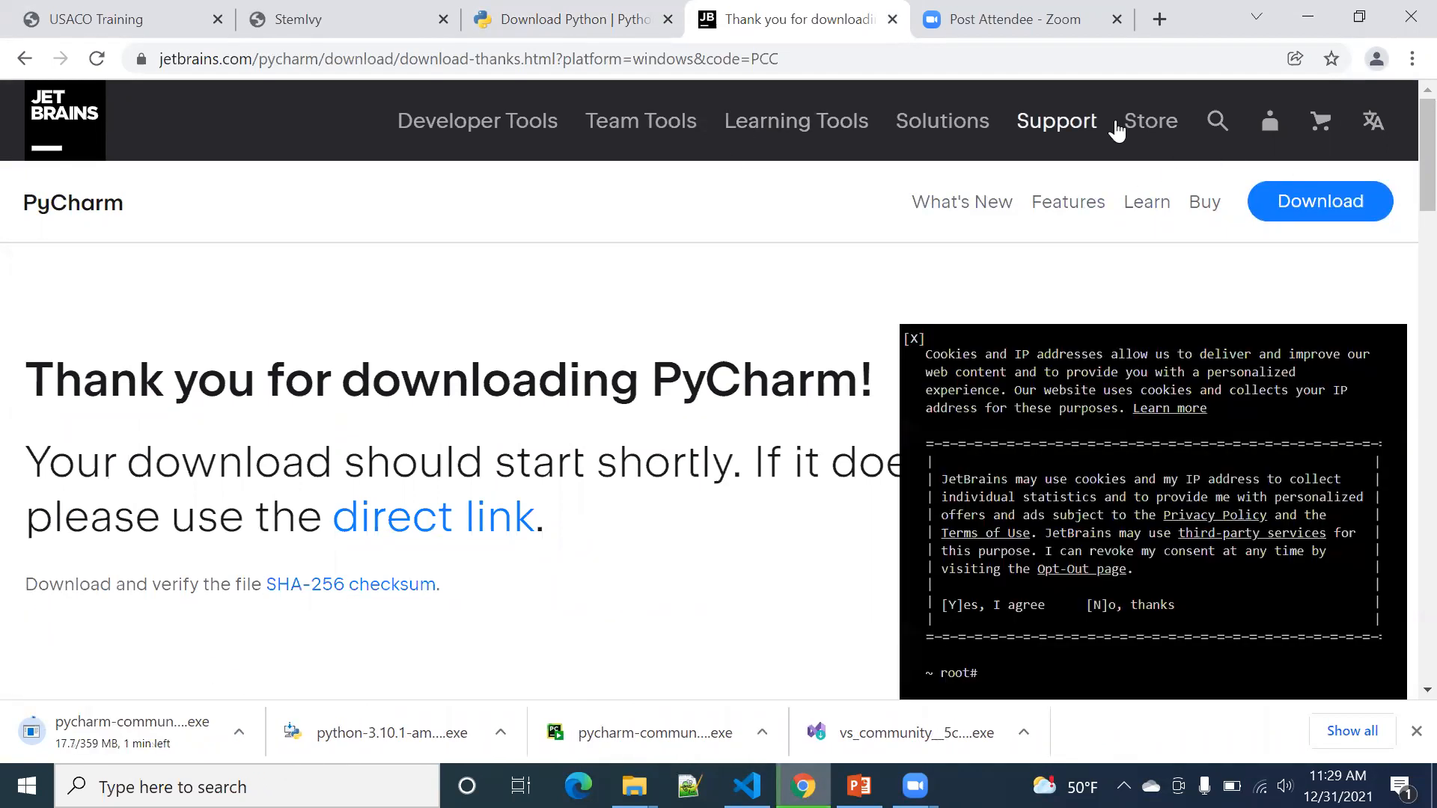
mouse_move(1205, 96)
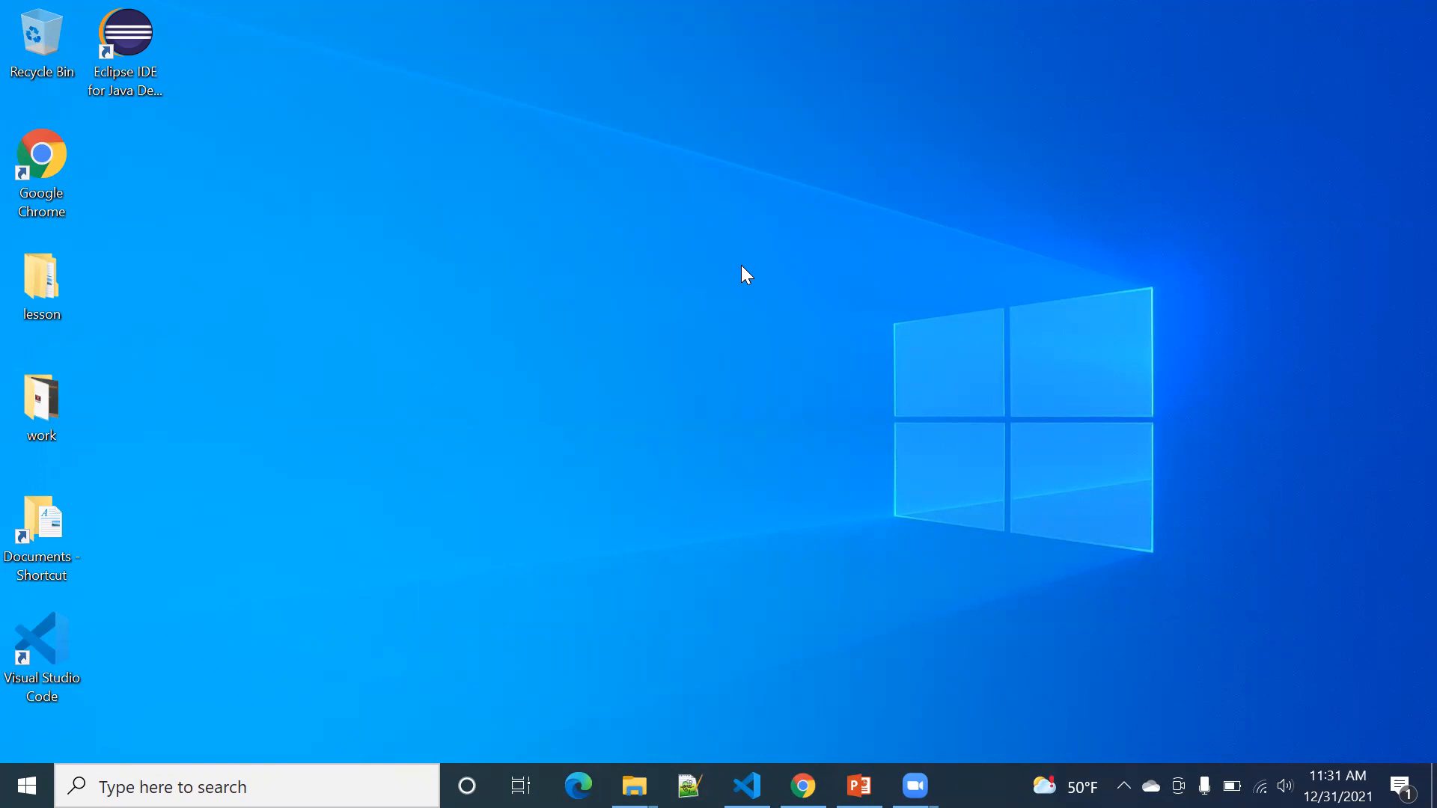
mouse_move(619, 553)
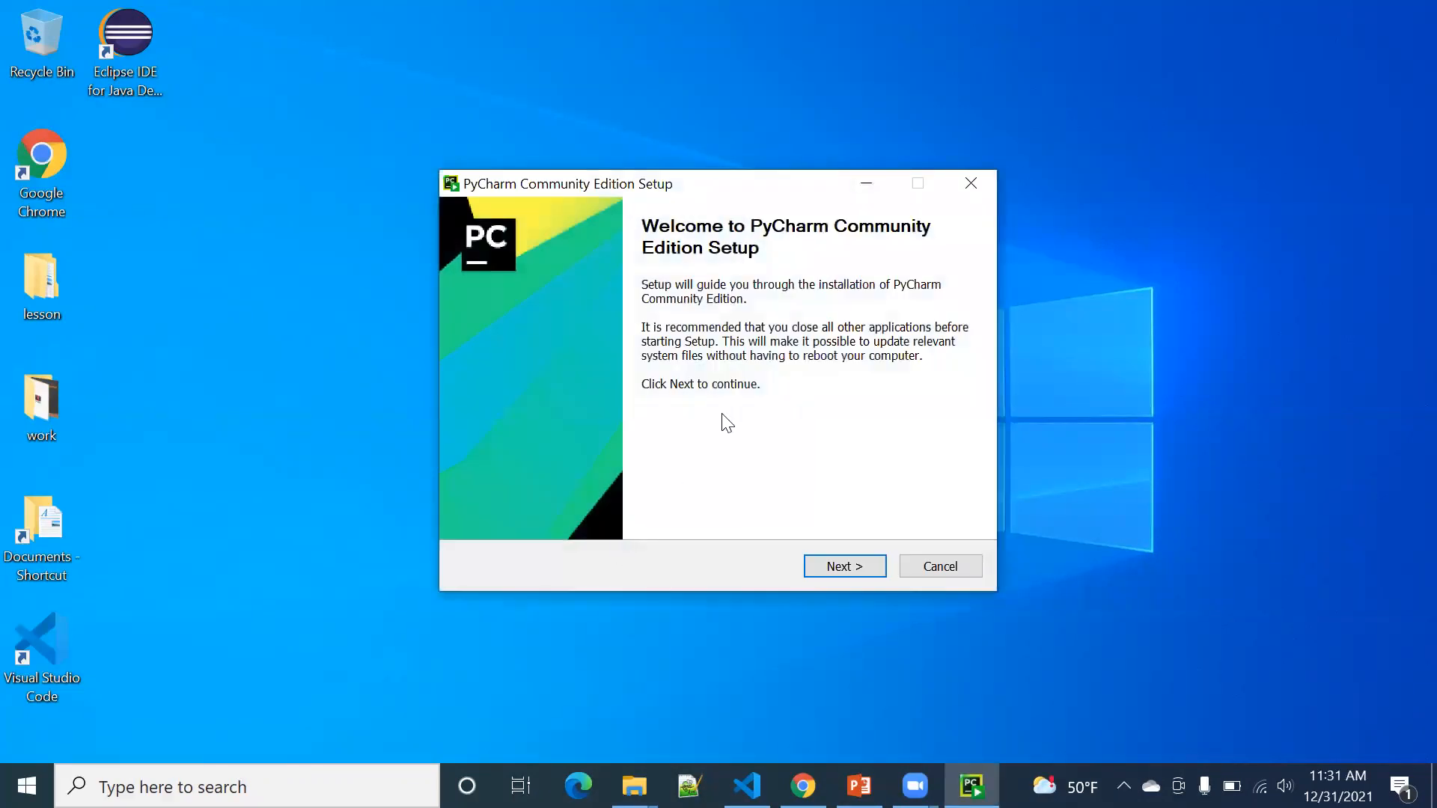
Step: Keep the default install folder; enable desktop shortcut, bin on PATH, and Open Folder as Project
click(844, 565)
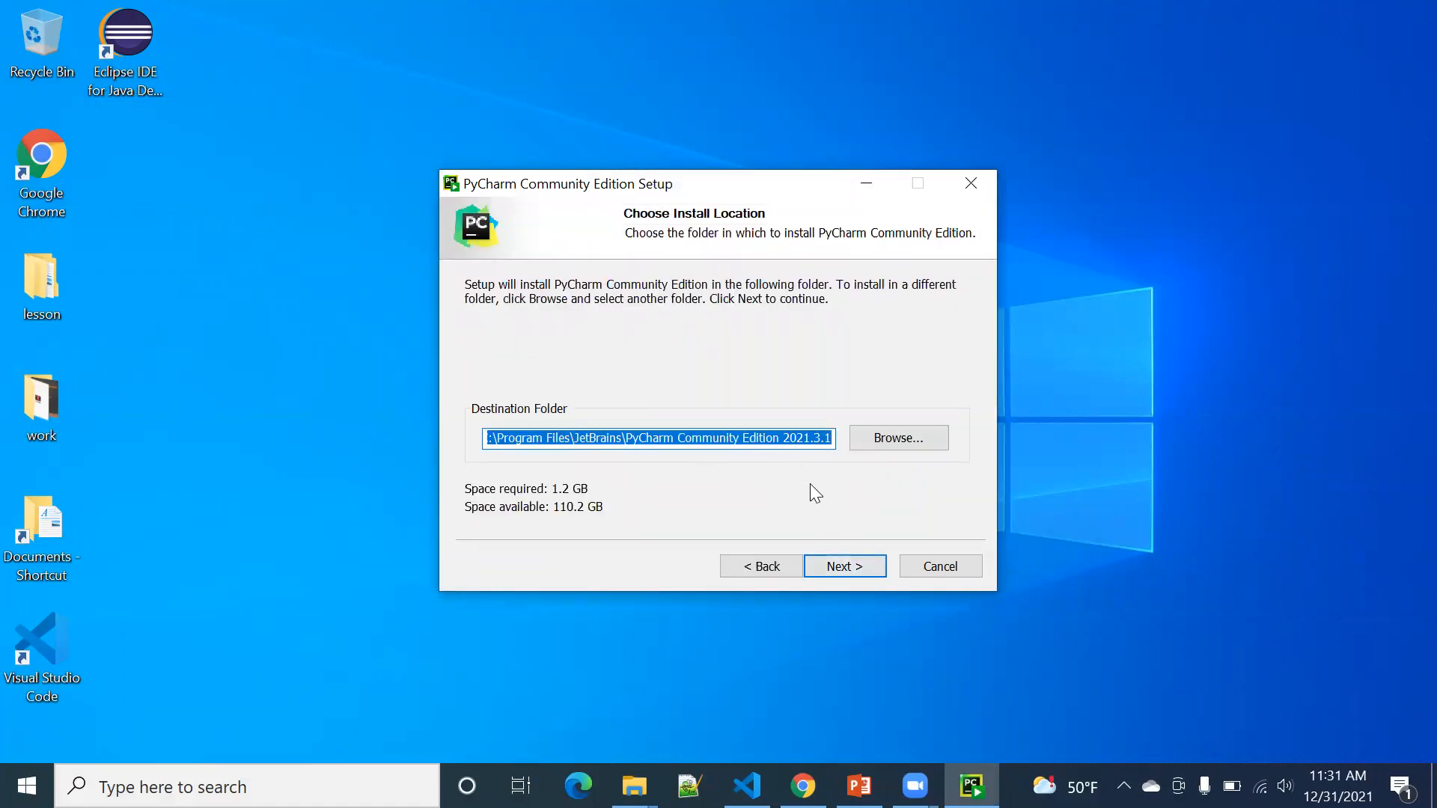
click(843, 566)
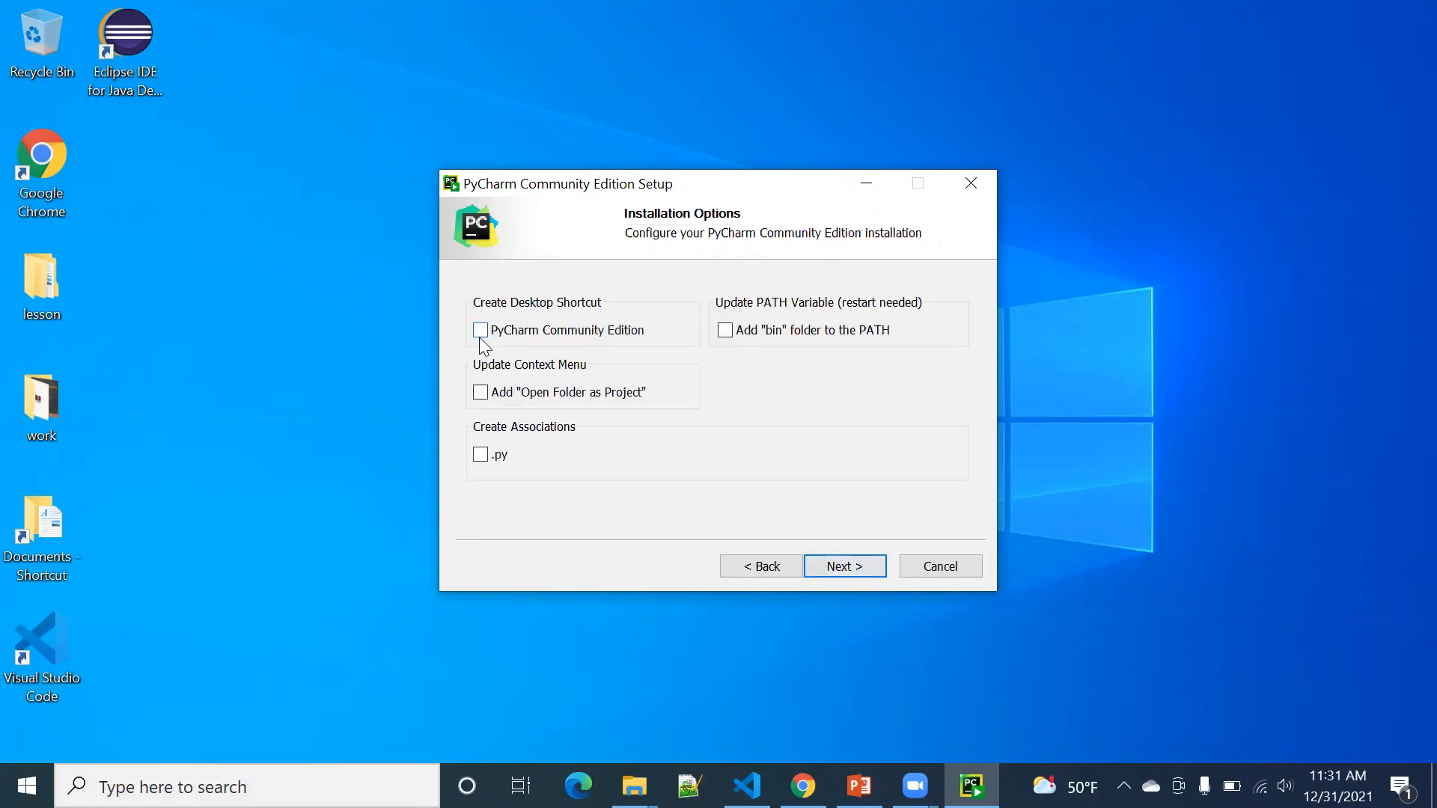
click(481, 330)
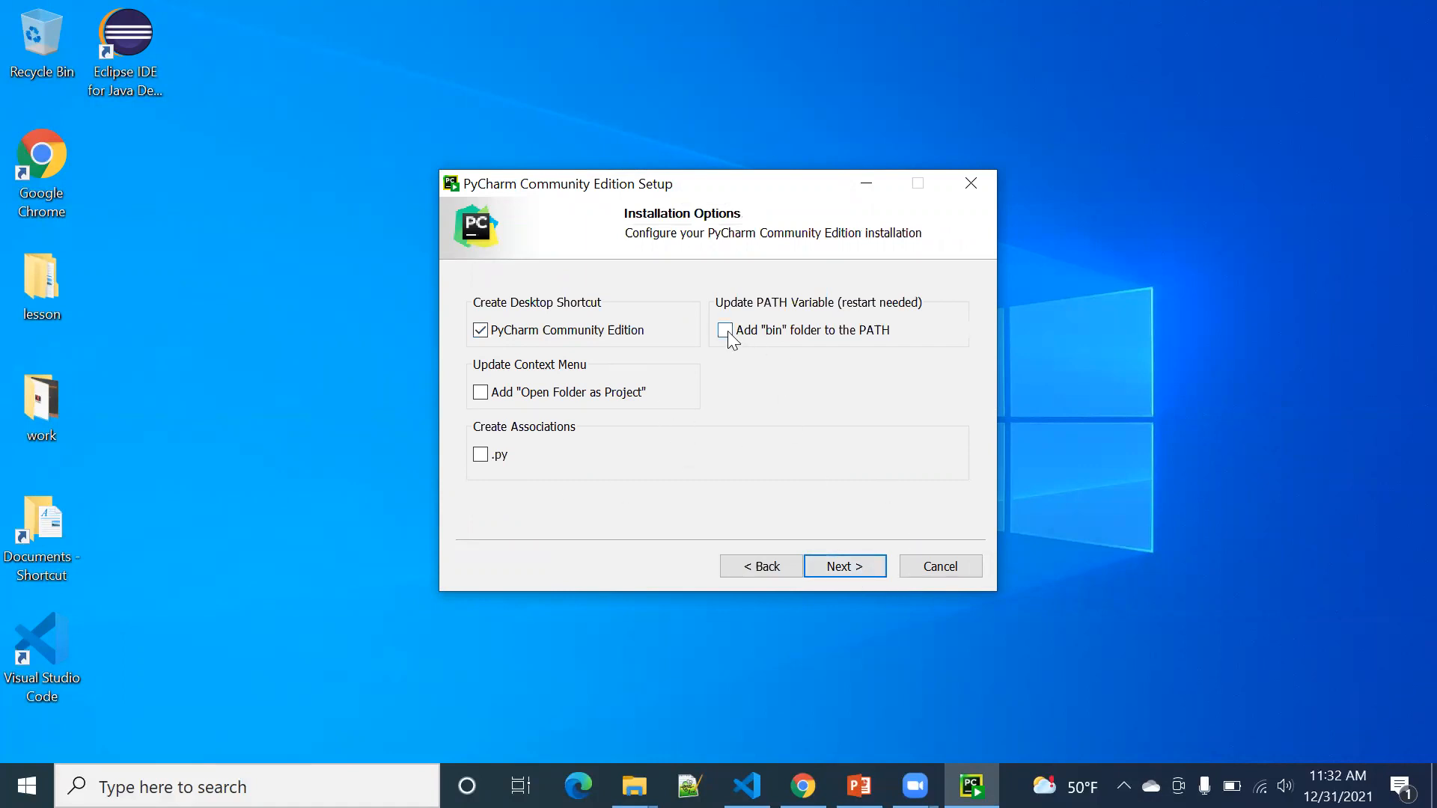
click(724, 330)
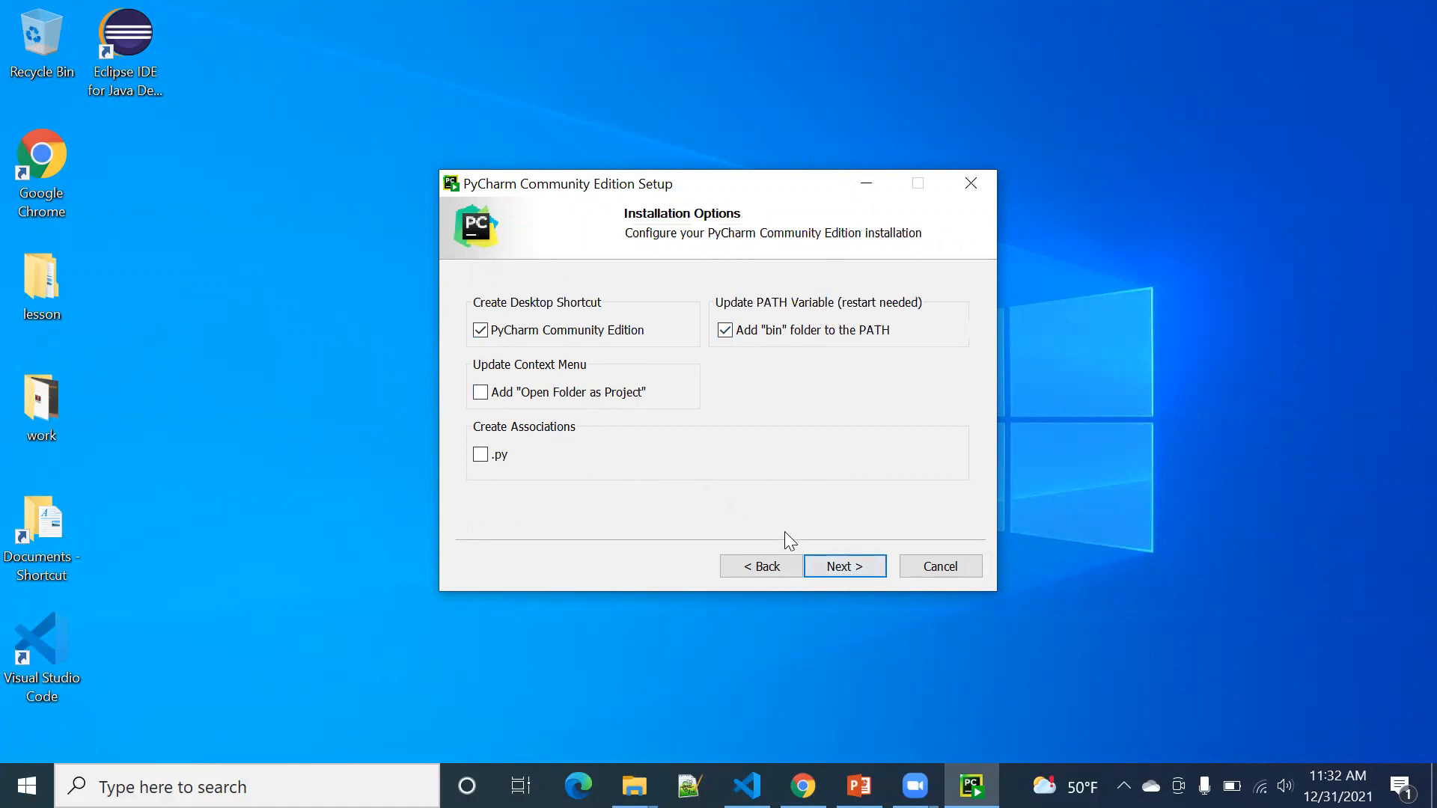
click(481, 392)
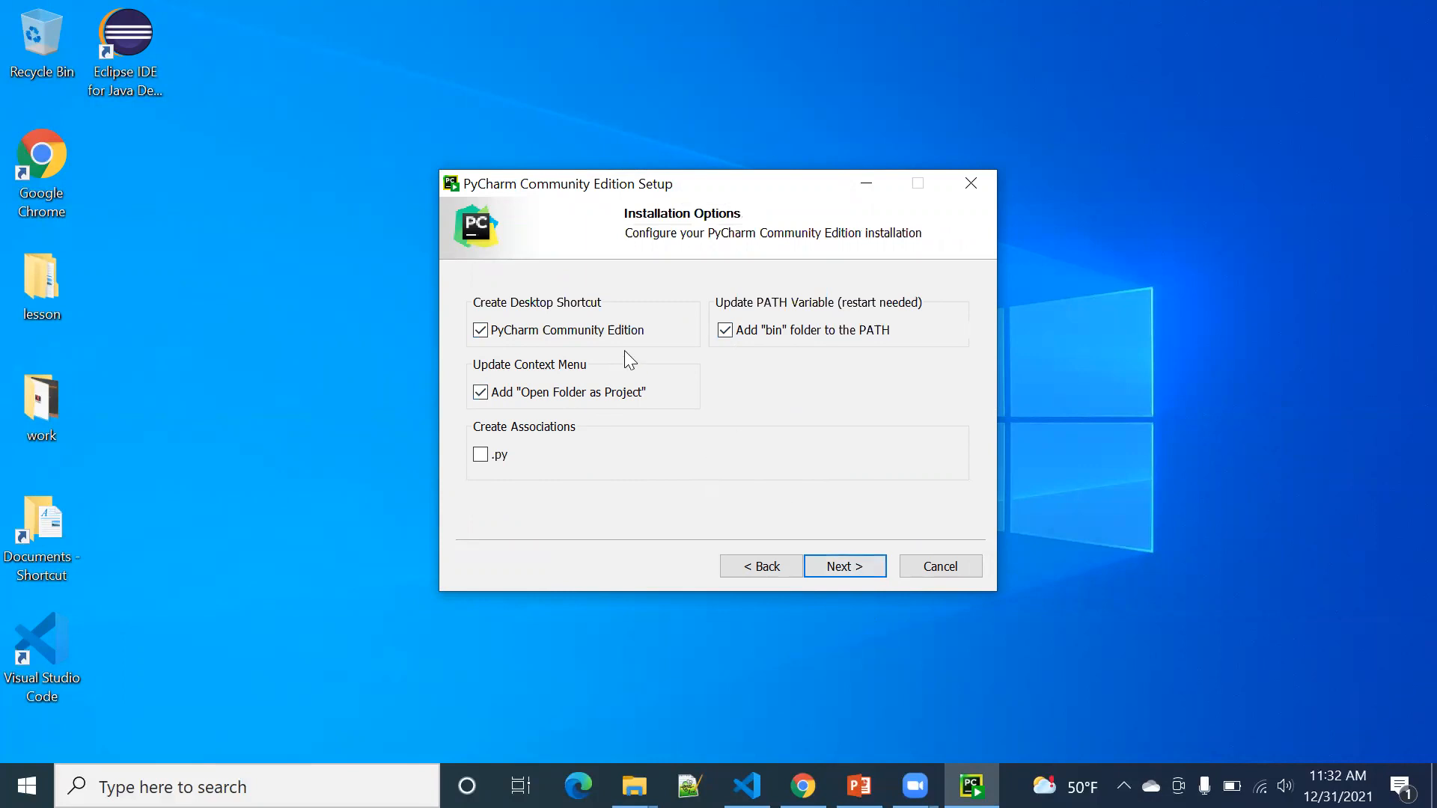
click(842, 566)
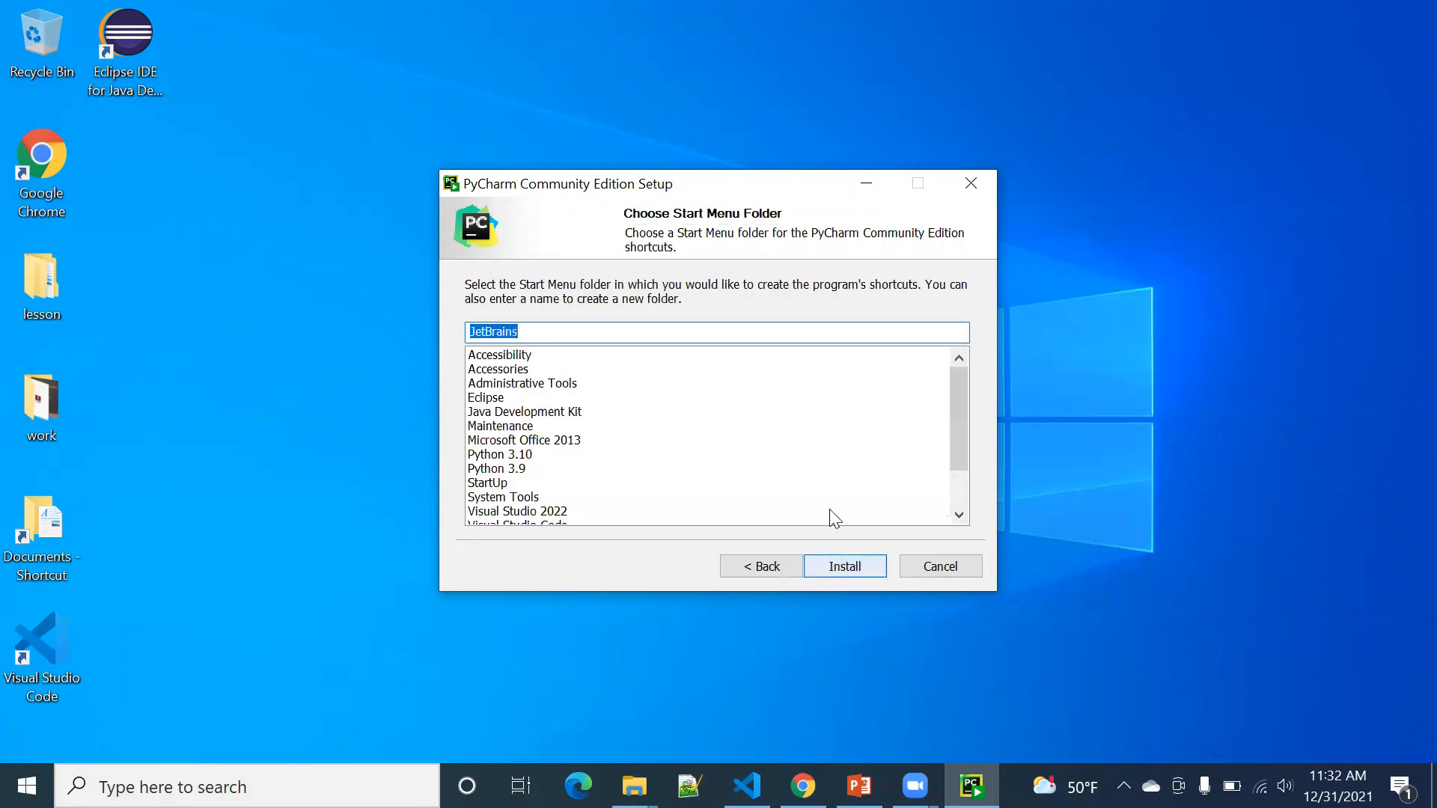
Step: Install PyCharm into the JetBrains Start Menu folder
click(843, 566)
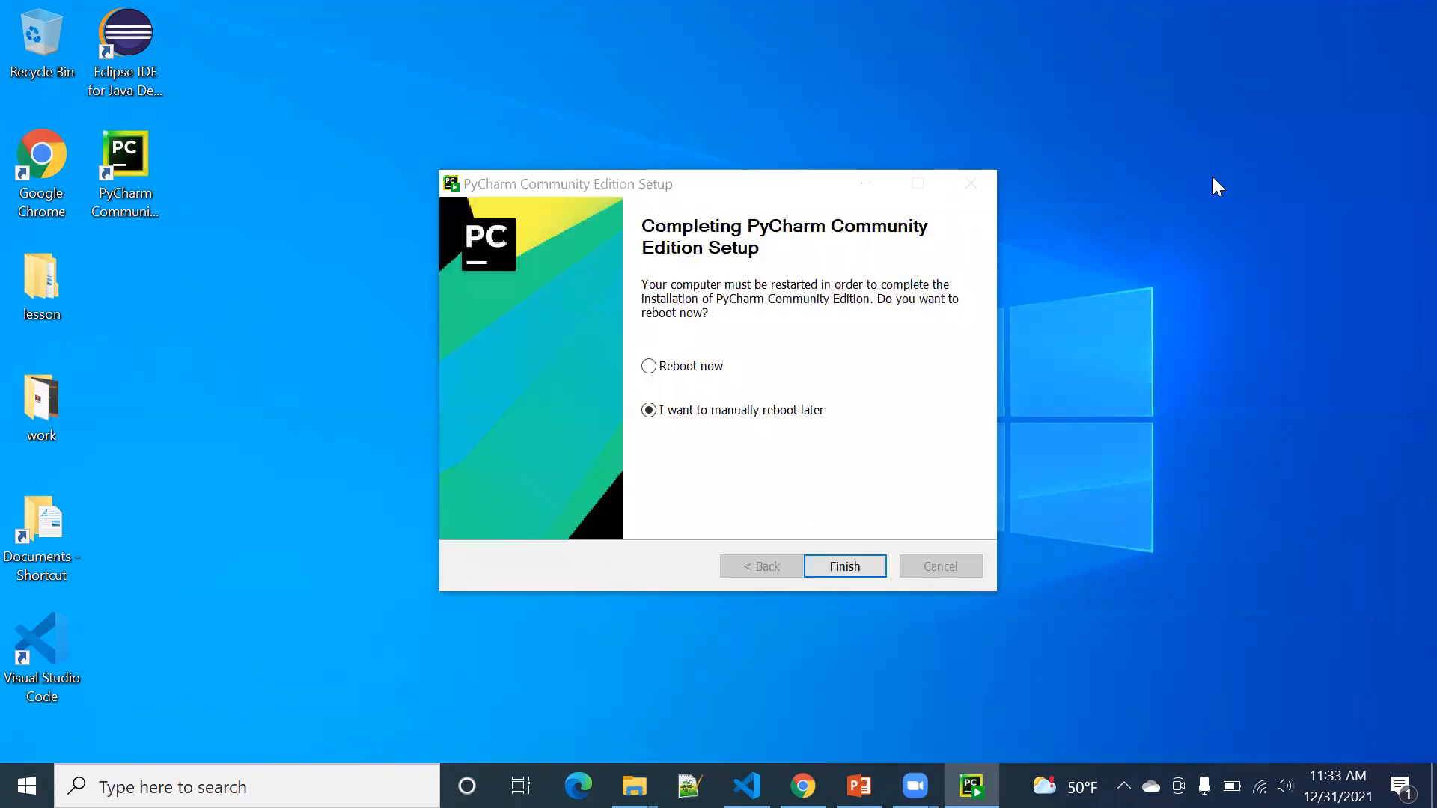
mouse_move(991, 438)
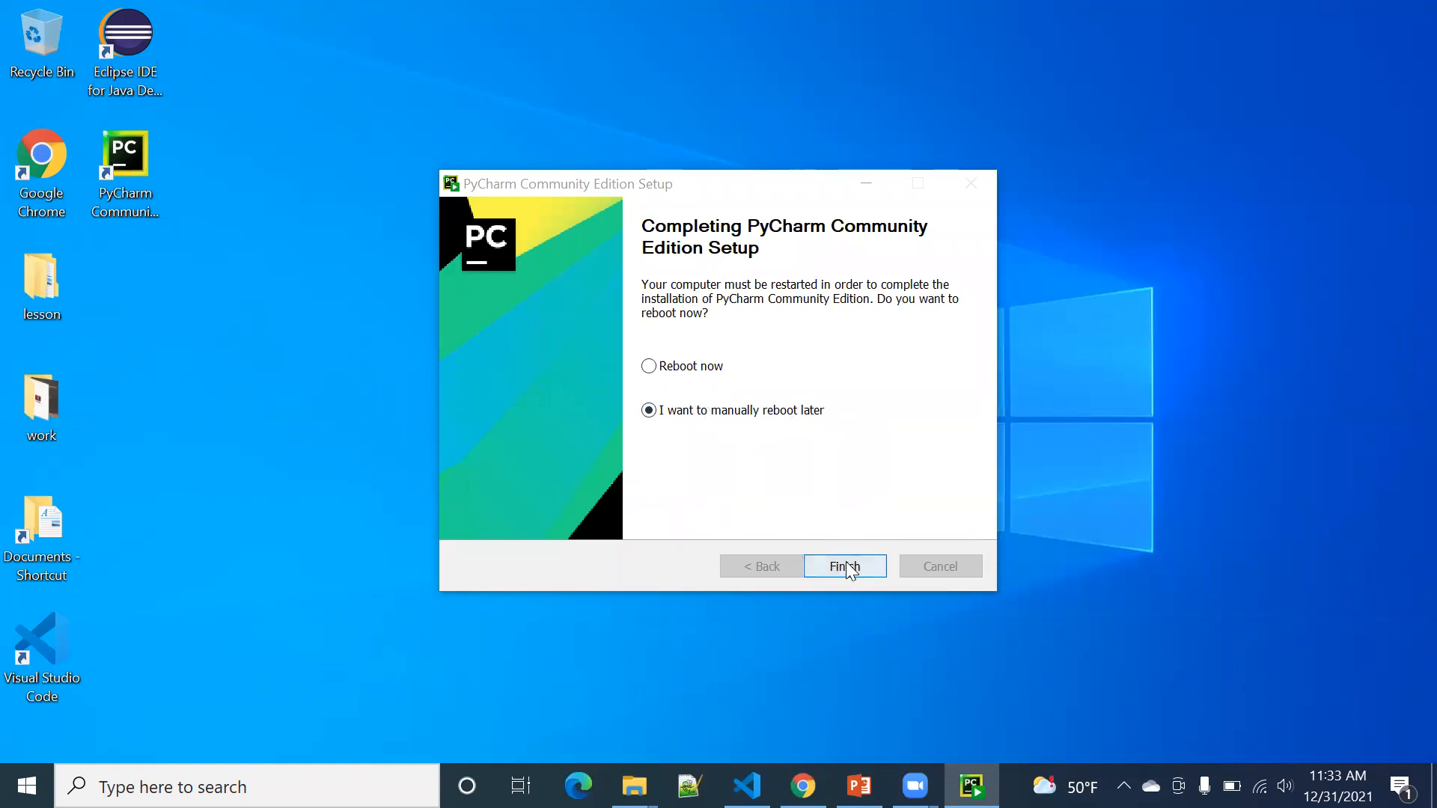
Step: Finish the installer, launch PyCharm from the desktop shortcut, and skip importing settings
click(844, 566)
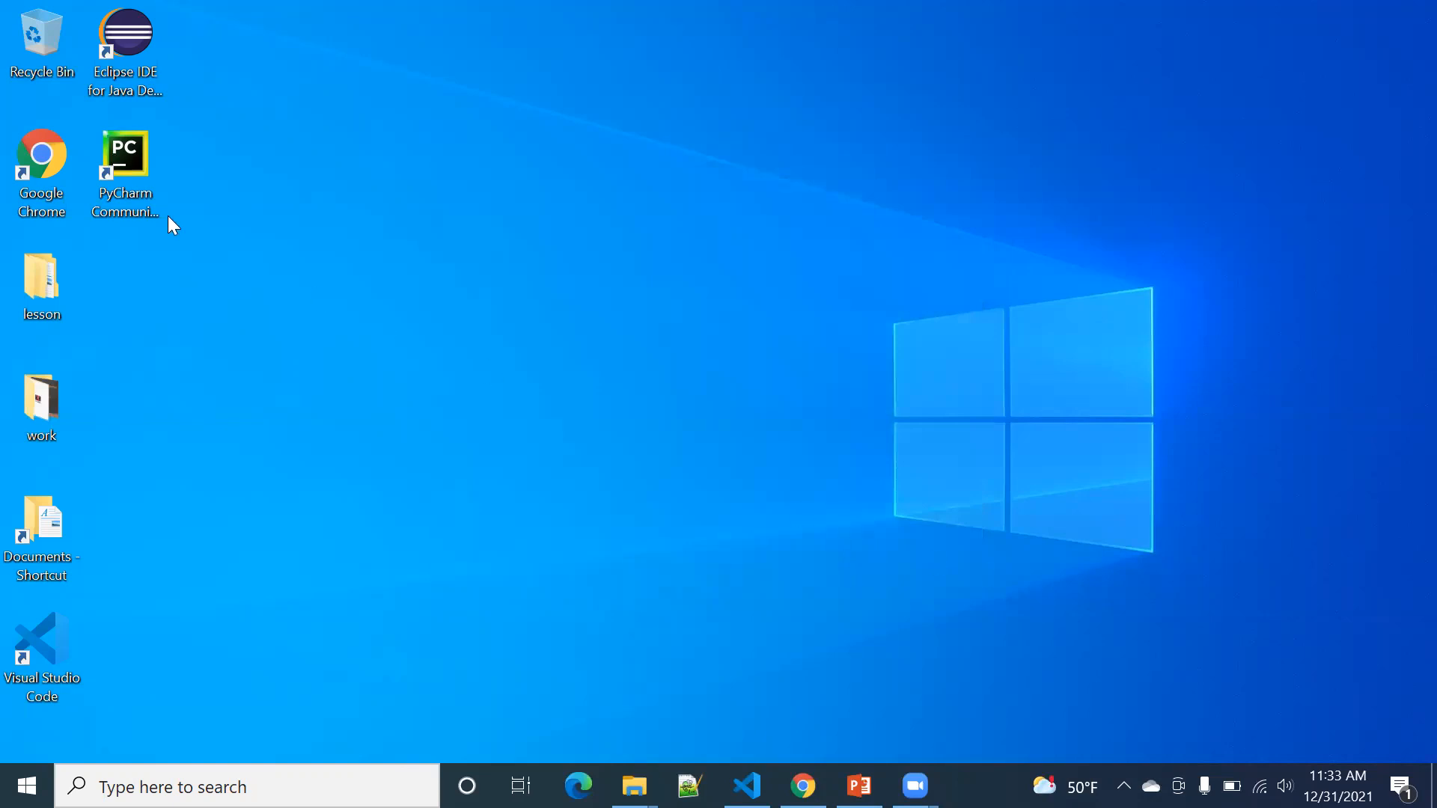
click(126, 160)
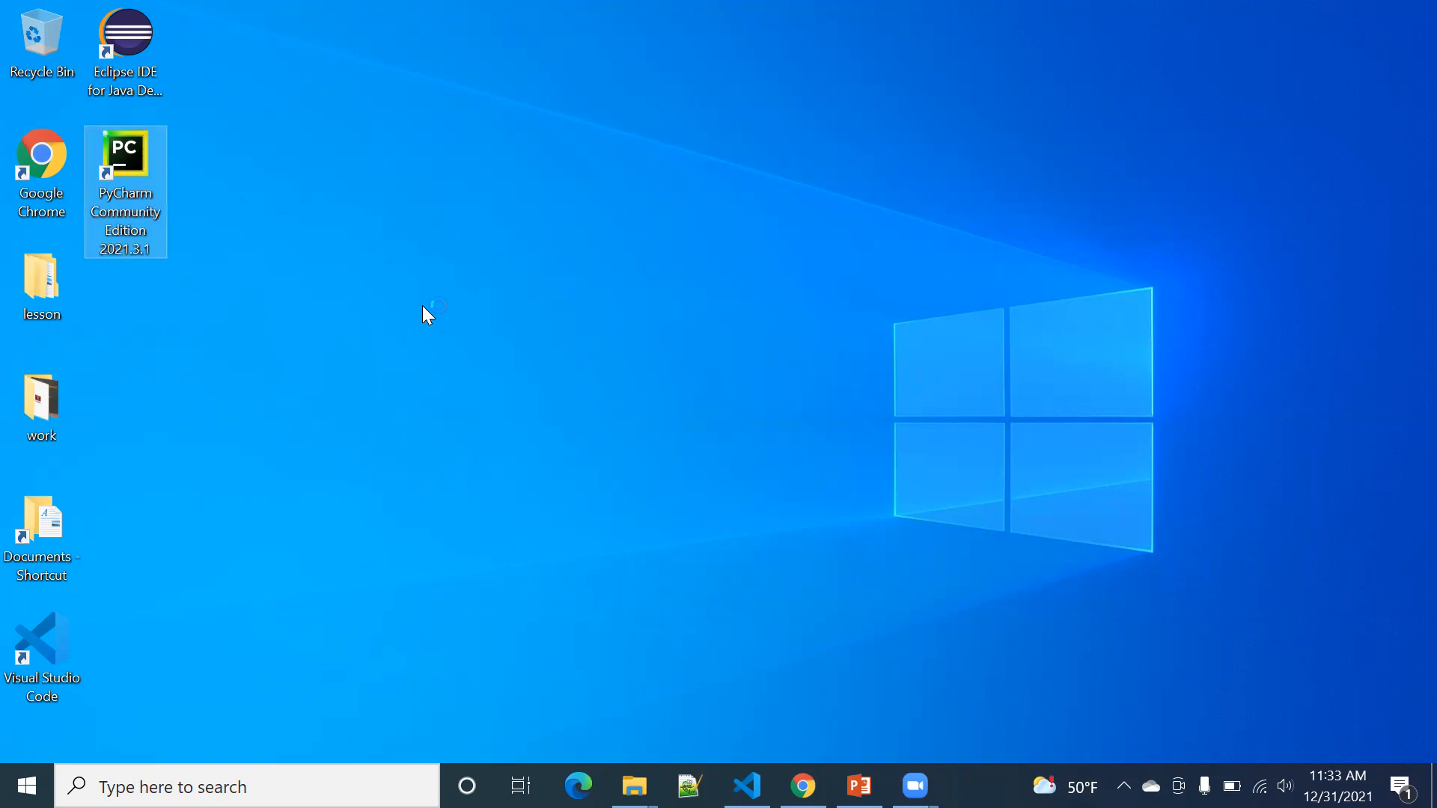
double_click(125, 164)
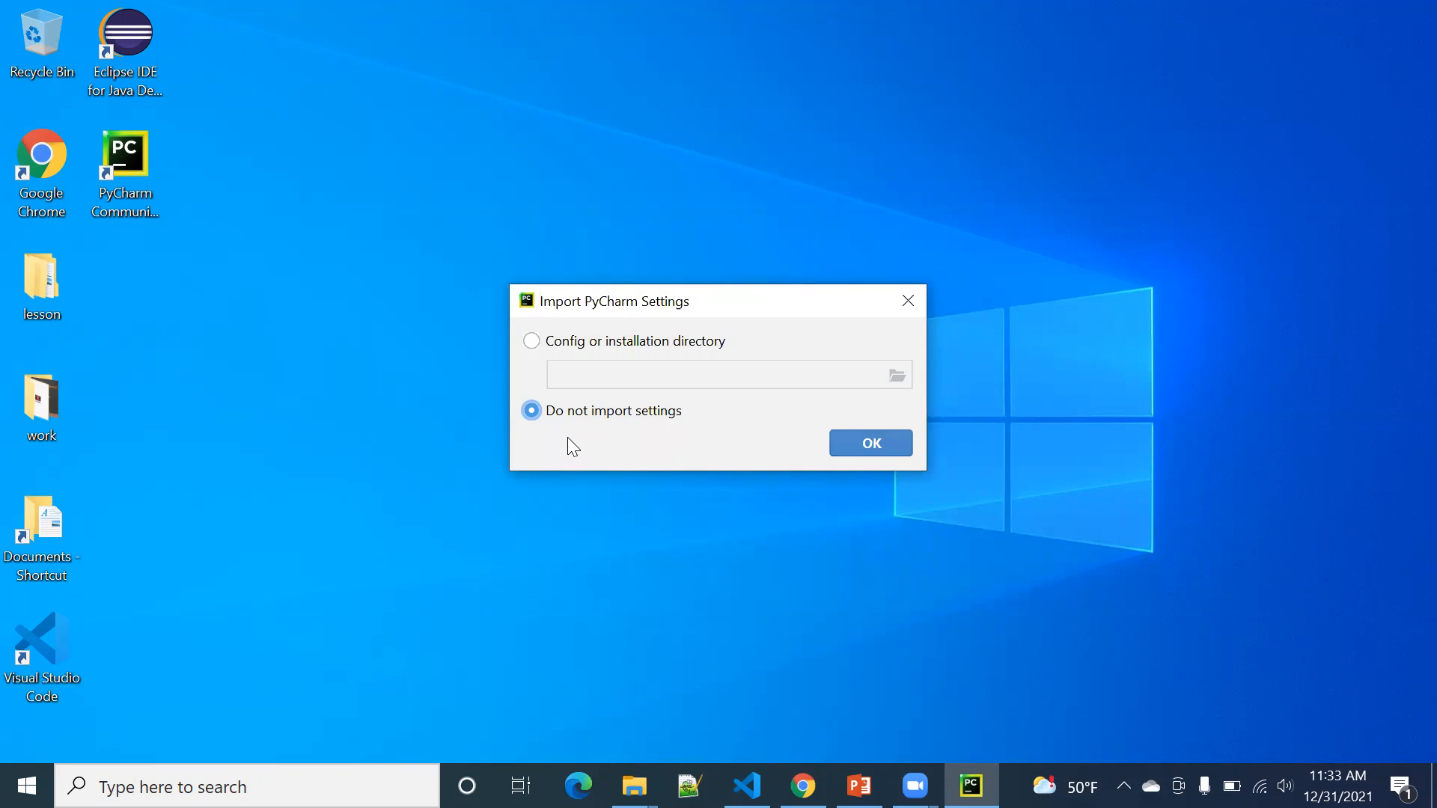
mouse_move(890, 447)
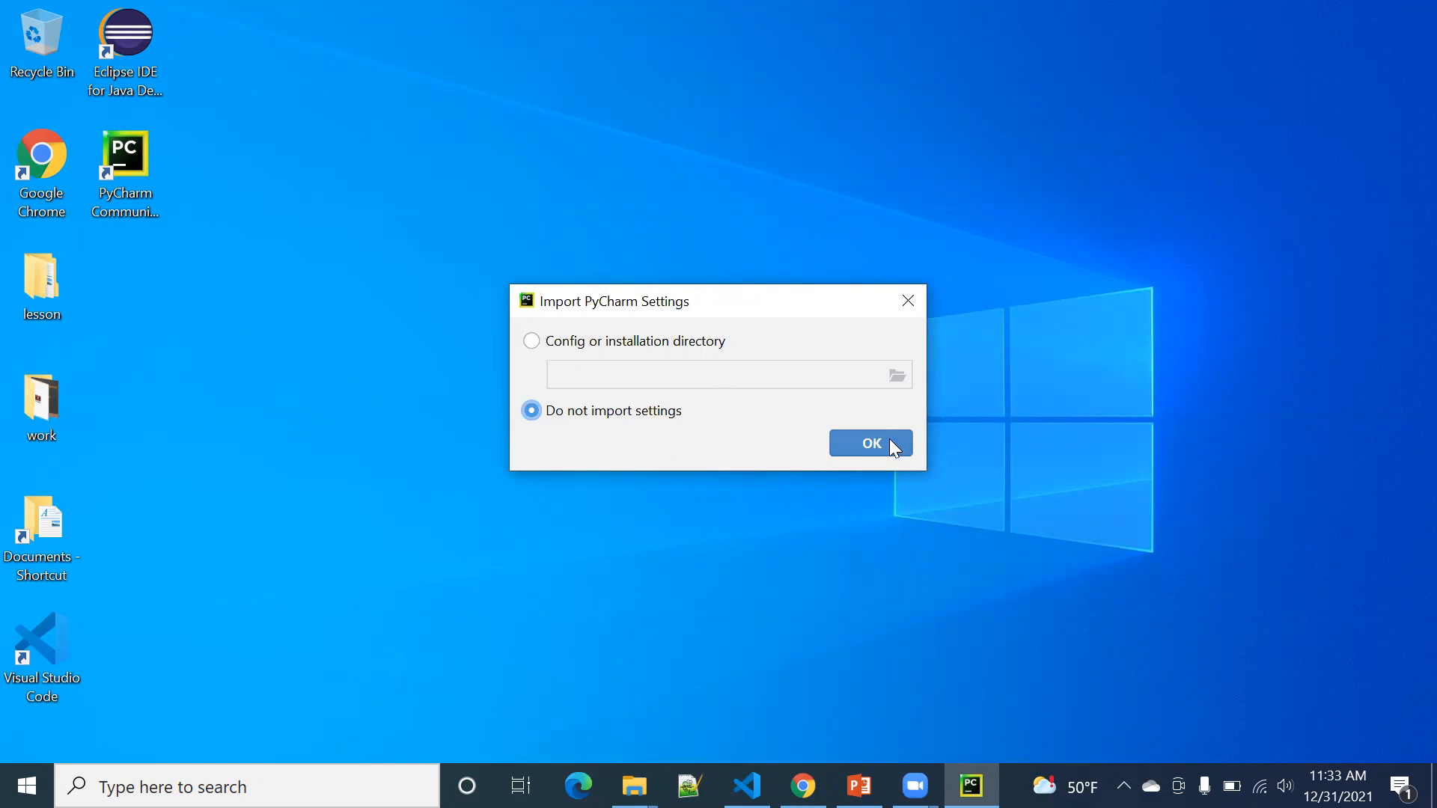
click(869, 443)
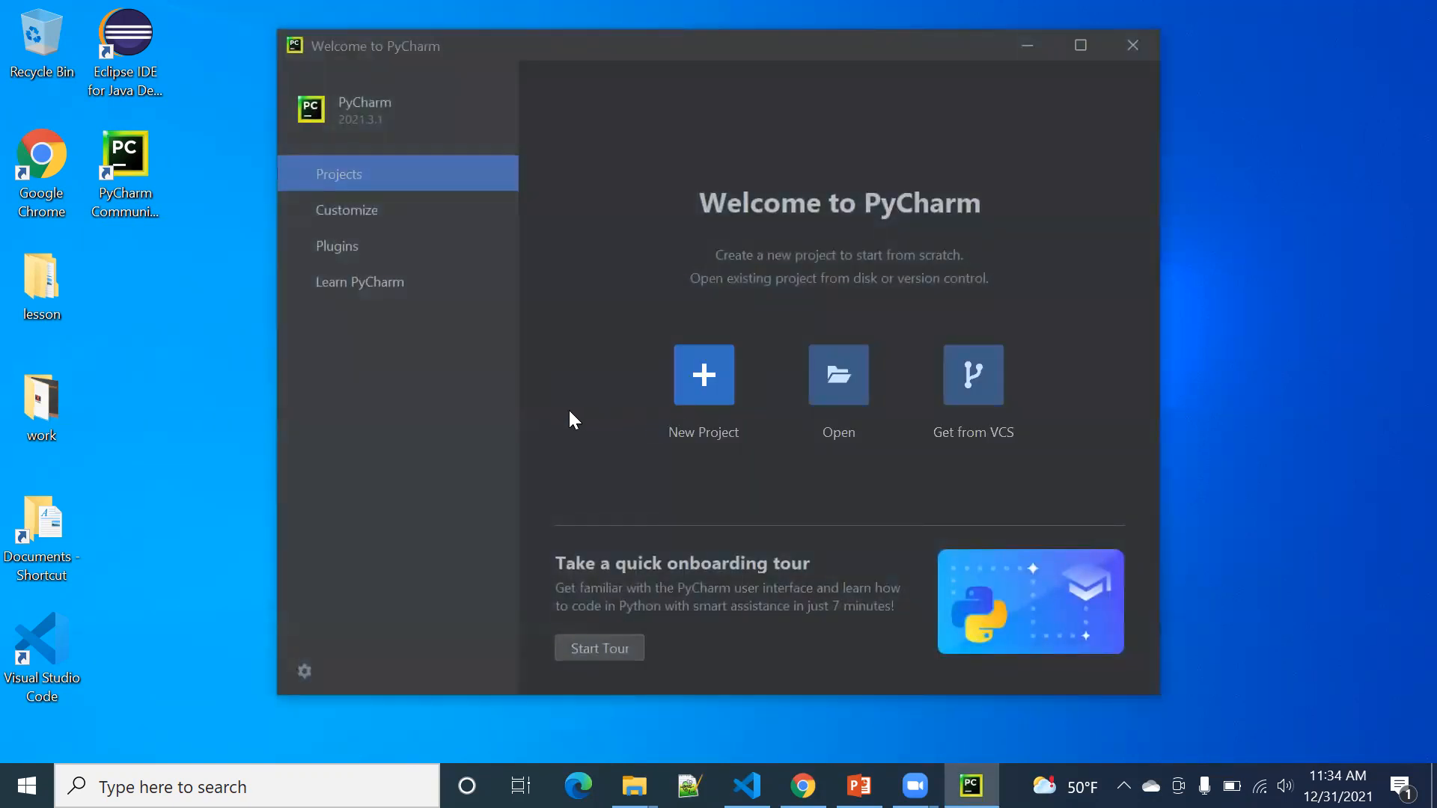
mouse_move(703, 399)
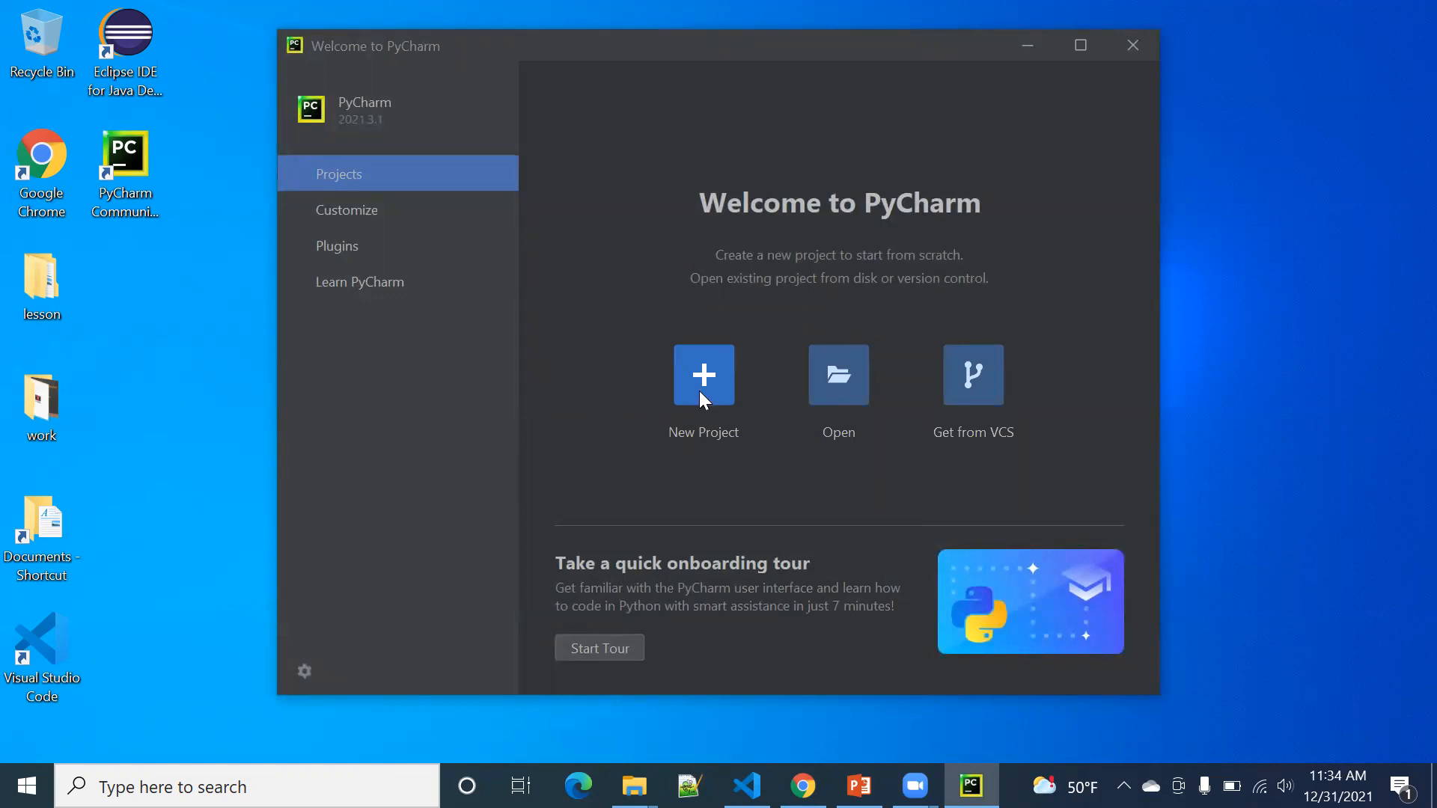
Step: Set the colour theme to Windows 10 Light under Customize, then return to Projects
click(347, 209)
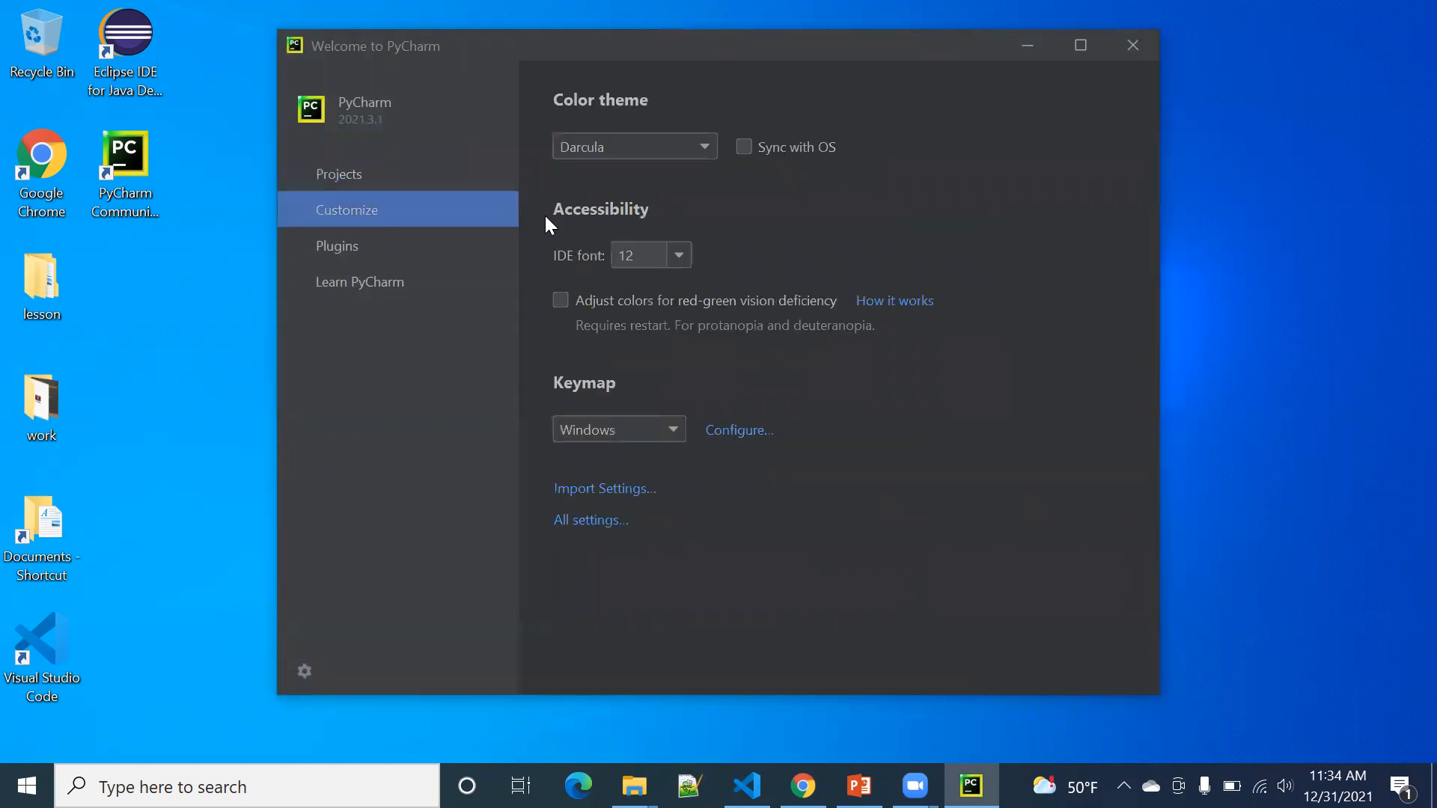
click(633, 147)
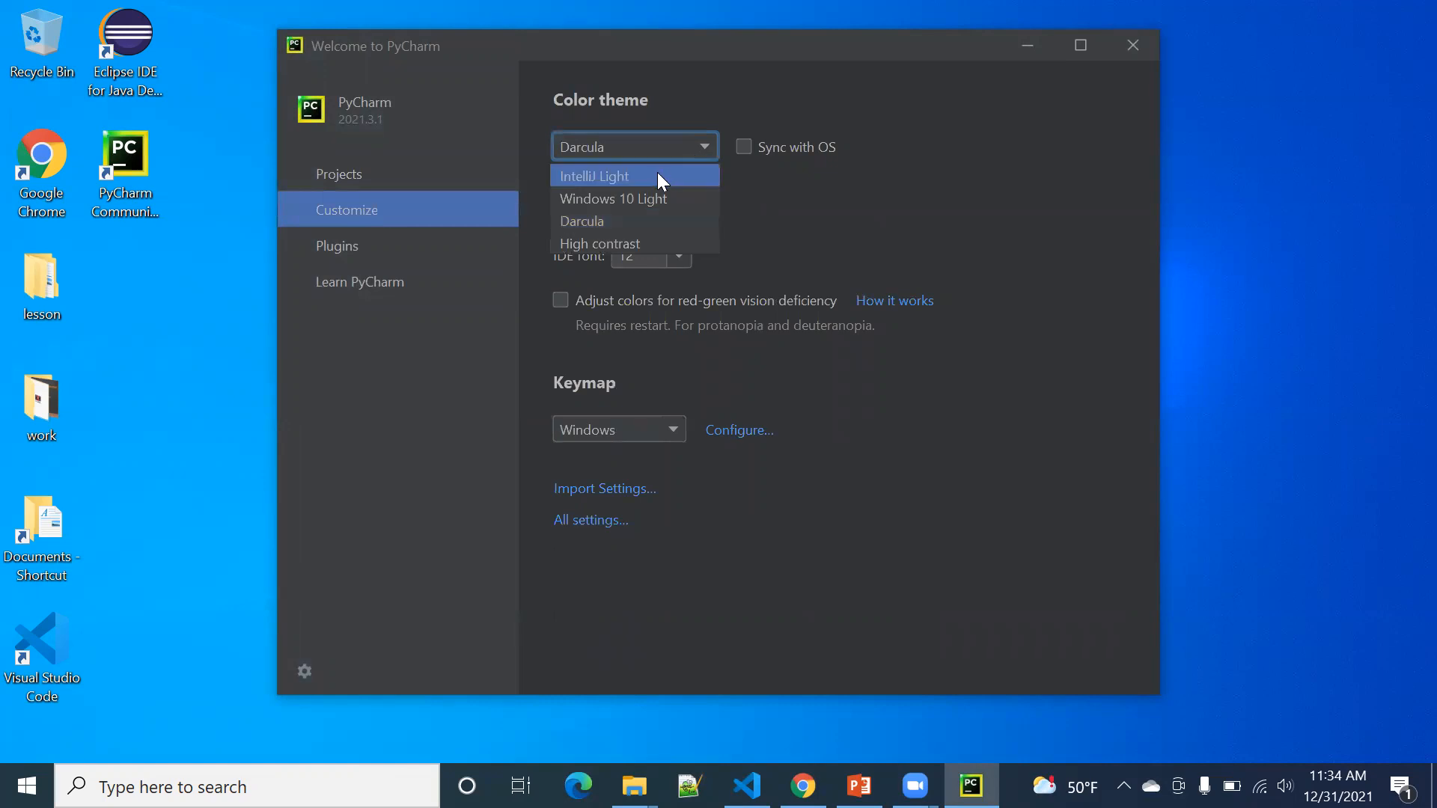
mouse_move(651, 198)
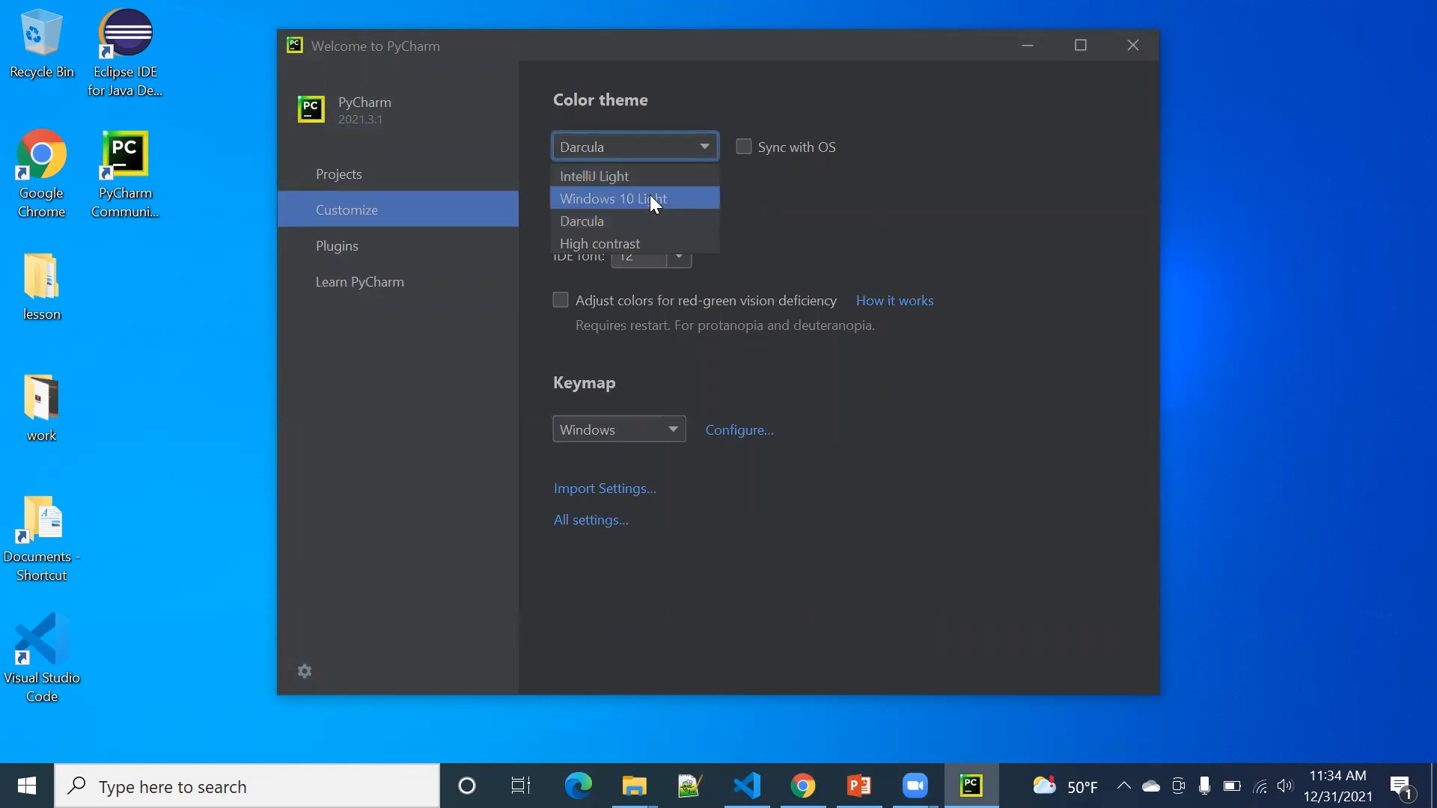
click(612, 198)
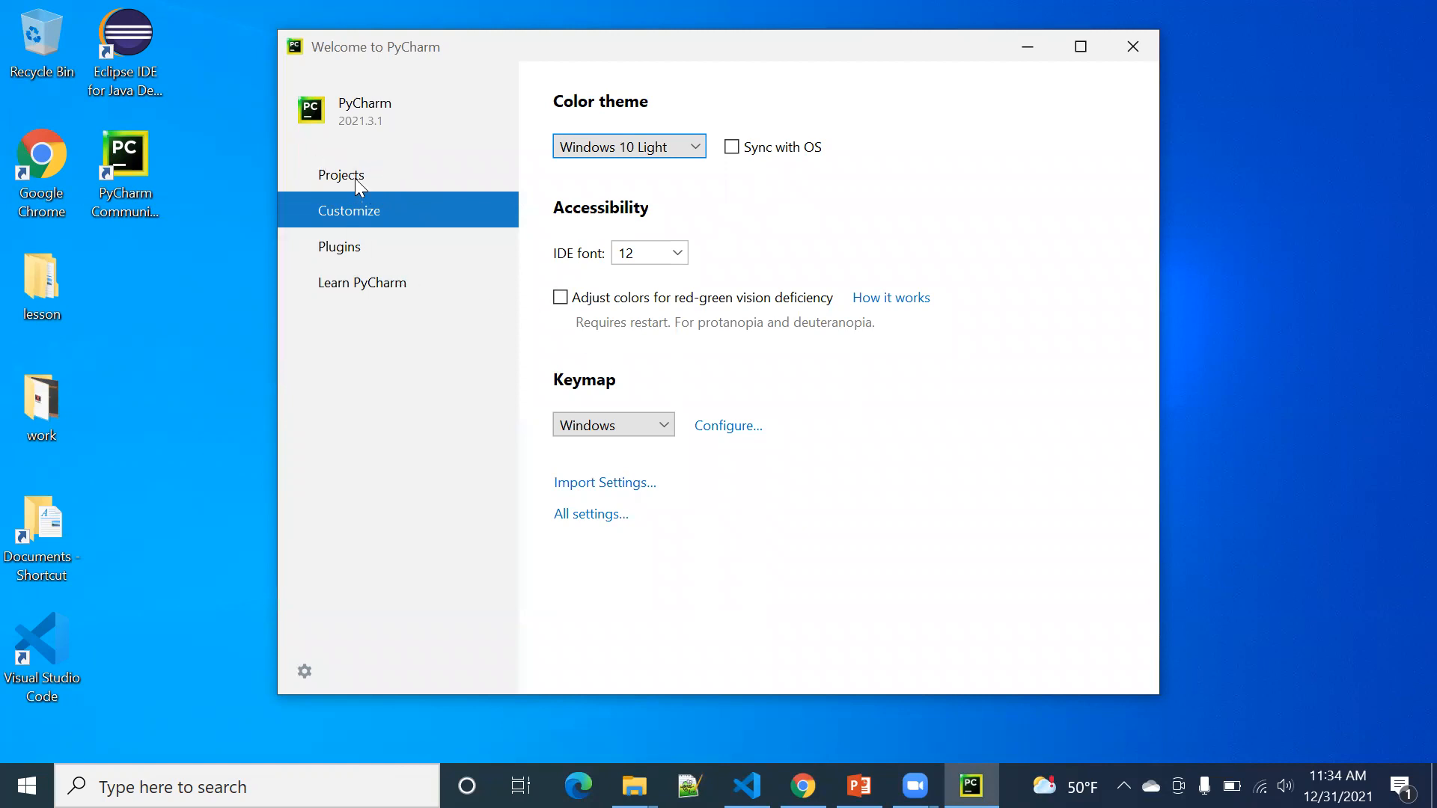
click(341, 175)
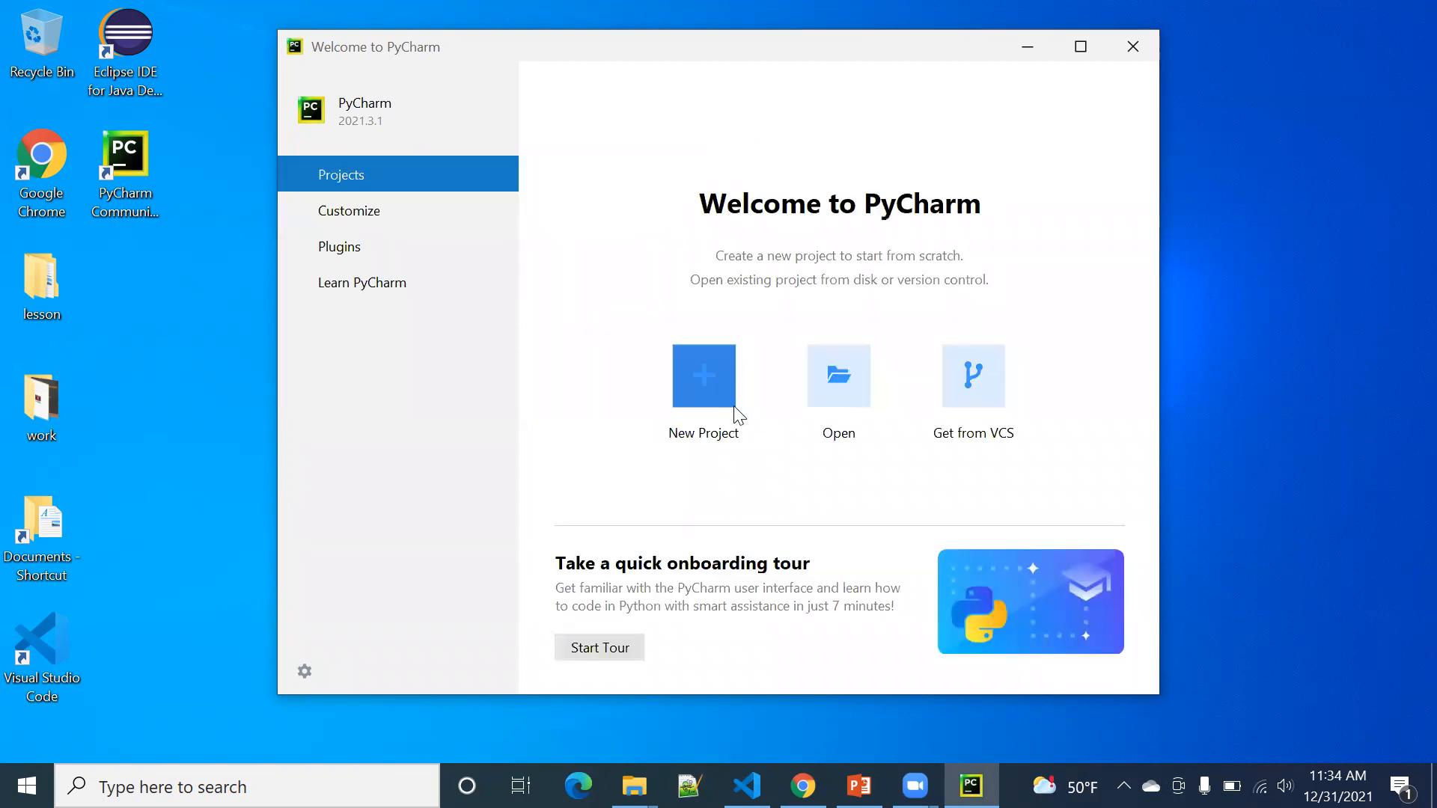
Step: Create pythonProject with the default location, Virtualenv interpreter and main.py welcome script
click(703, 376)
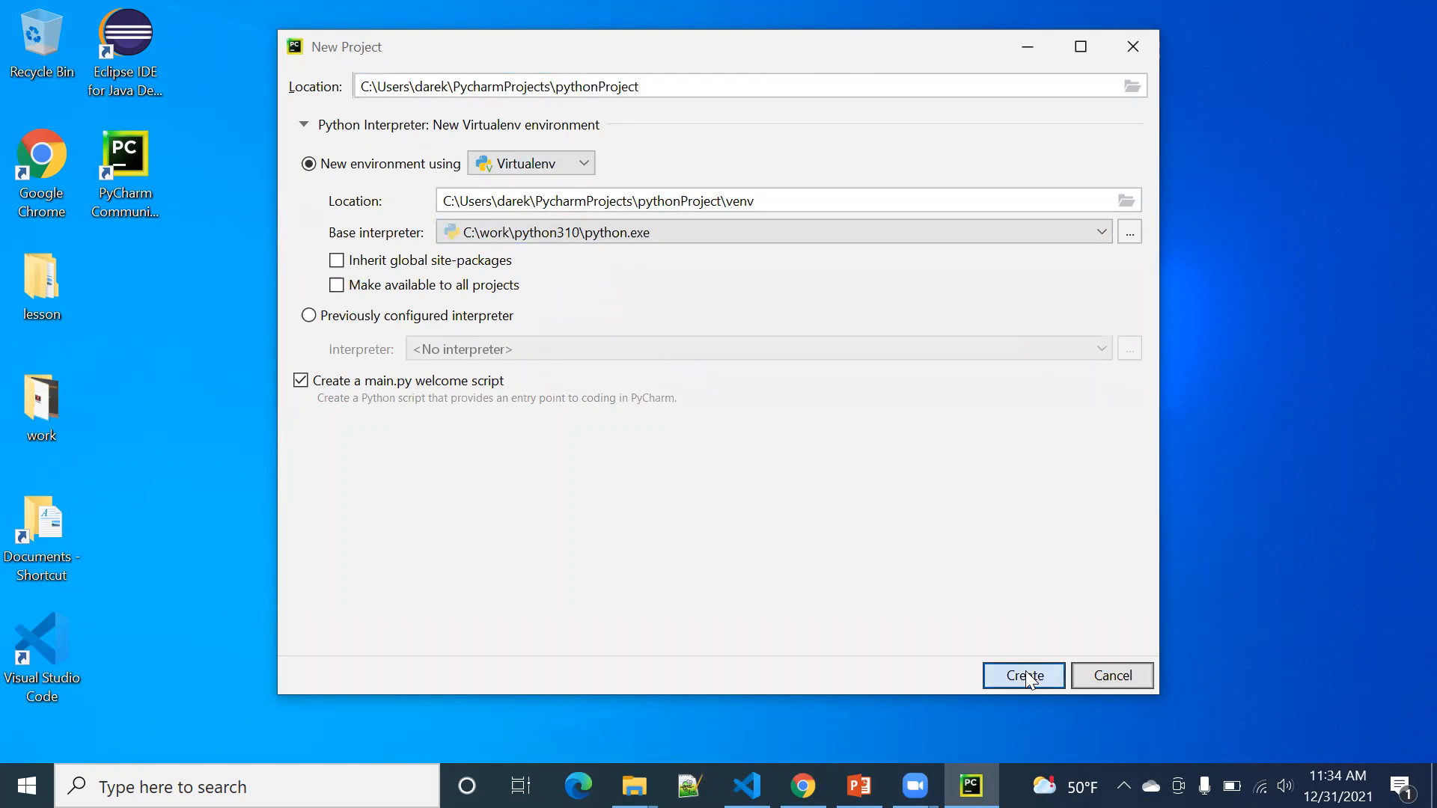
click(1023, 676)
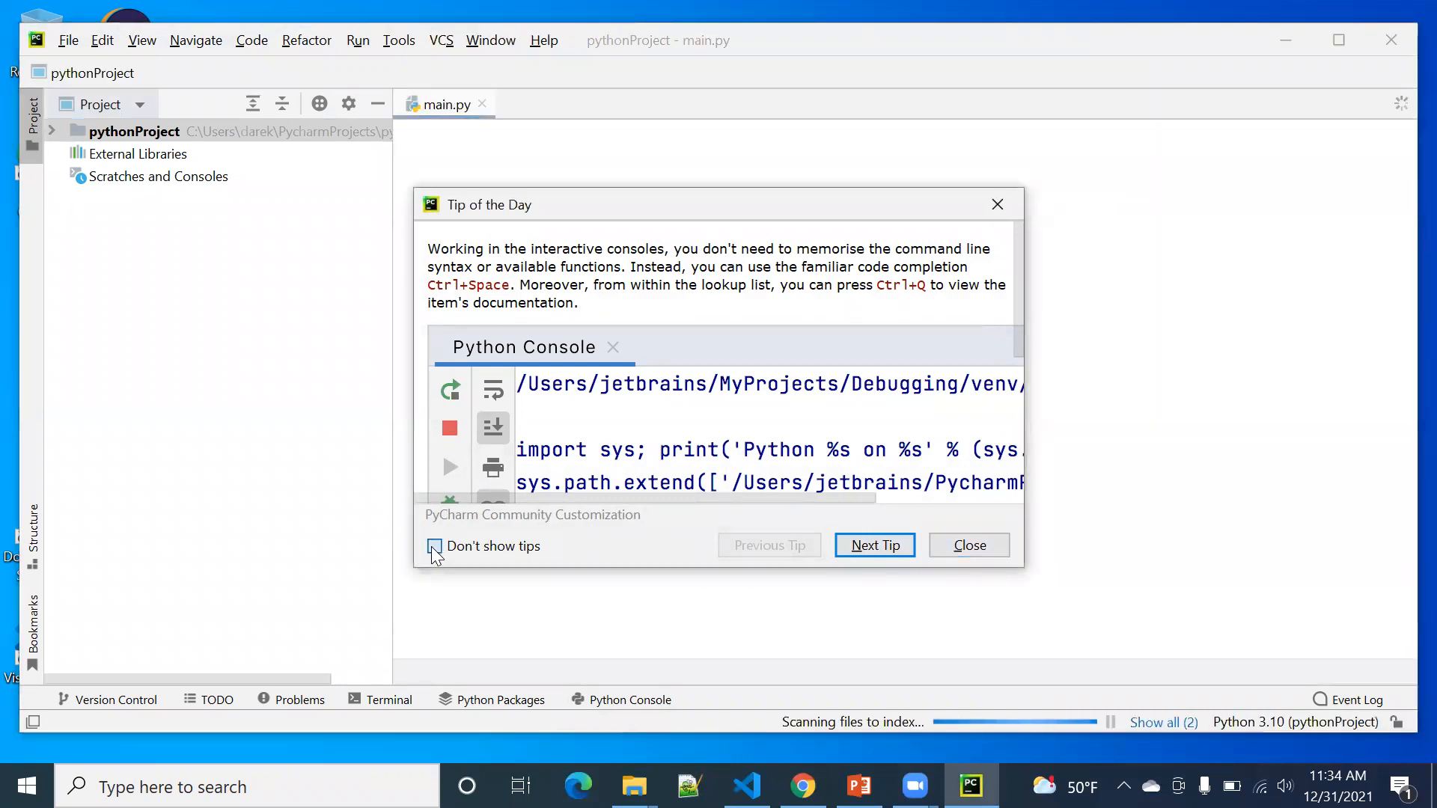
Step: Disable startup tips and run main.py, printing 'Hi, PyCharm'
click(969, 545)
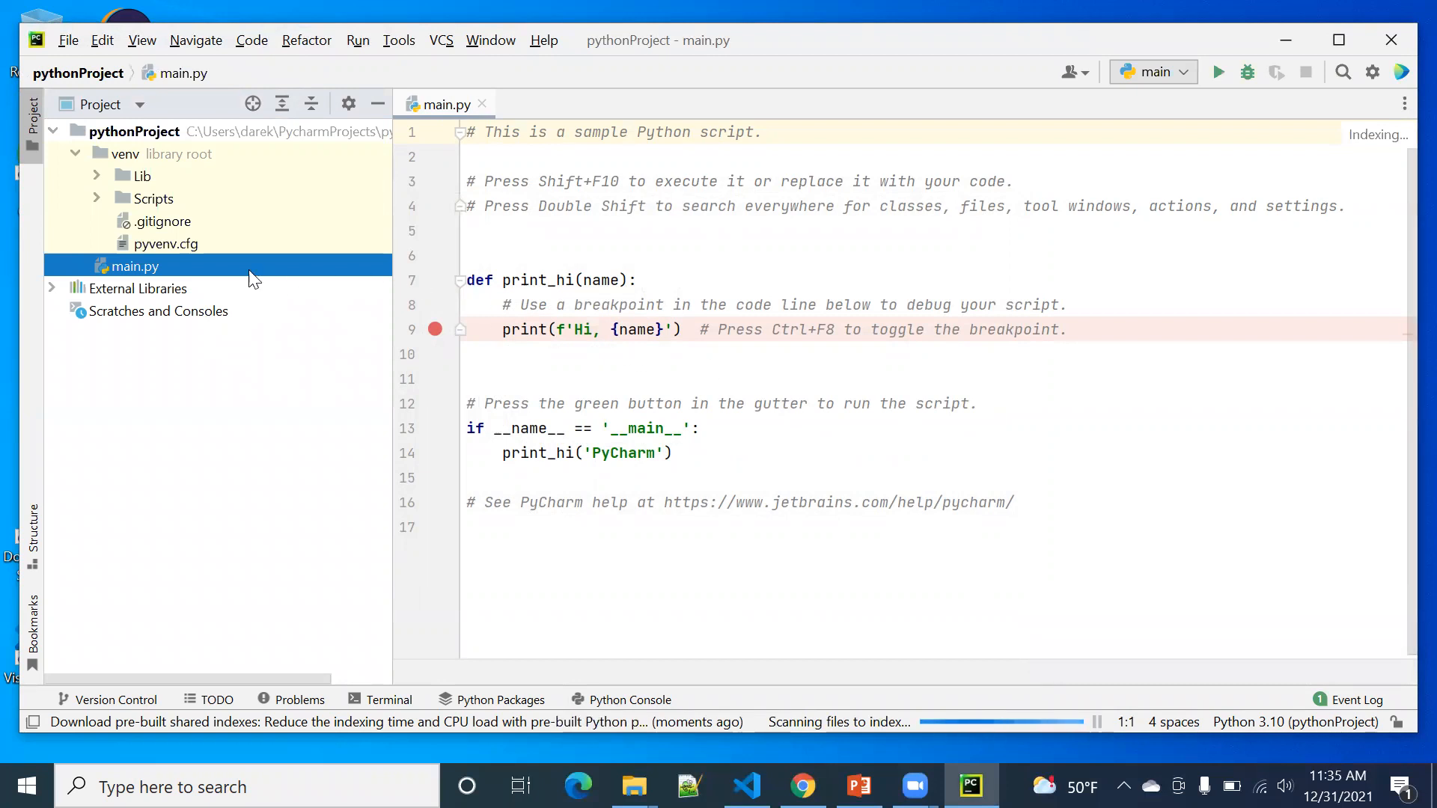
mouse_move(270, 242)
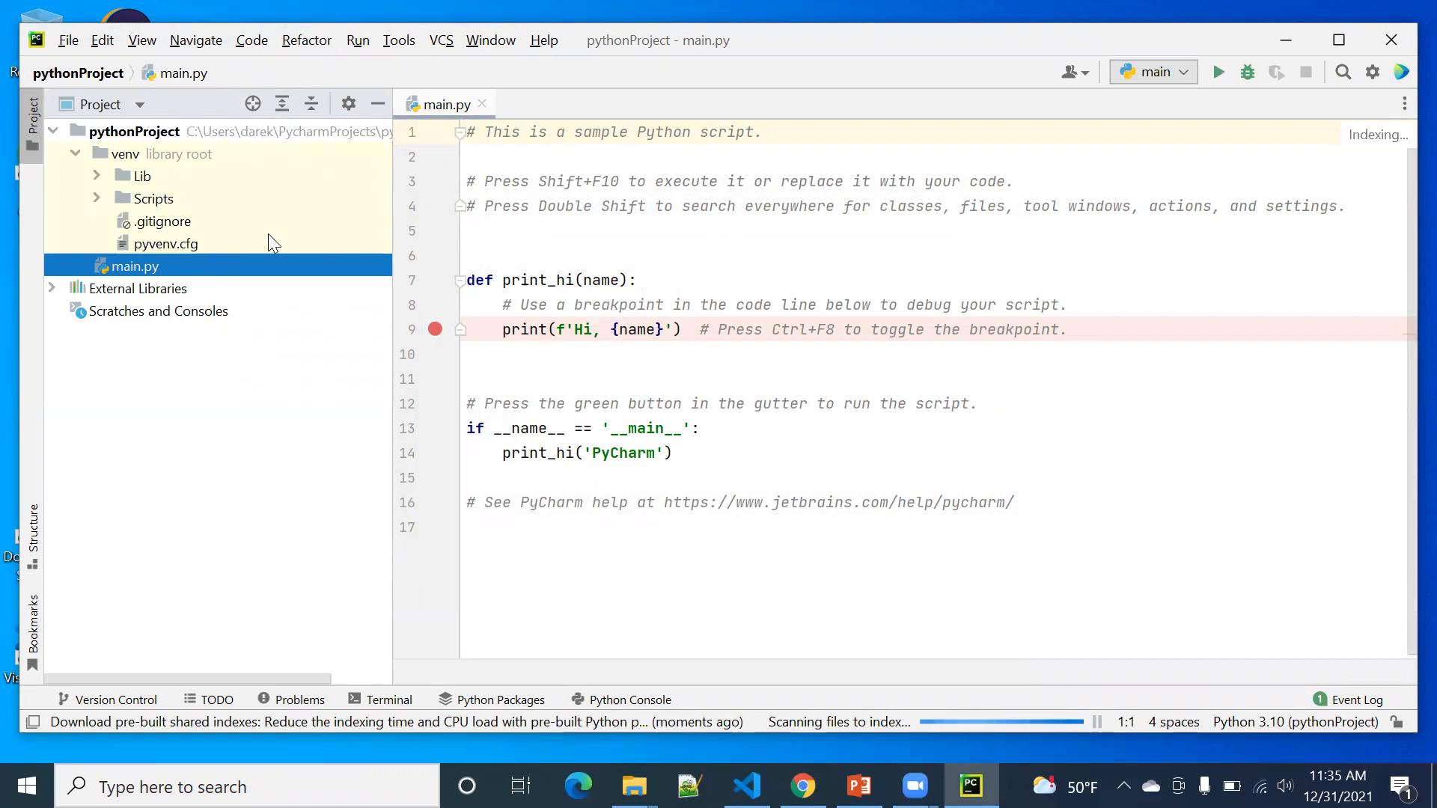
mouse_move(1217, 73)
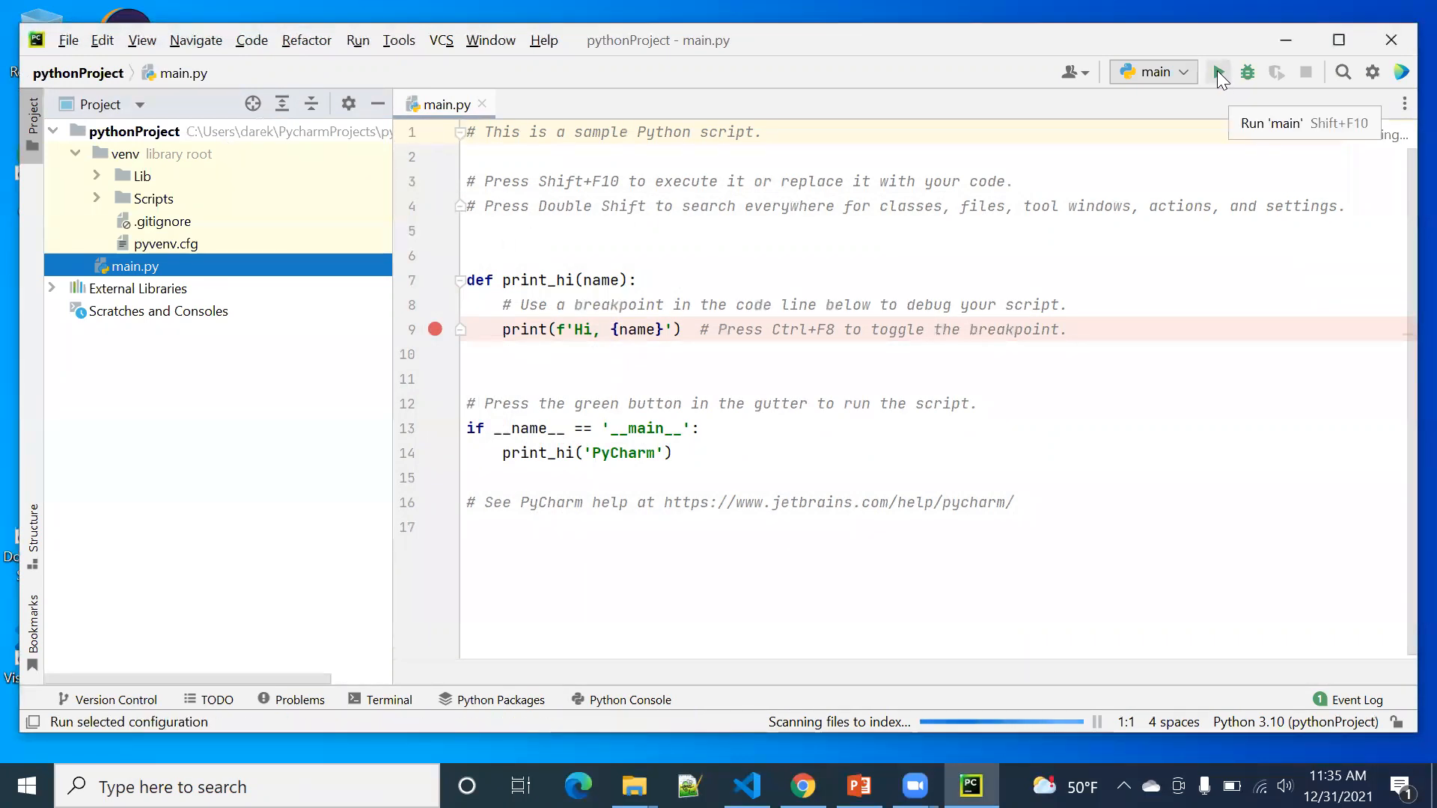
click(1218, 73)
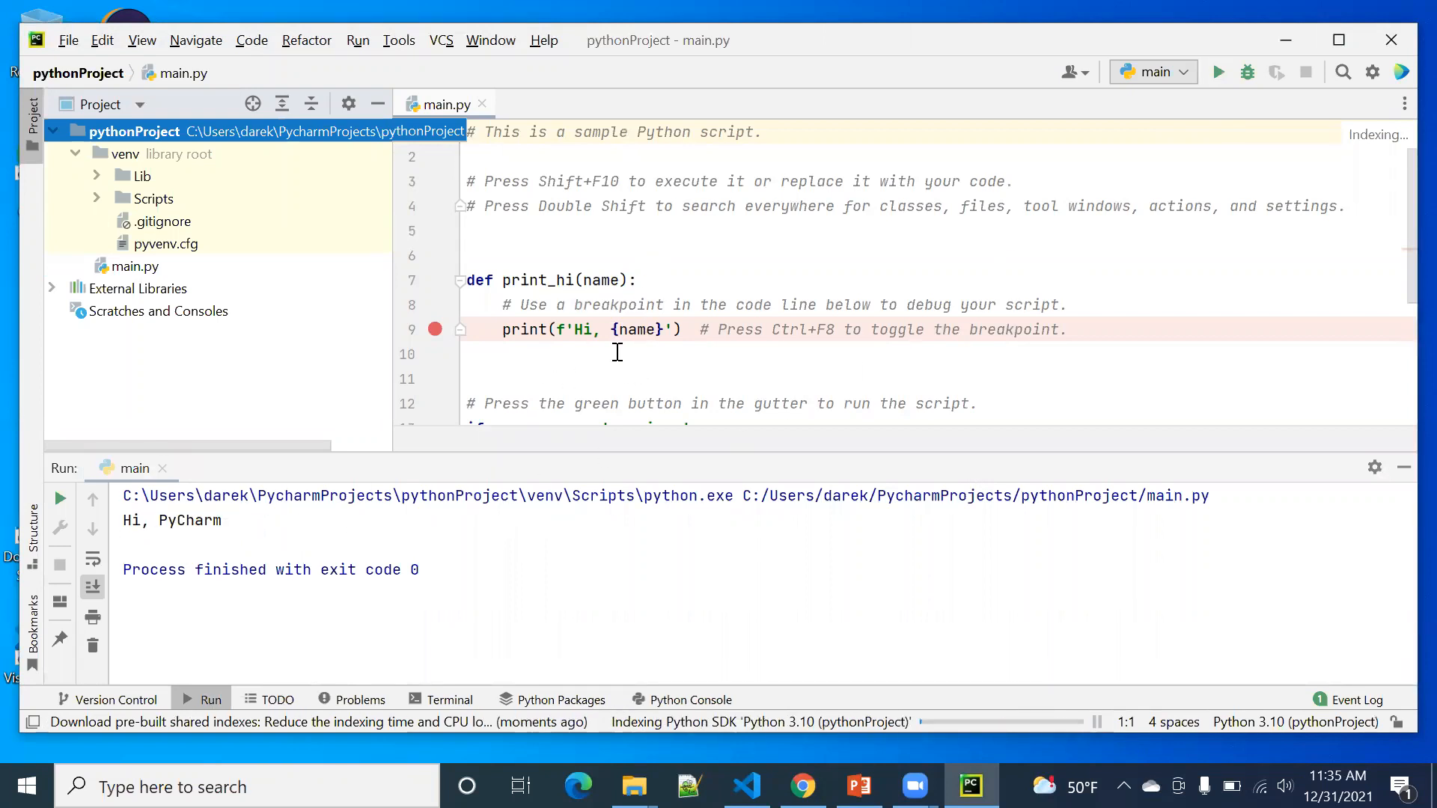
Step: Replace 'PyCharm' with 'hello' in print_hi() and rerun, printing 'Hi, hello'
scroll(down, 3)
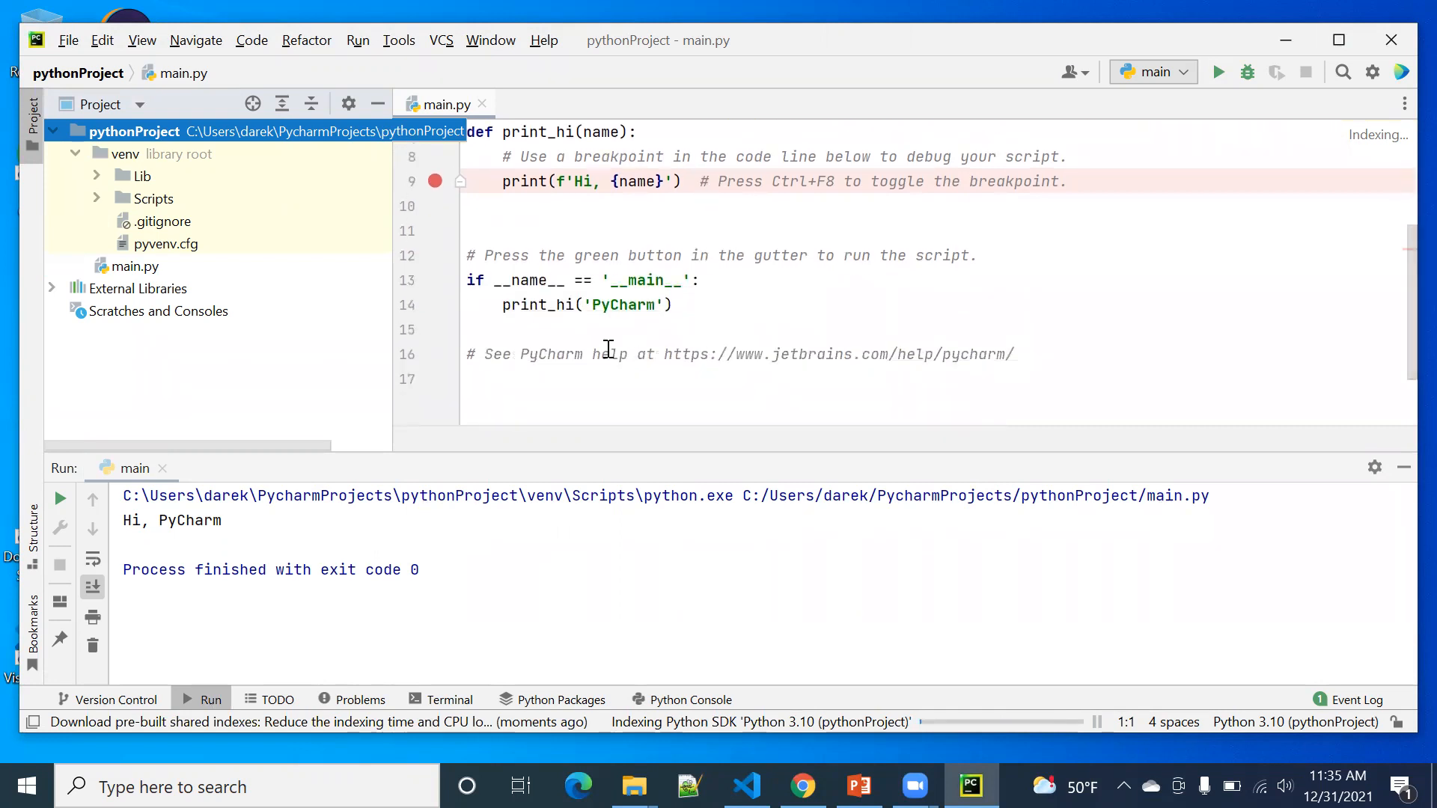
double_click(625, 304)
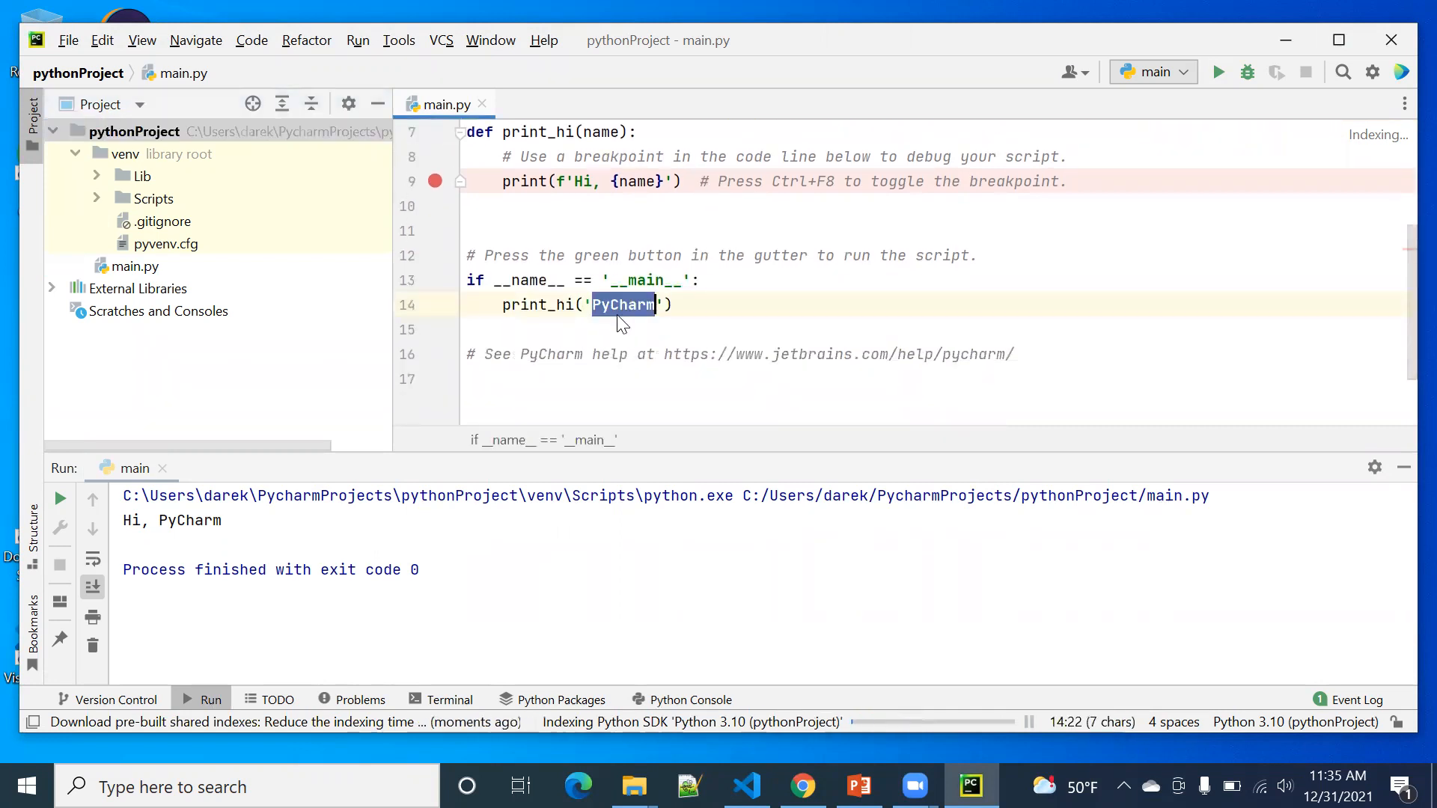
text(hello)
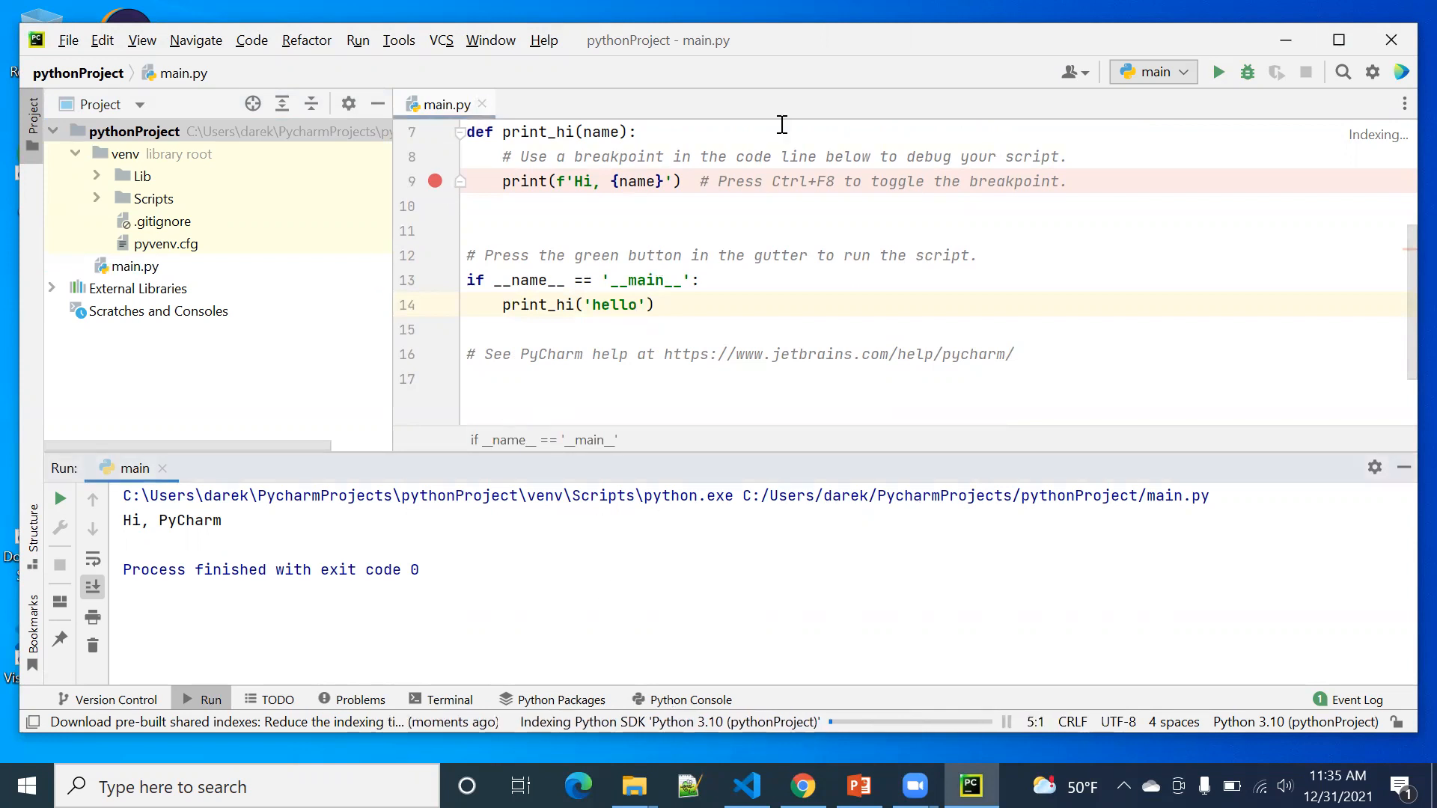
click(1218, 73)
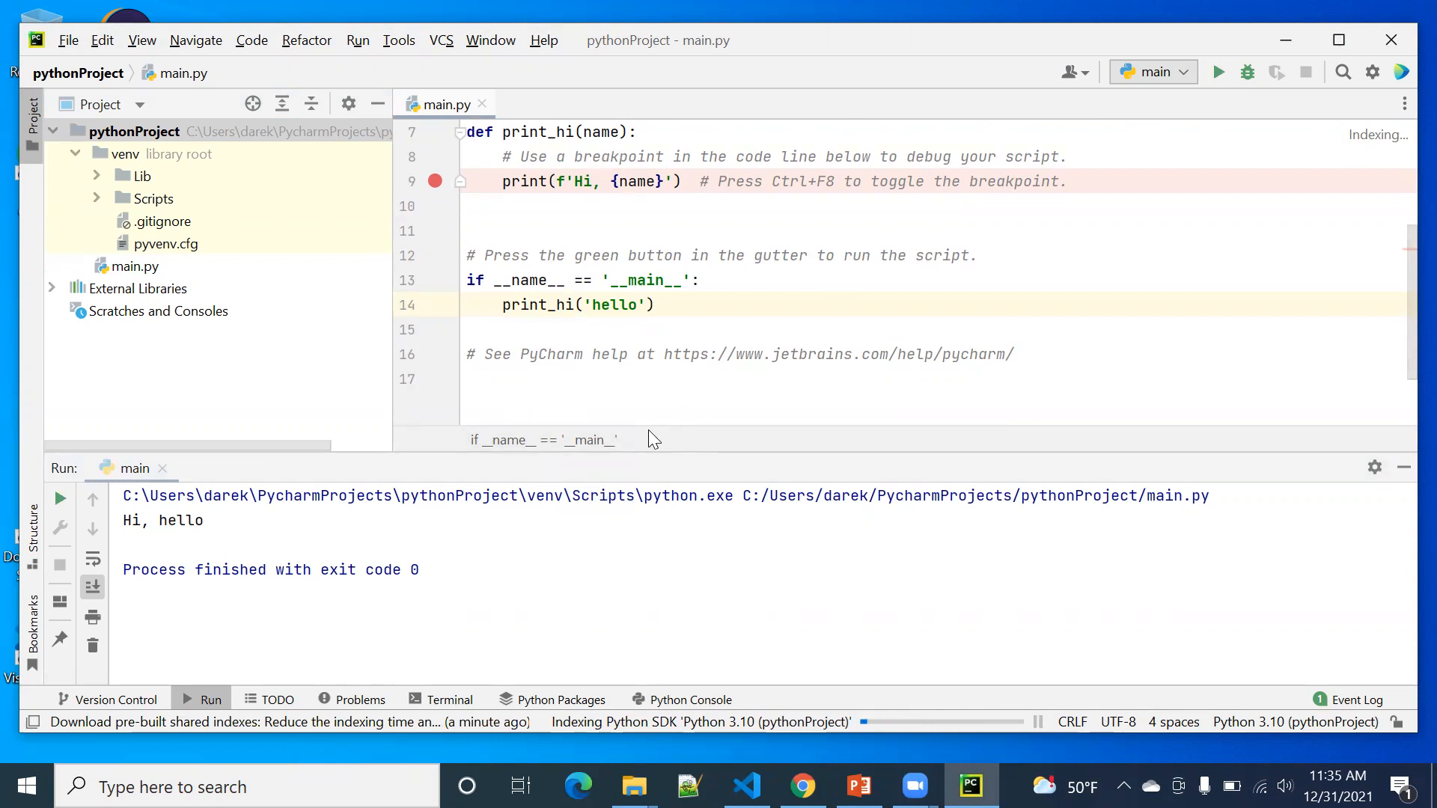
mouse_move(719, 518)
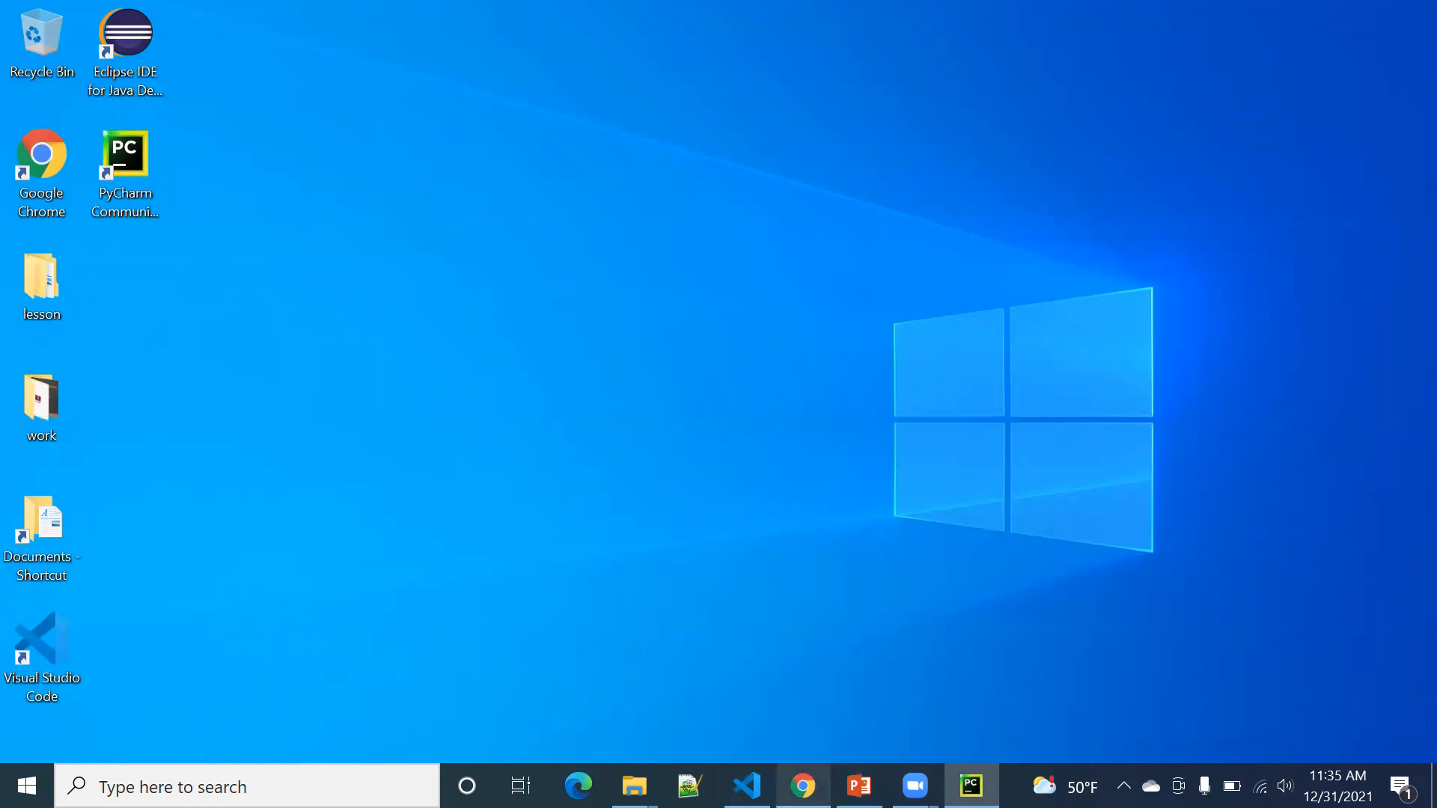
Step: Bring Chrome forward, scroll through the usacocoach.com course offerings, then switch to the StemIvy tab
click(804, 786)
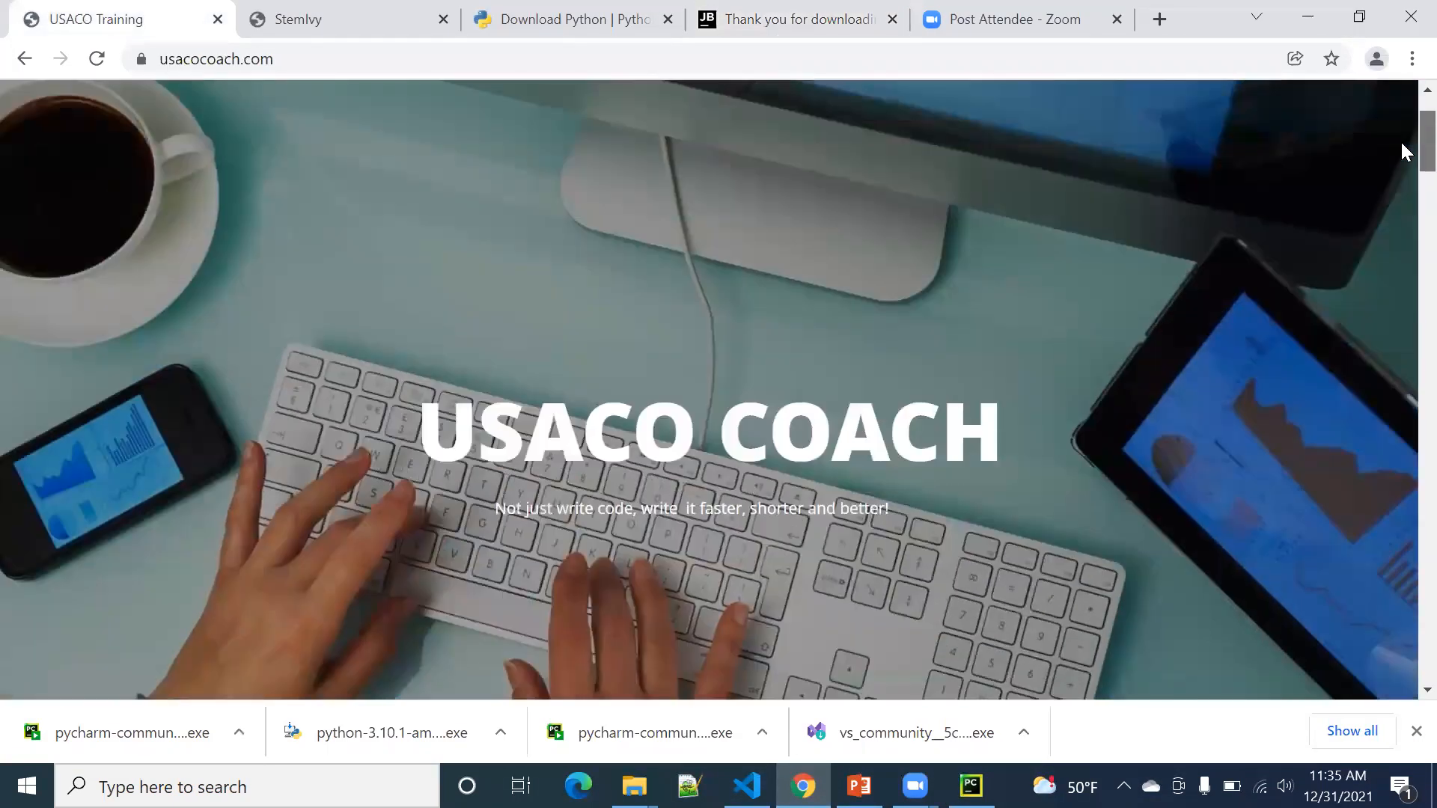
scroll(down, 3)
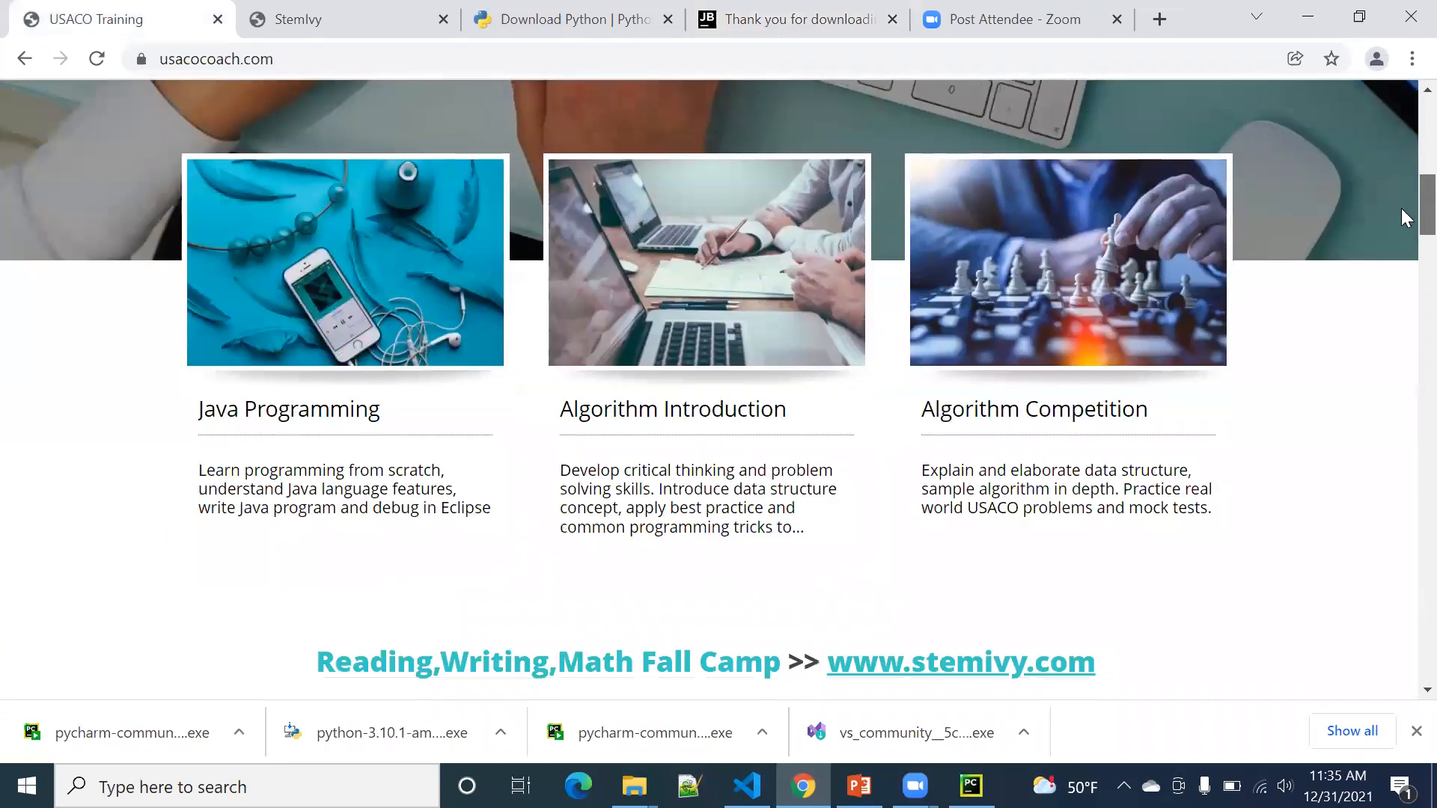
scroll(down, 3)
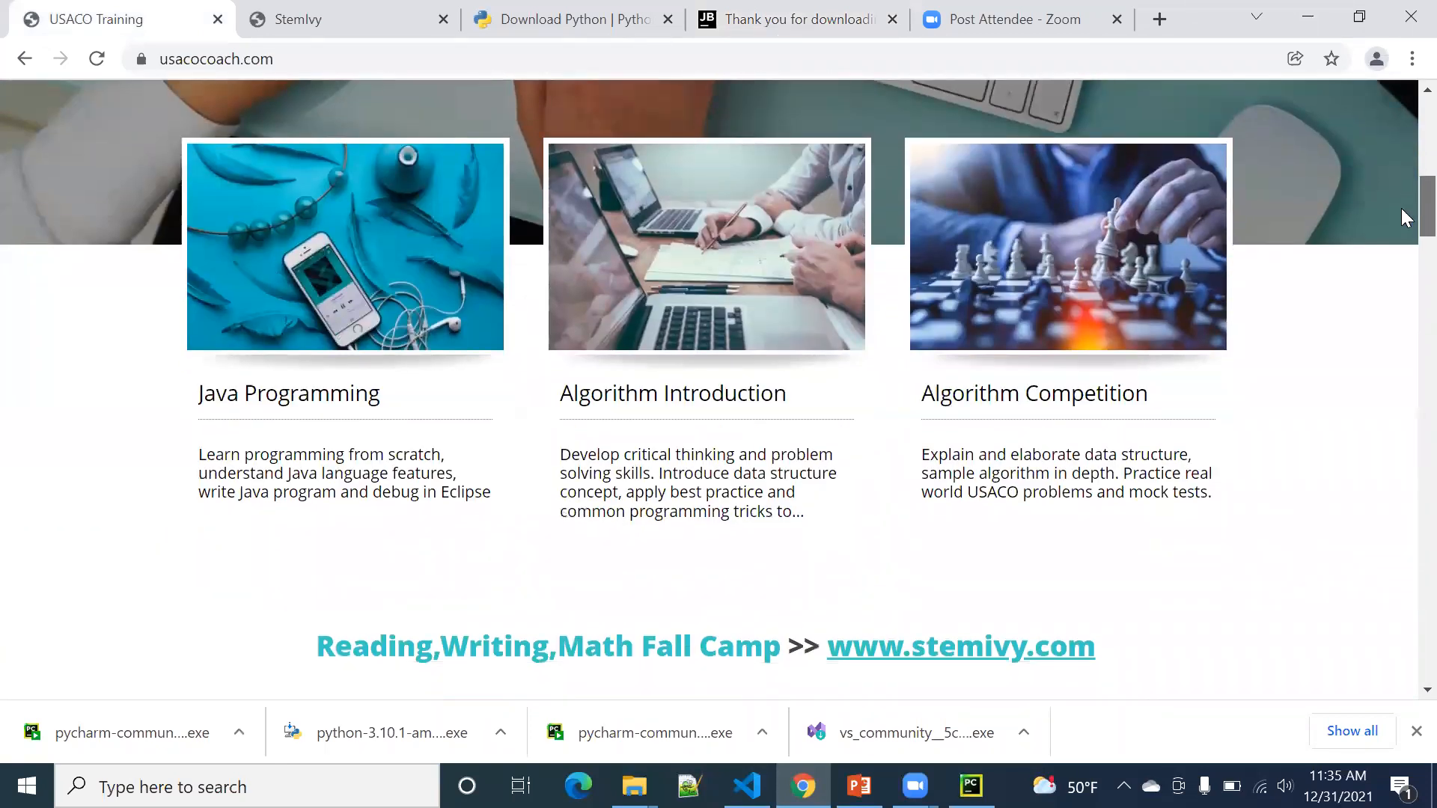
scroll(down, 3)
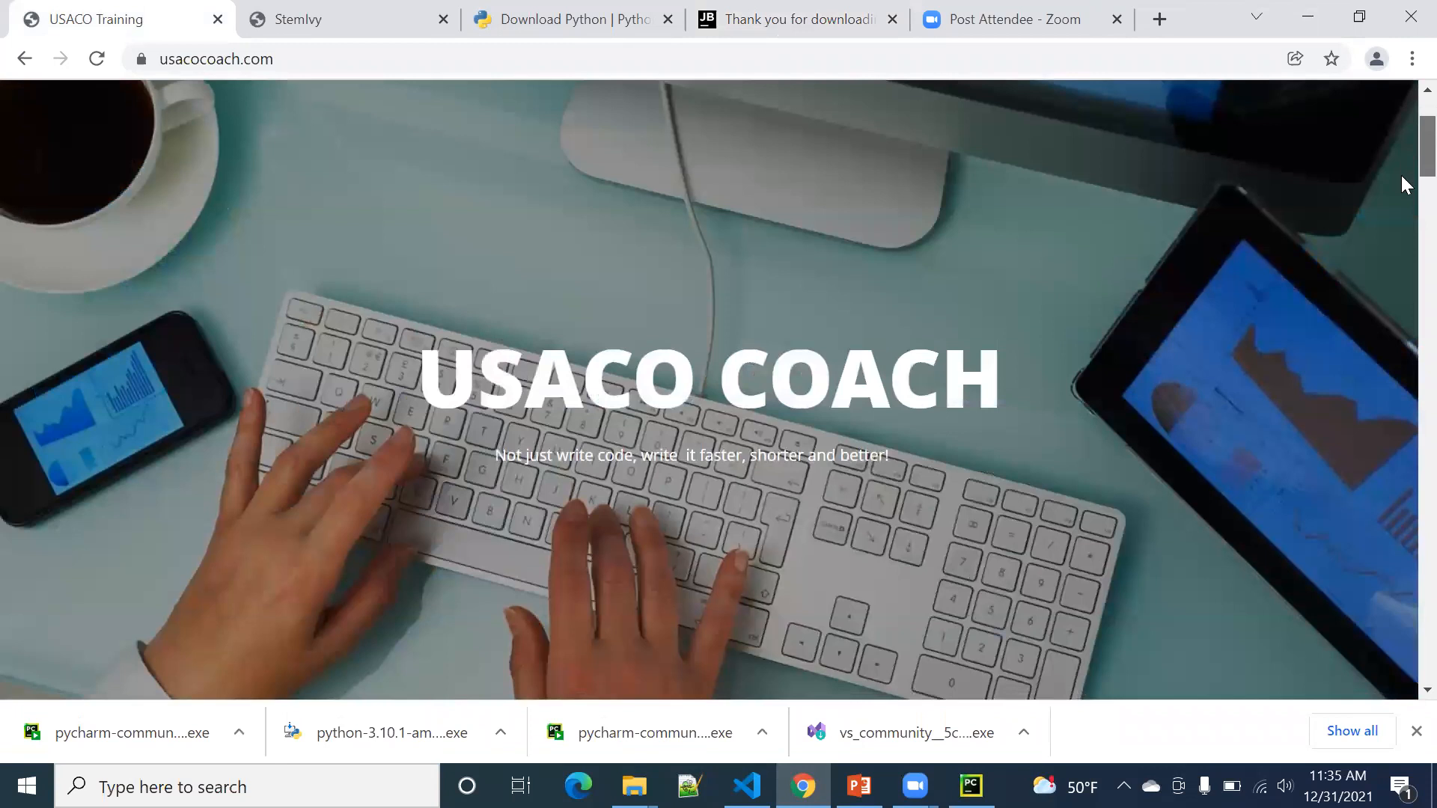
scroll(down, 3)
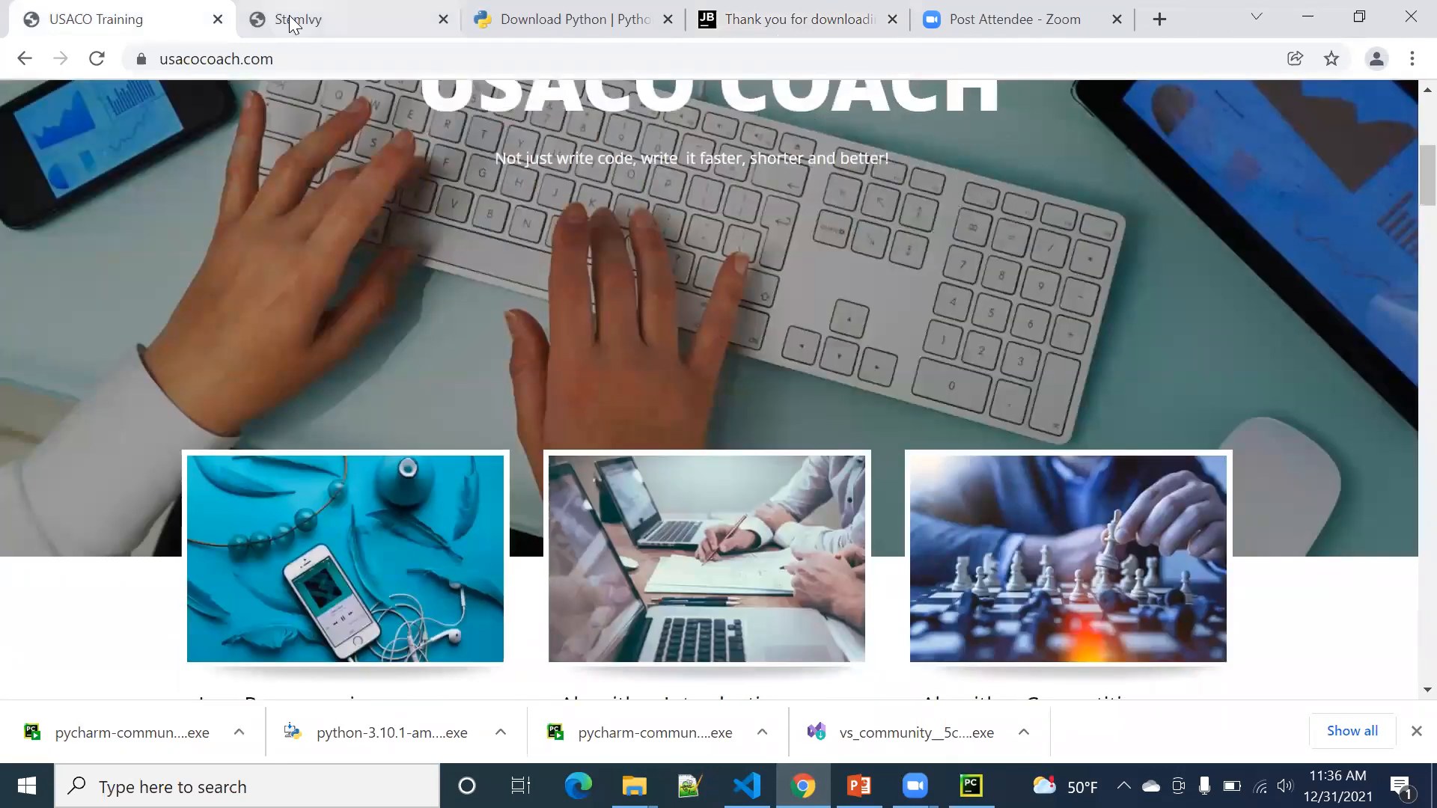
click(321, 19)
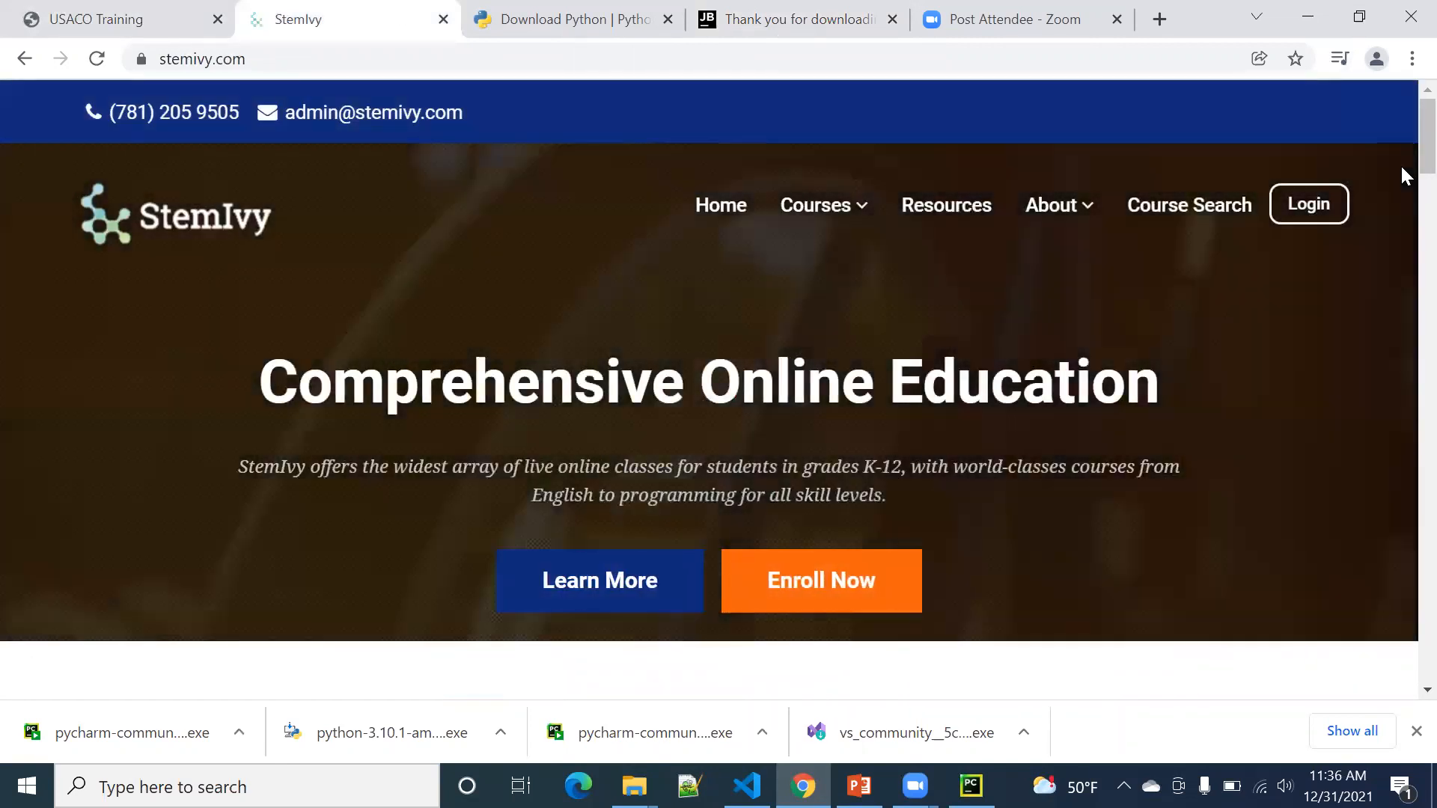
Step: Scroll the StemIvy homepage and open its Course Search page
scroll(down, 3)
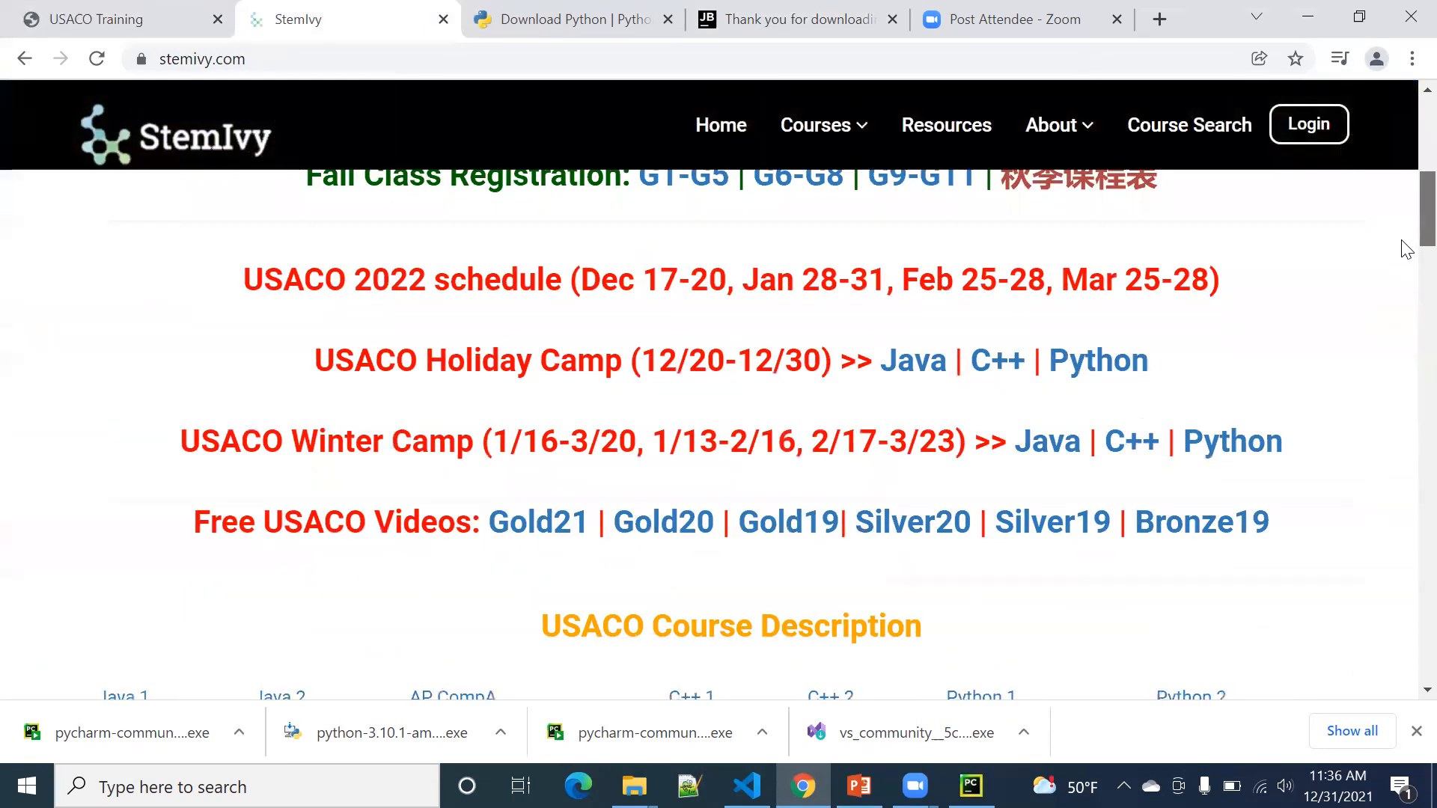
scroll(up, 3)
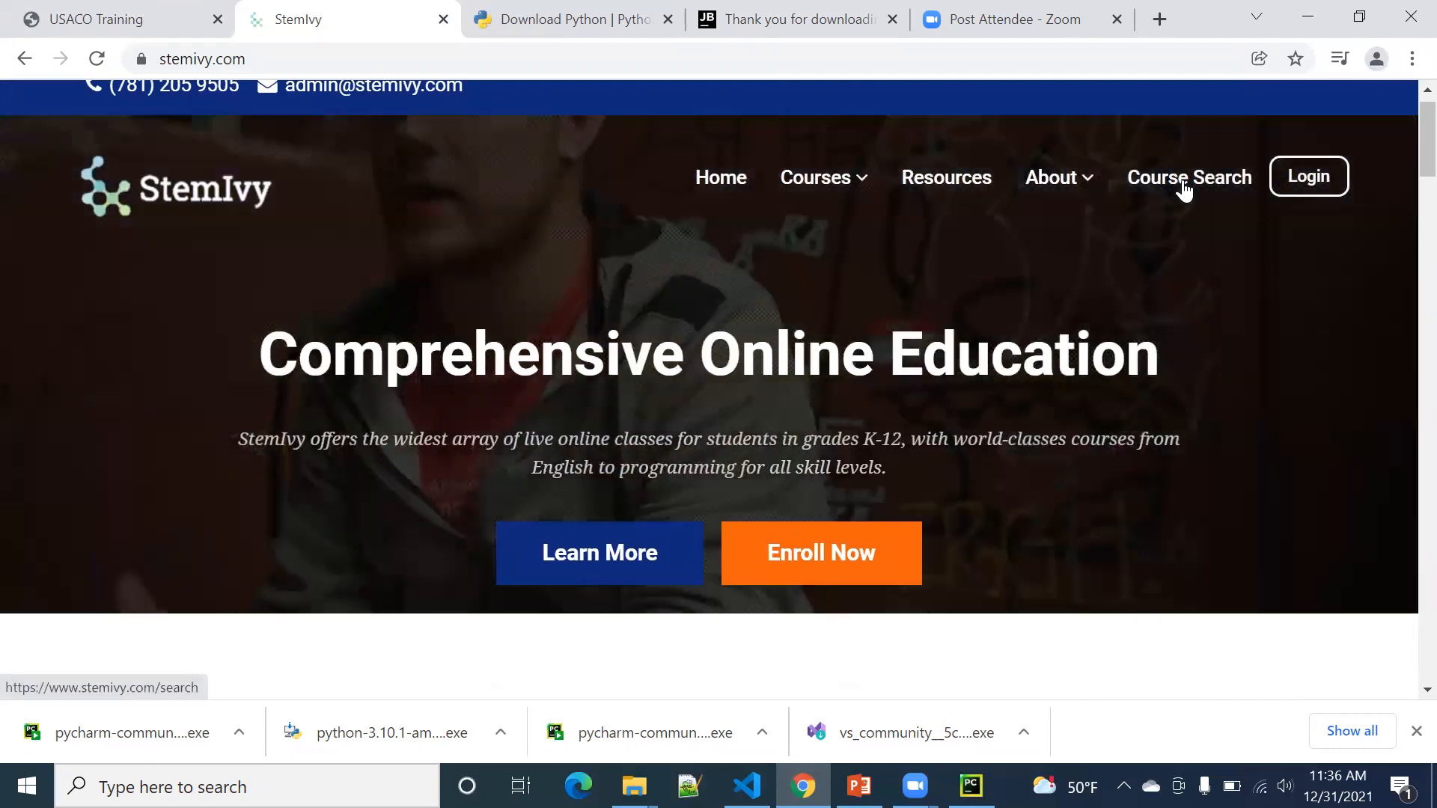
click(1188, 177)
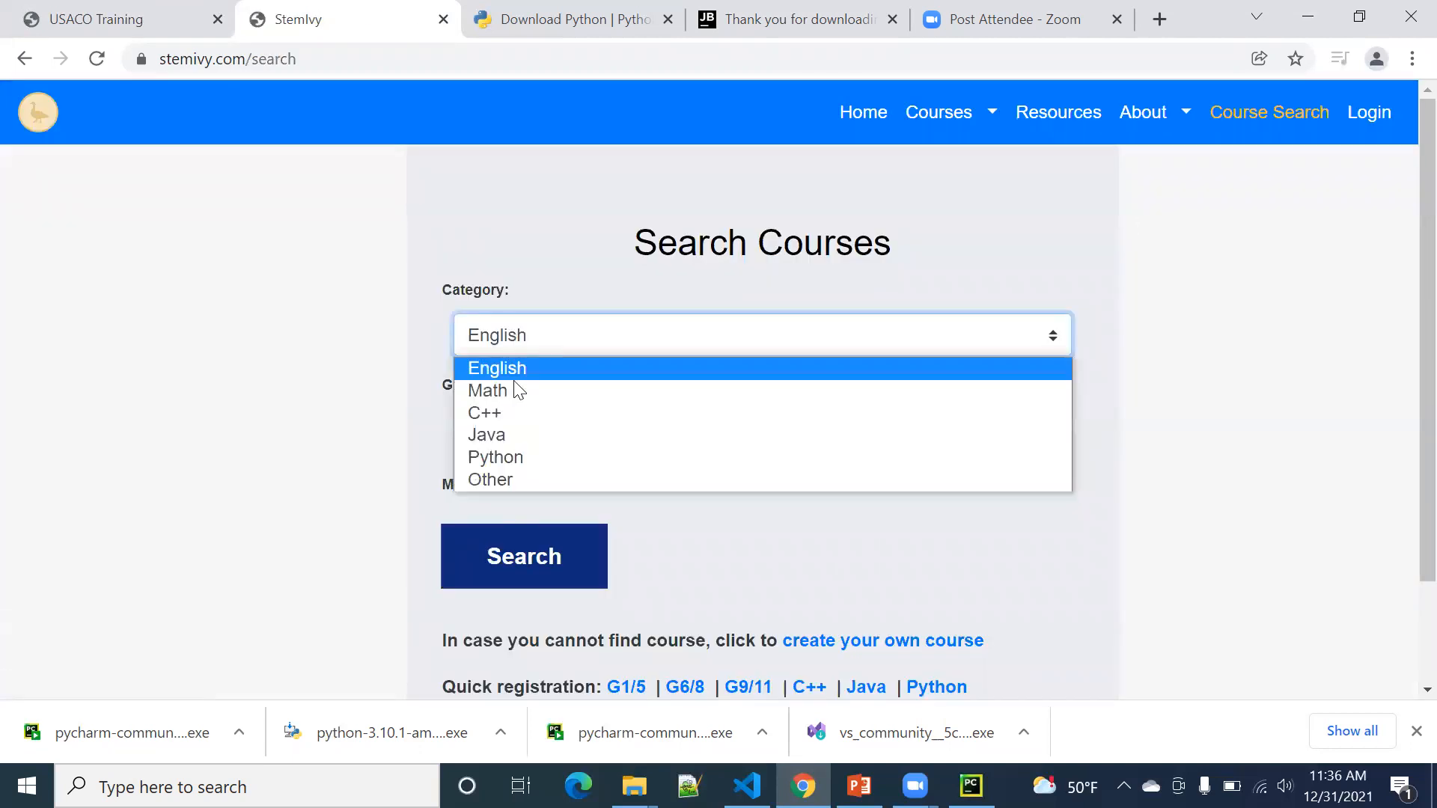
Step: Search StemIvy courses with category Python and Grade 9
click(495, 457)
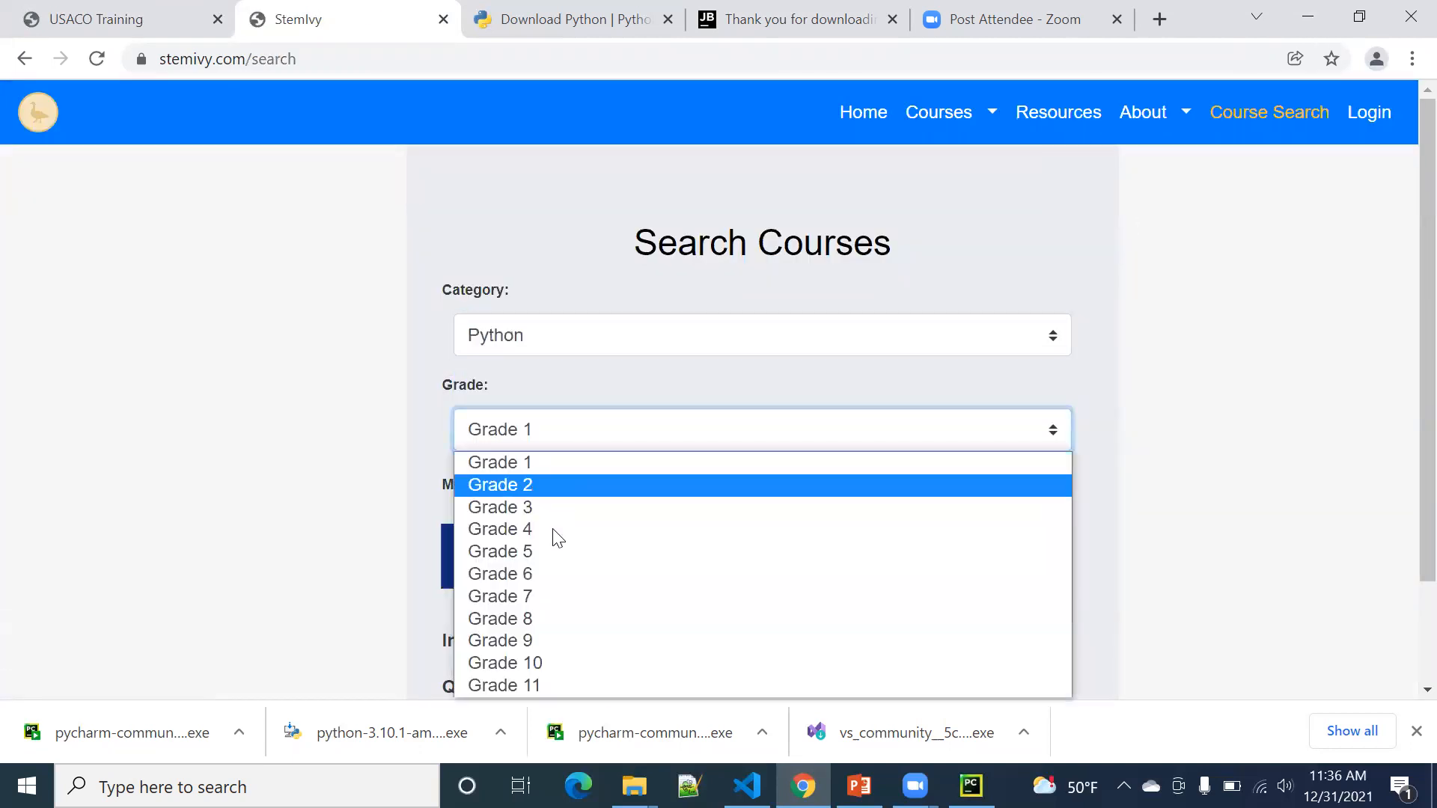
click(499, 641)
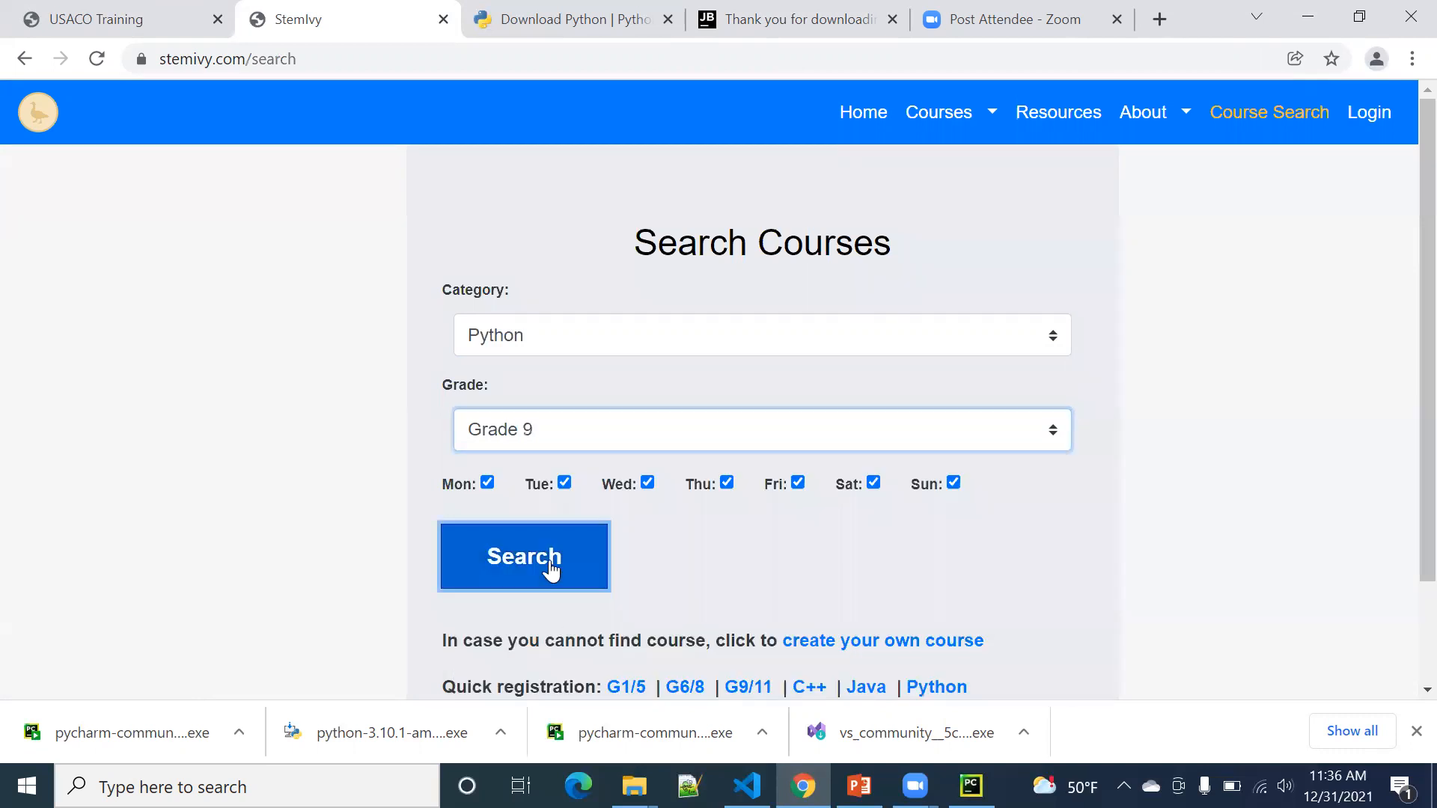
click(523, 556)
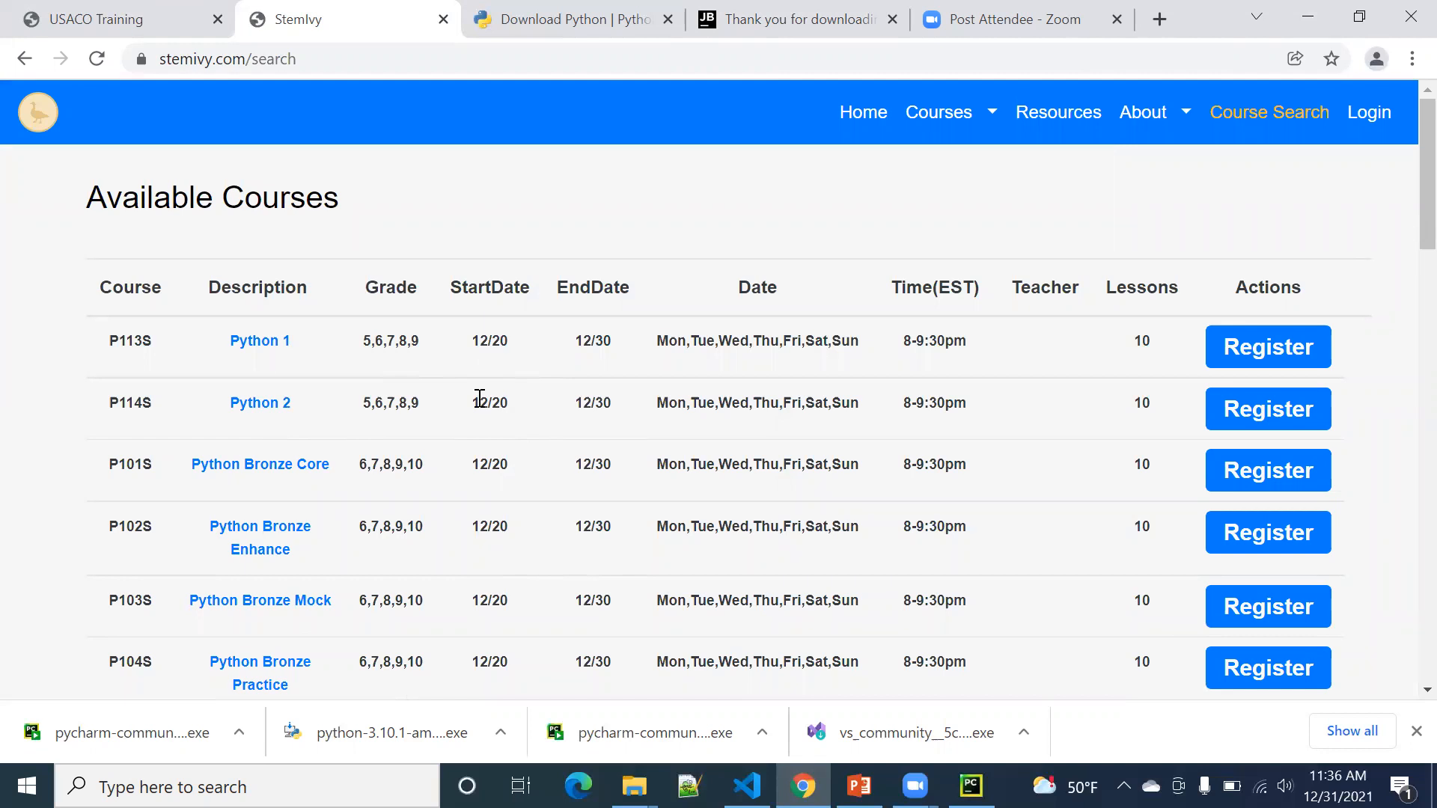
mouse_move(1304, 20)
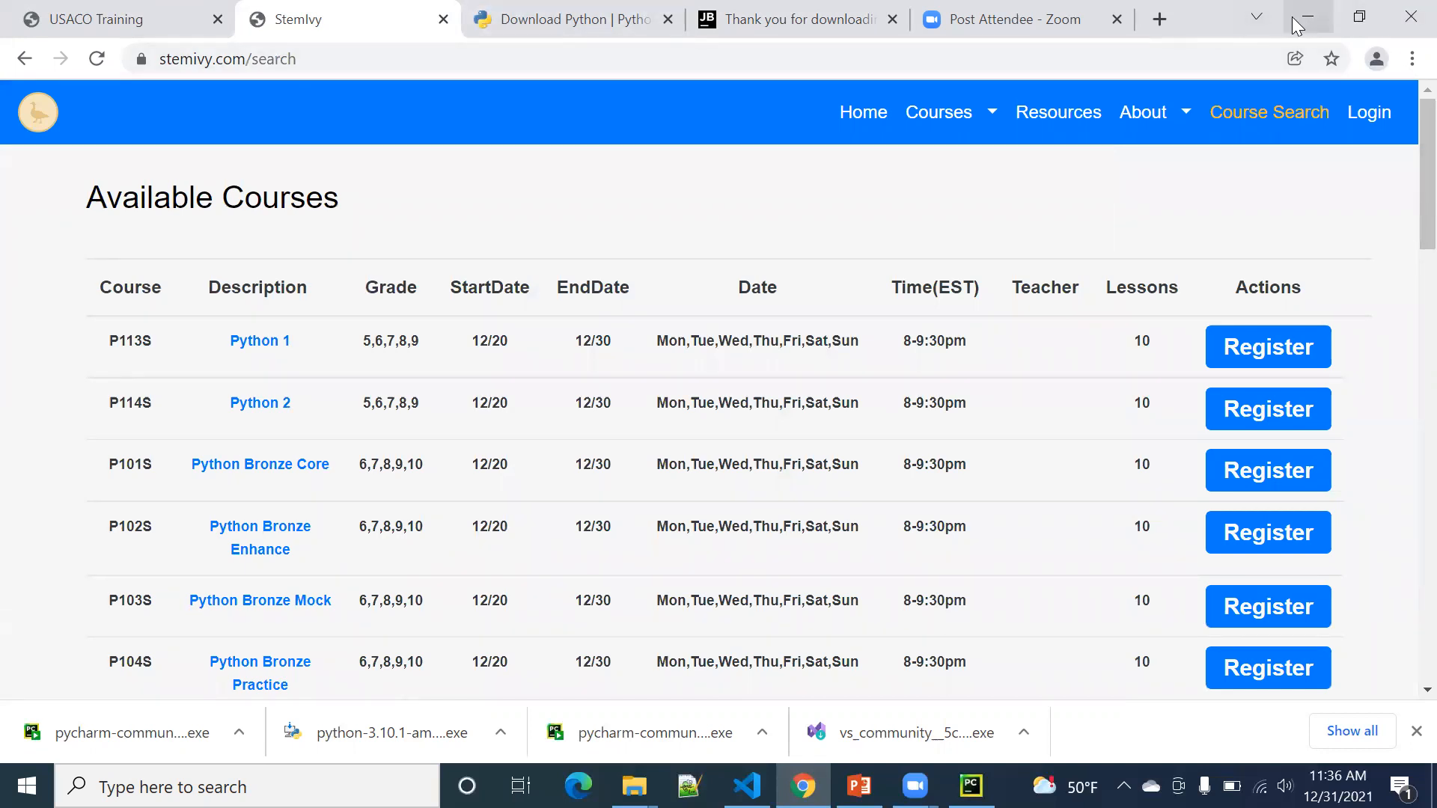
mouse_move(1307, 16)
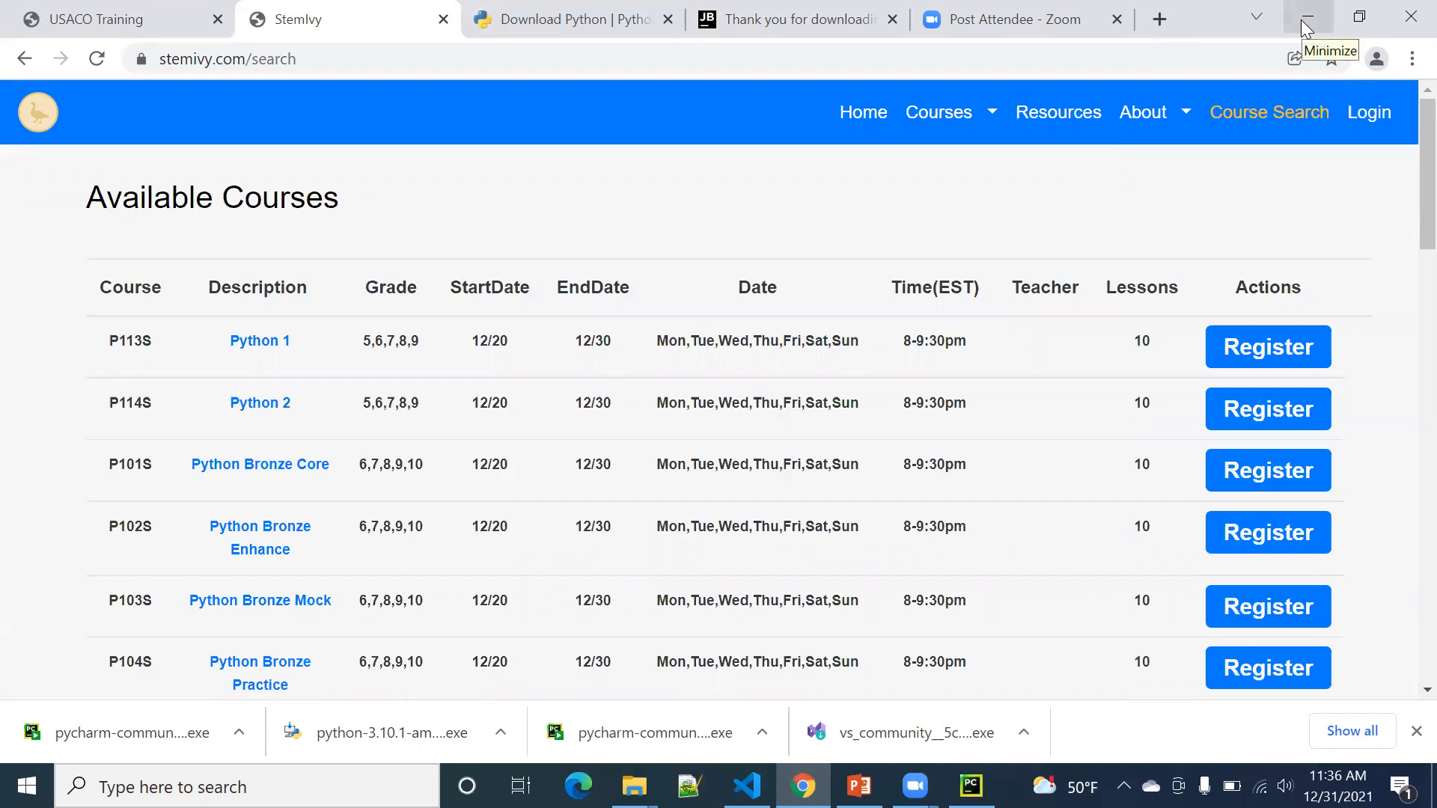